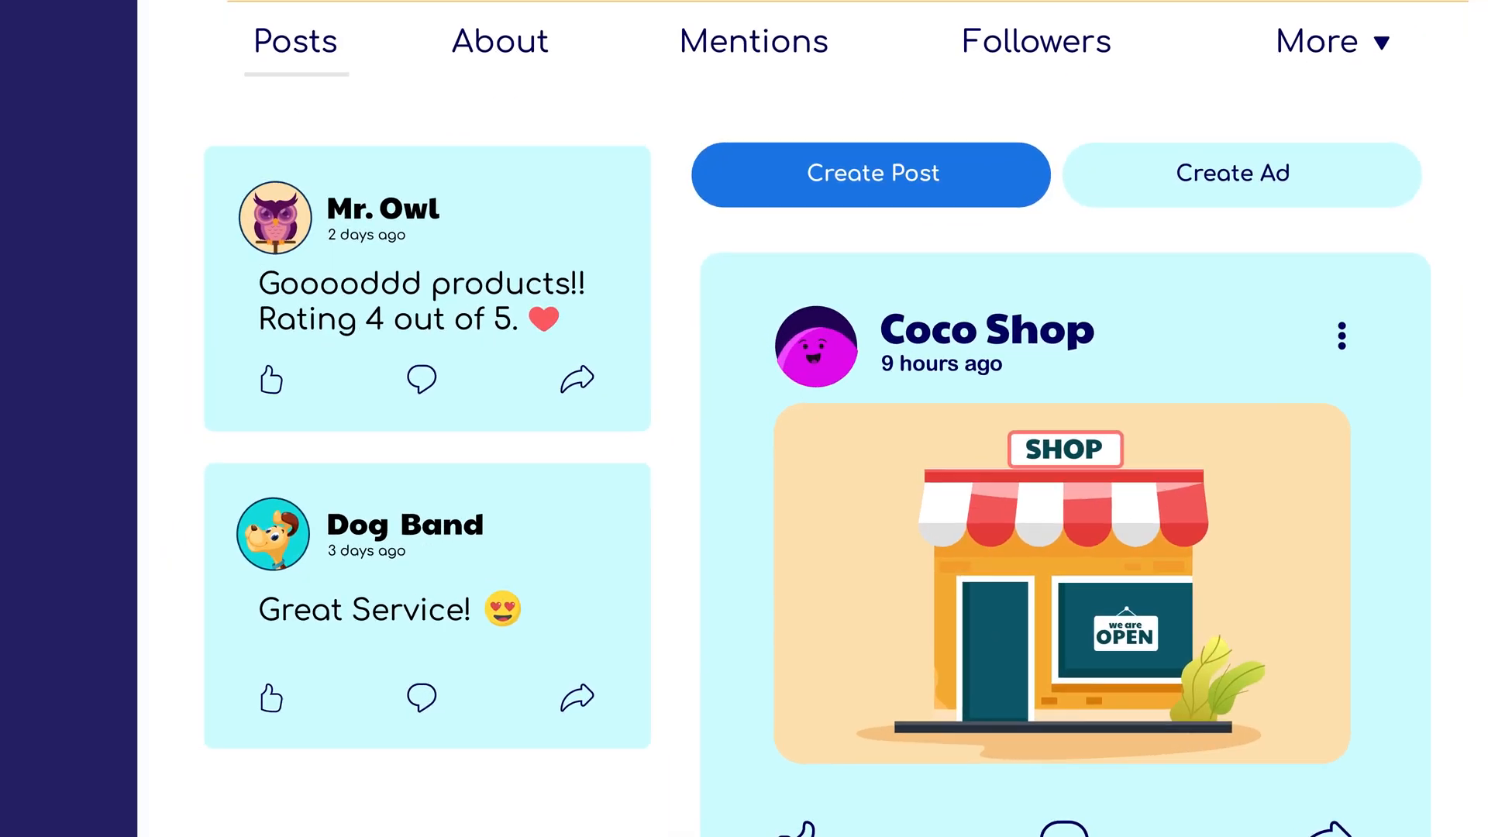
Step: Go to WP Social Ninja's Platforms page listing enabled feed and review platforms
{"action": "left_click", "coordinate": [870, 174]}
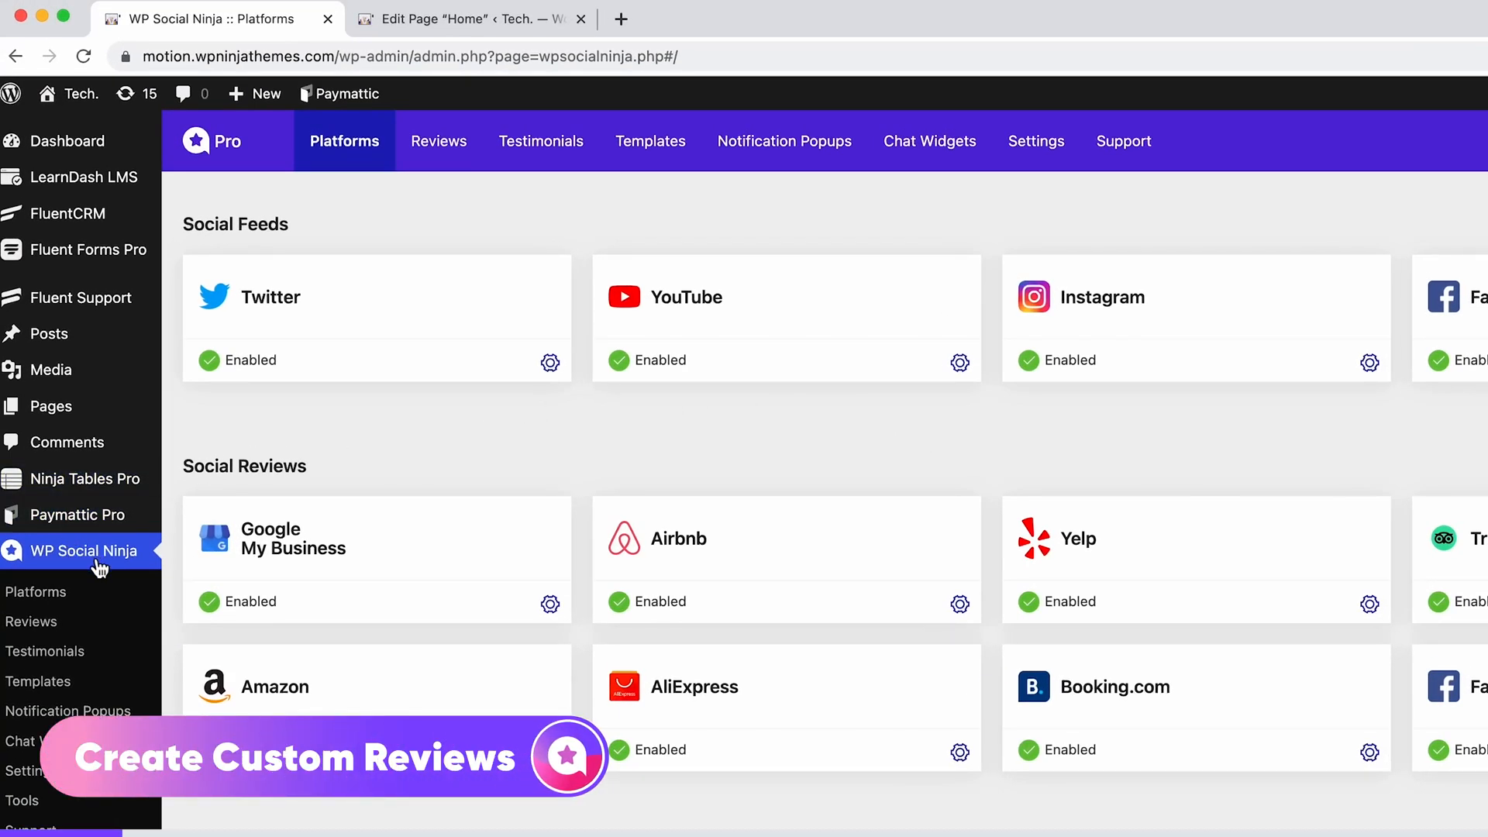
Step: Save a new five-star custom review by Alan titled 'Definitely Among the Best', category Positive, dated 2022-12-21
{"action": "left_click", "coordinate": [438, 142]}
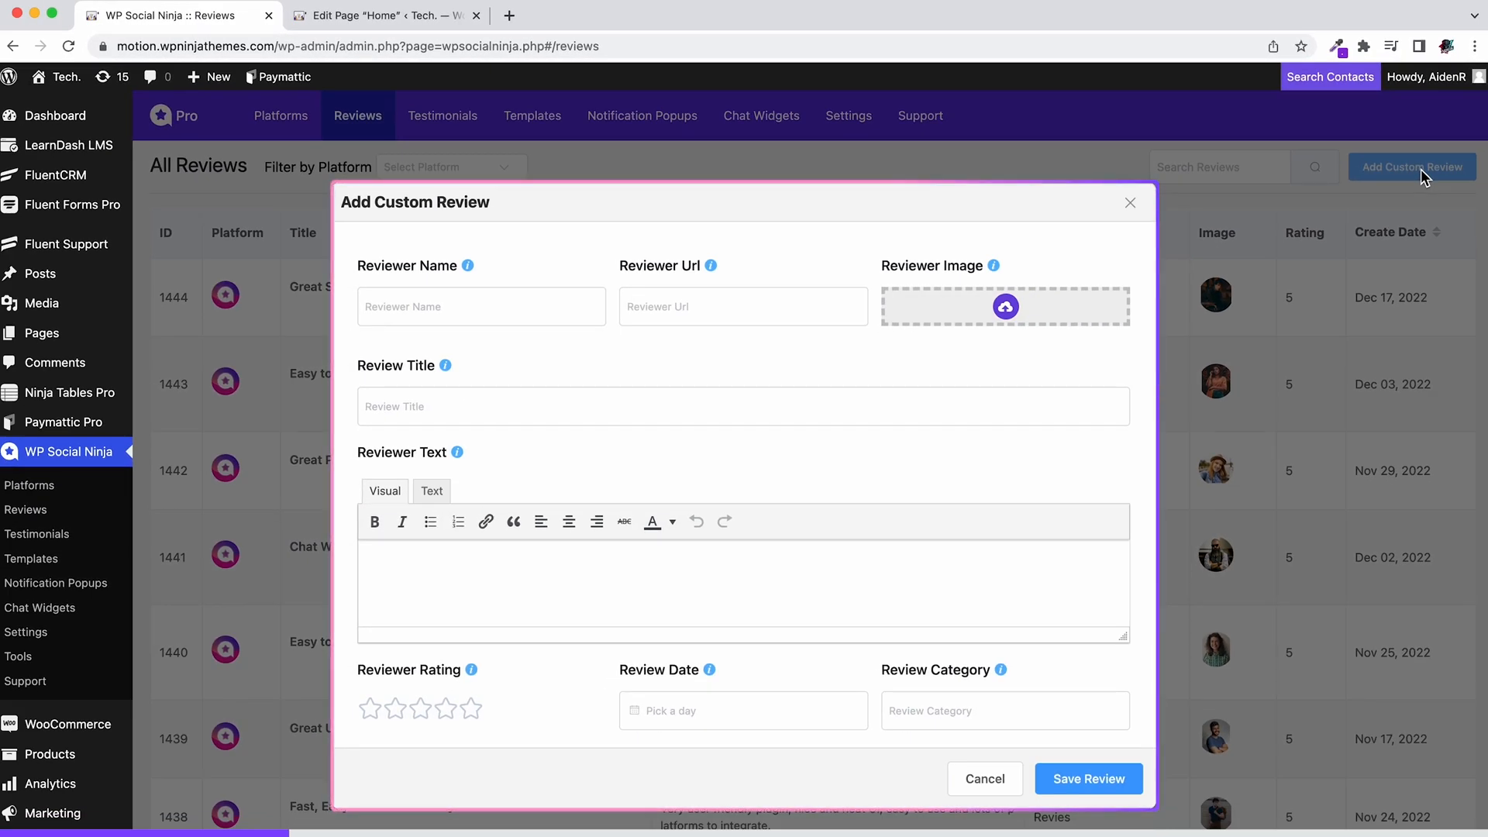
{"action": "left_click", "coordinate": [480, 305]}
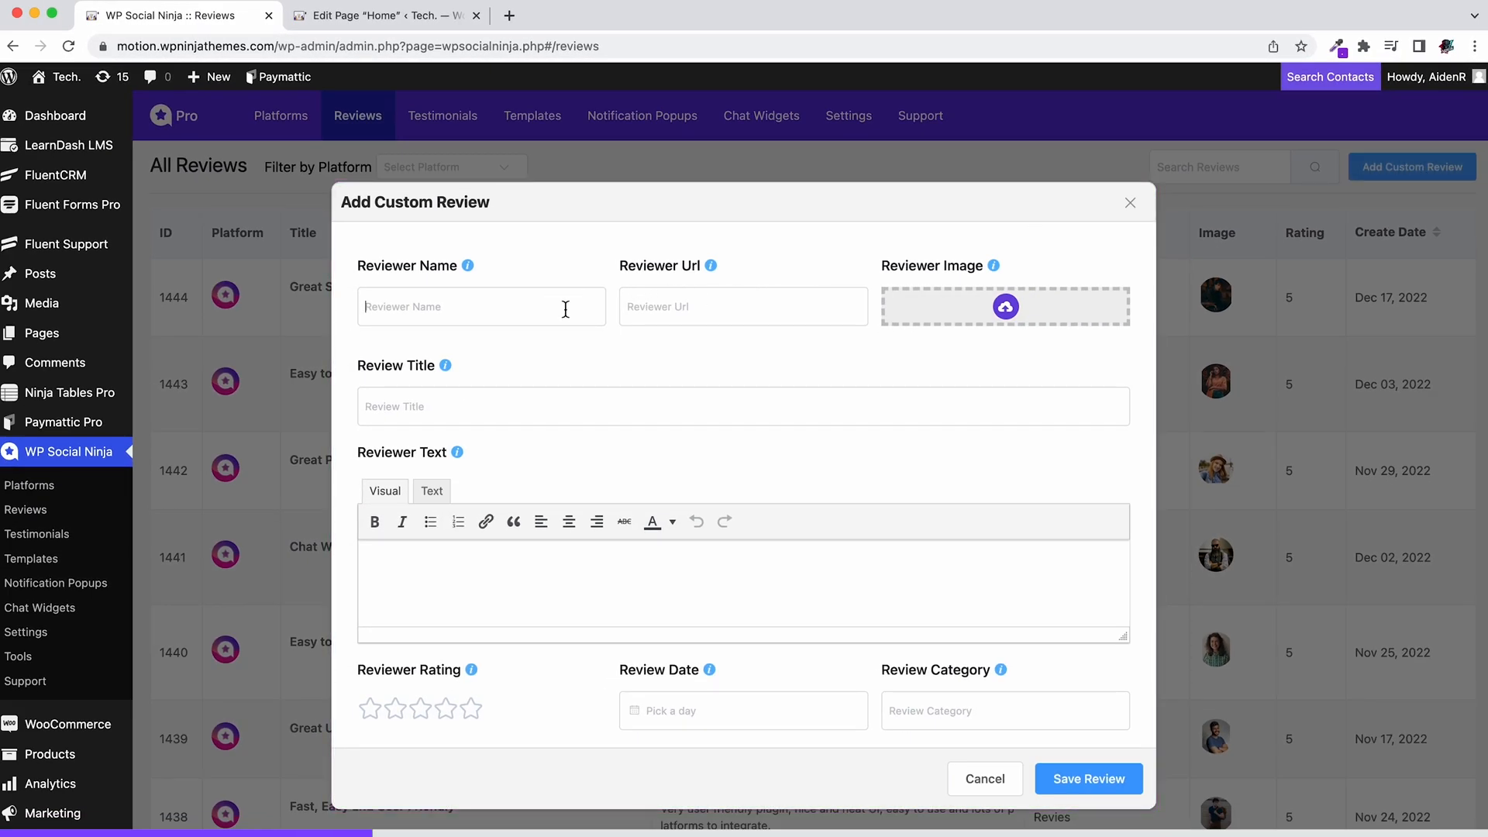
{"action": "left_click", "coordinate": [1004, 306]}
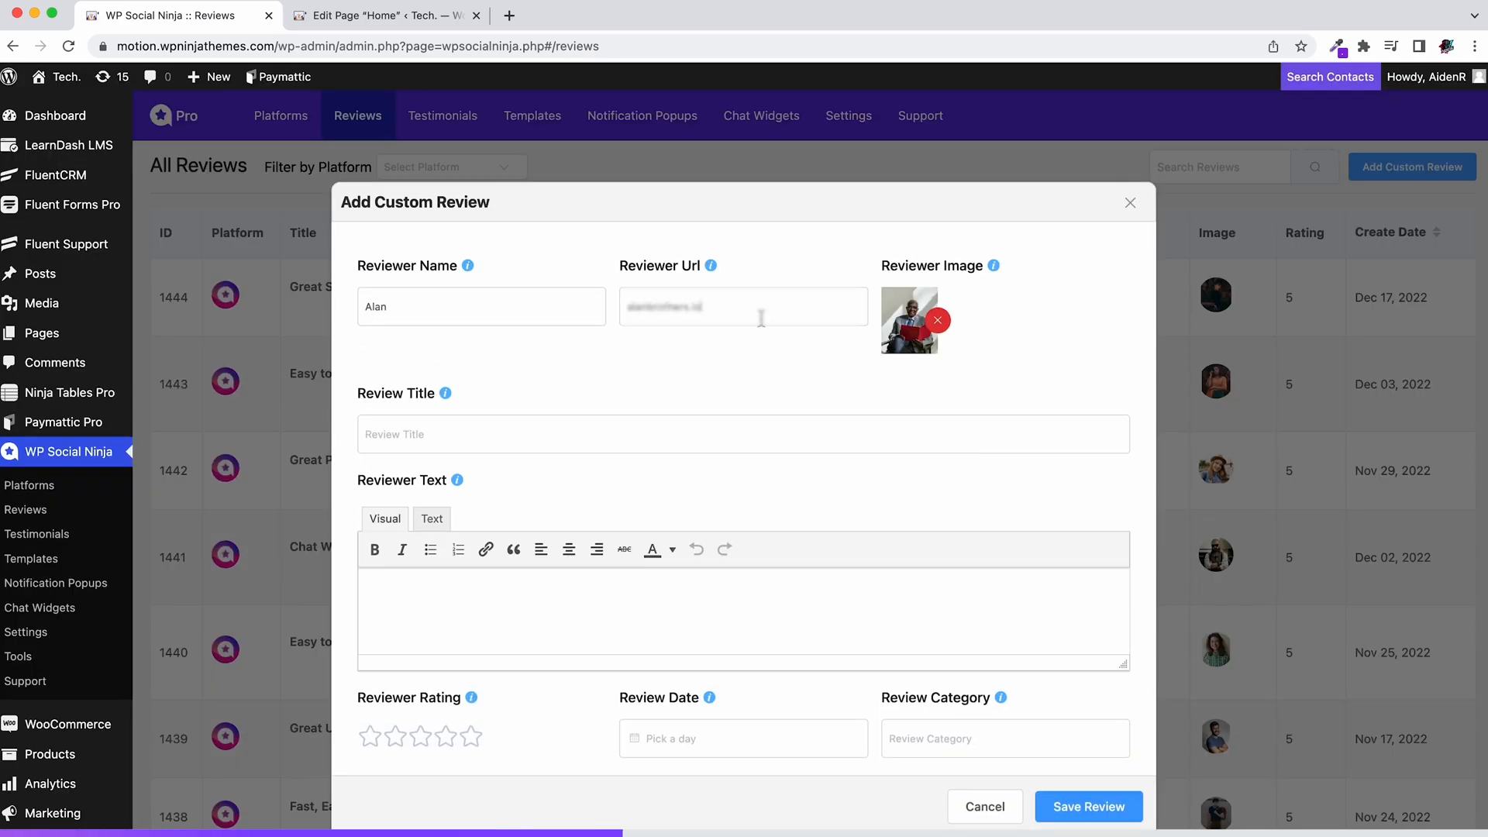
{"action": "type", "text": "Definitely Among the Best"}
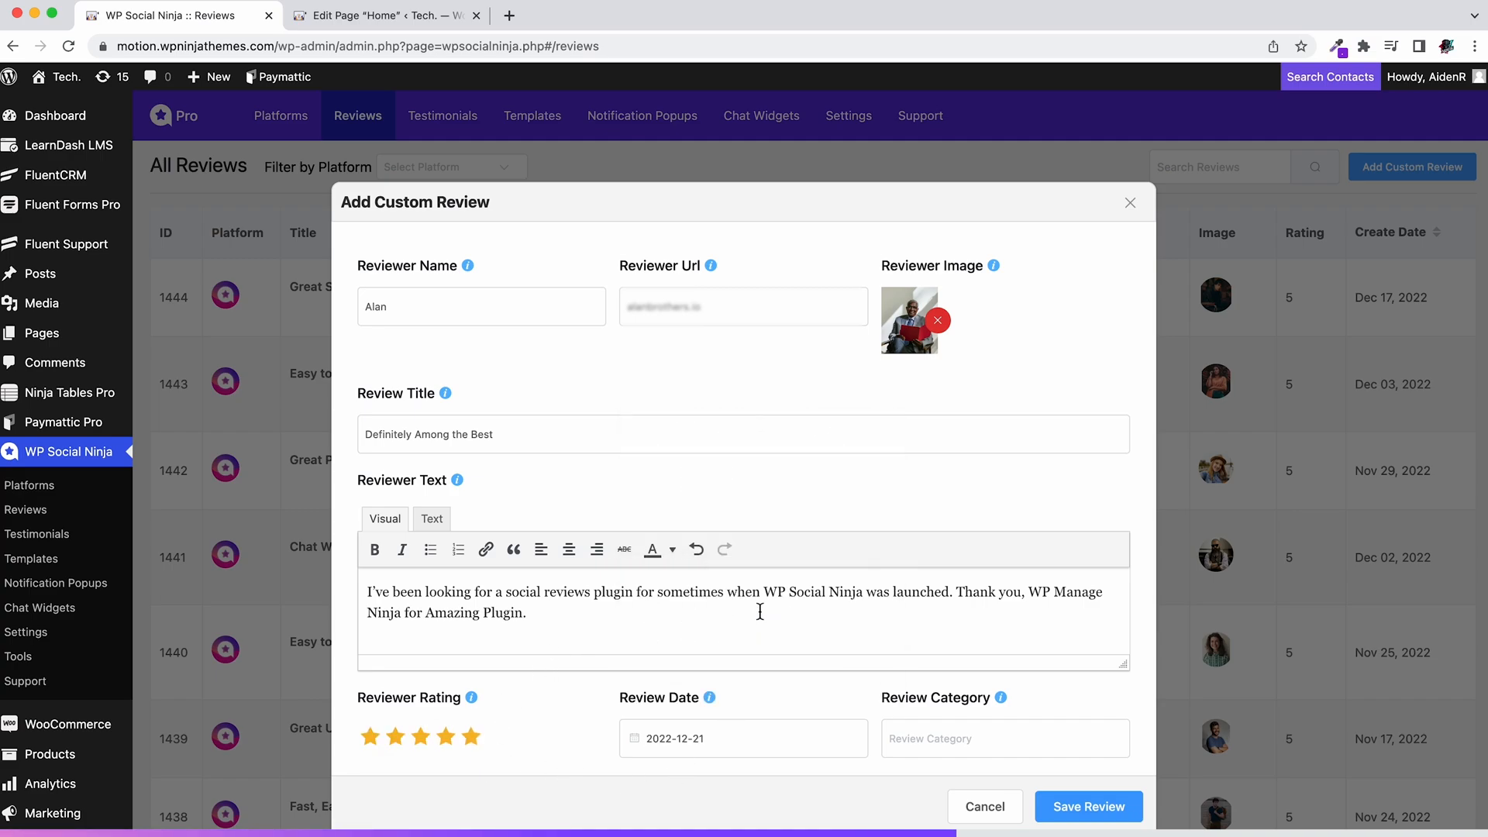
{"action": "type", "text": "Positive"}
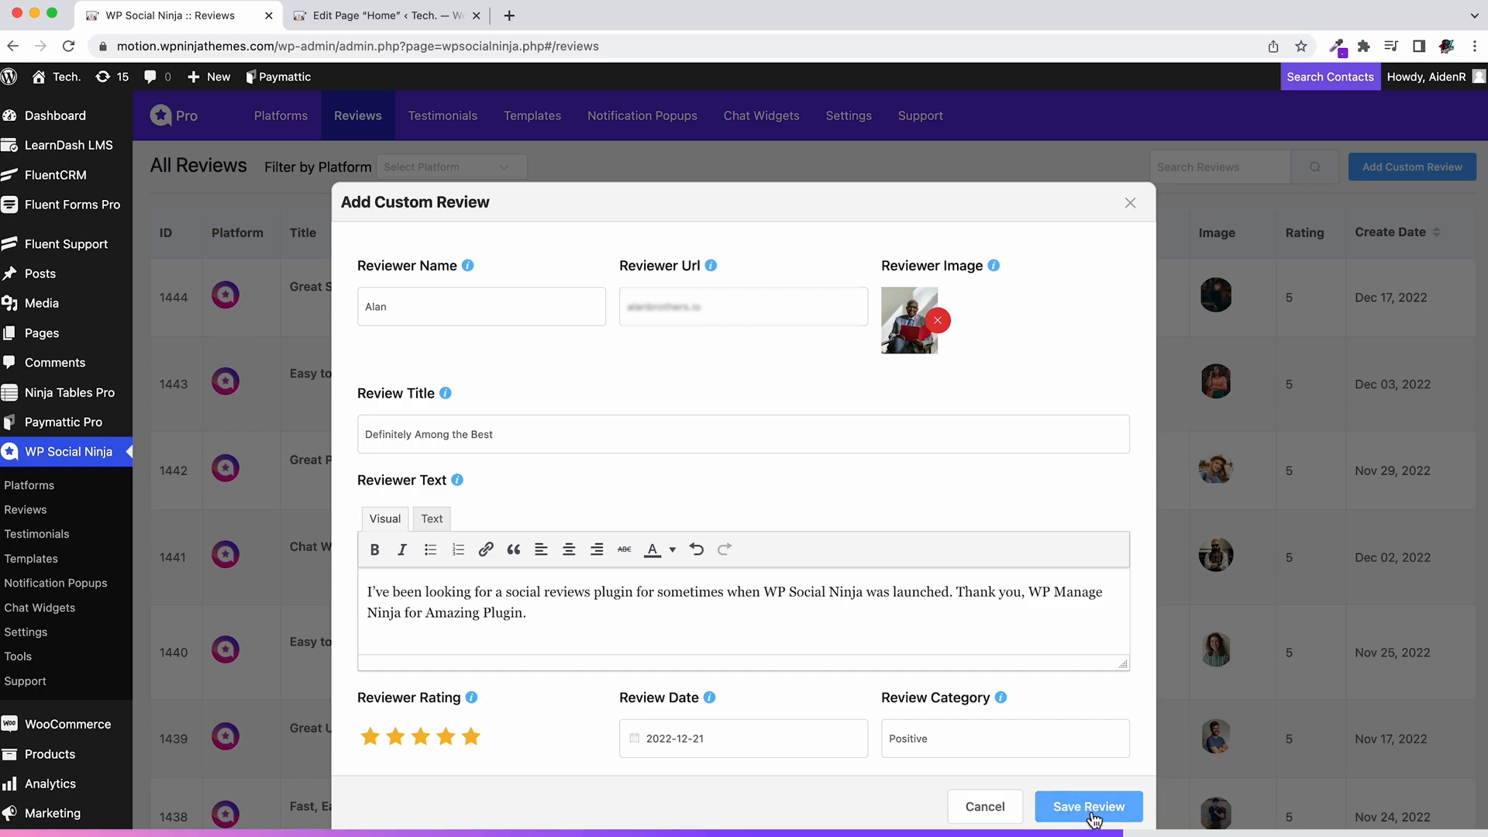
{"action": "left_click", "coordinate": [1088, 806]}
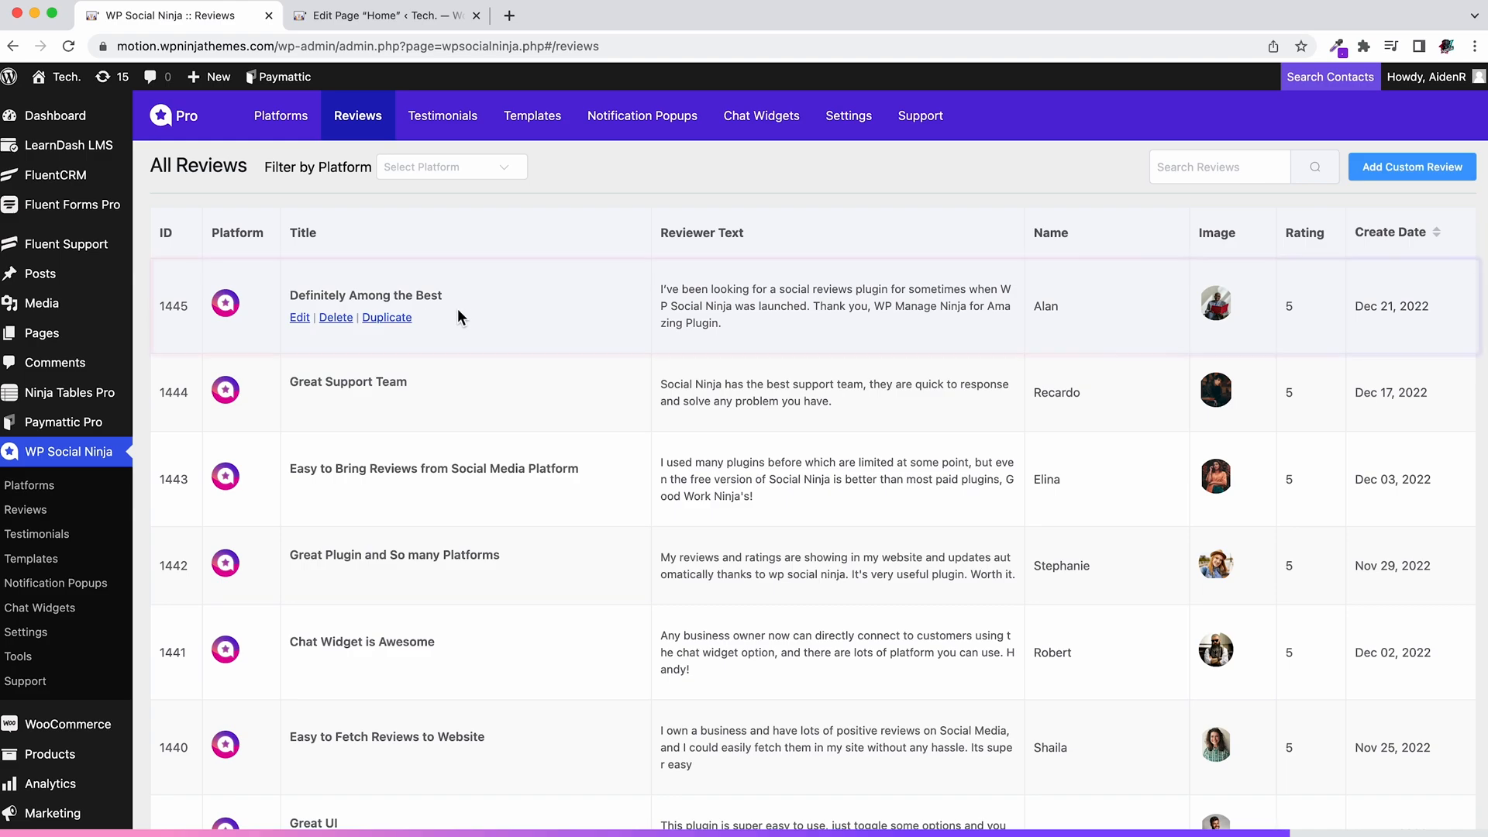
Step: Re-save the 'Definitely Among the Best' review via Edit and move to the Templates list
{"action": "left_click", "coordinate": [299, 316]}
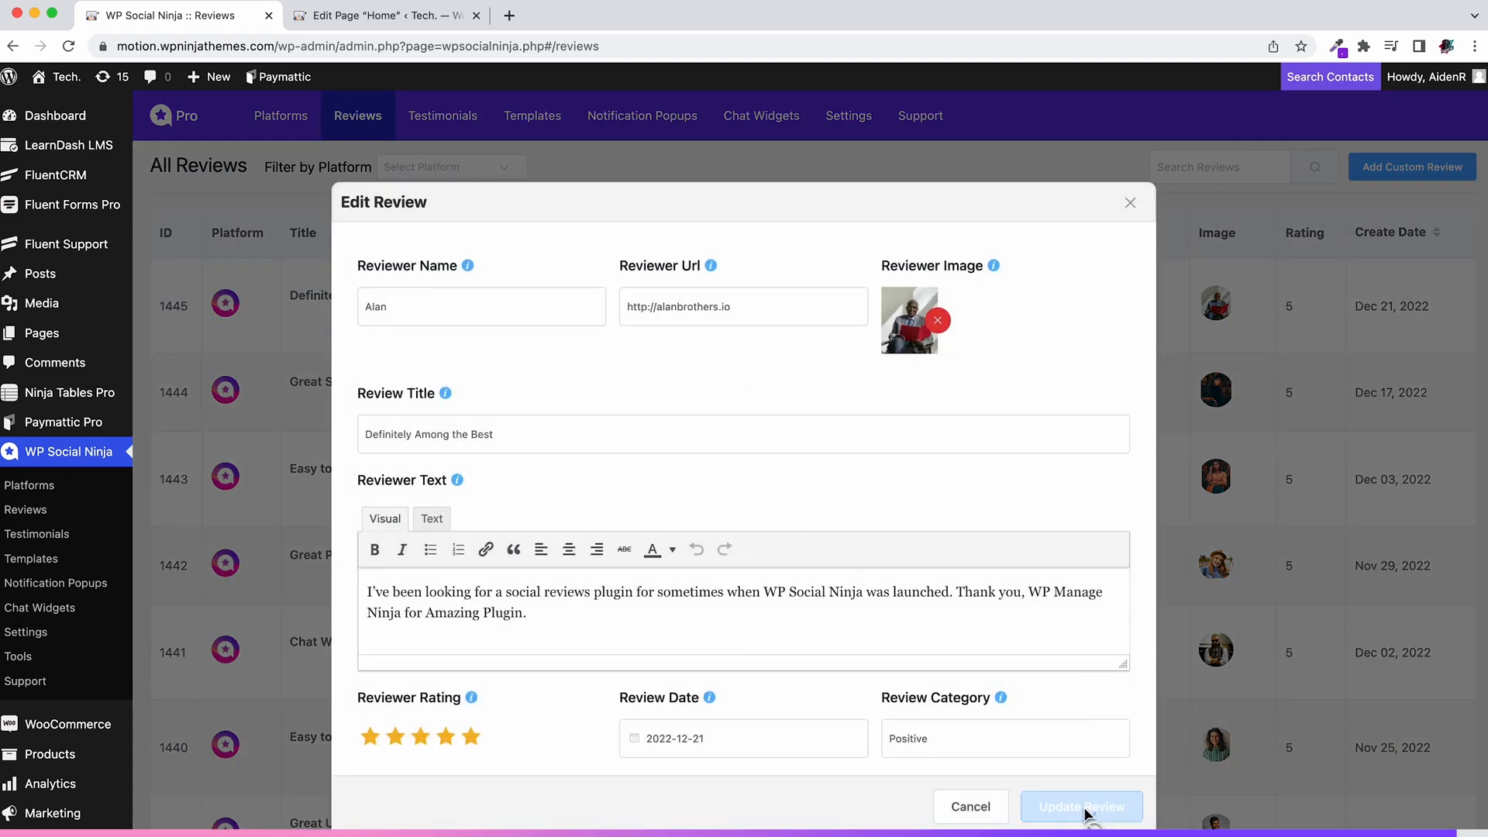
{"action": "left_click", "coordinate": [1081, 806]}
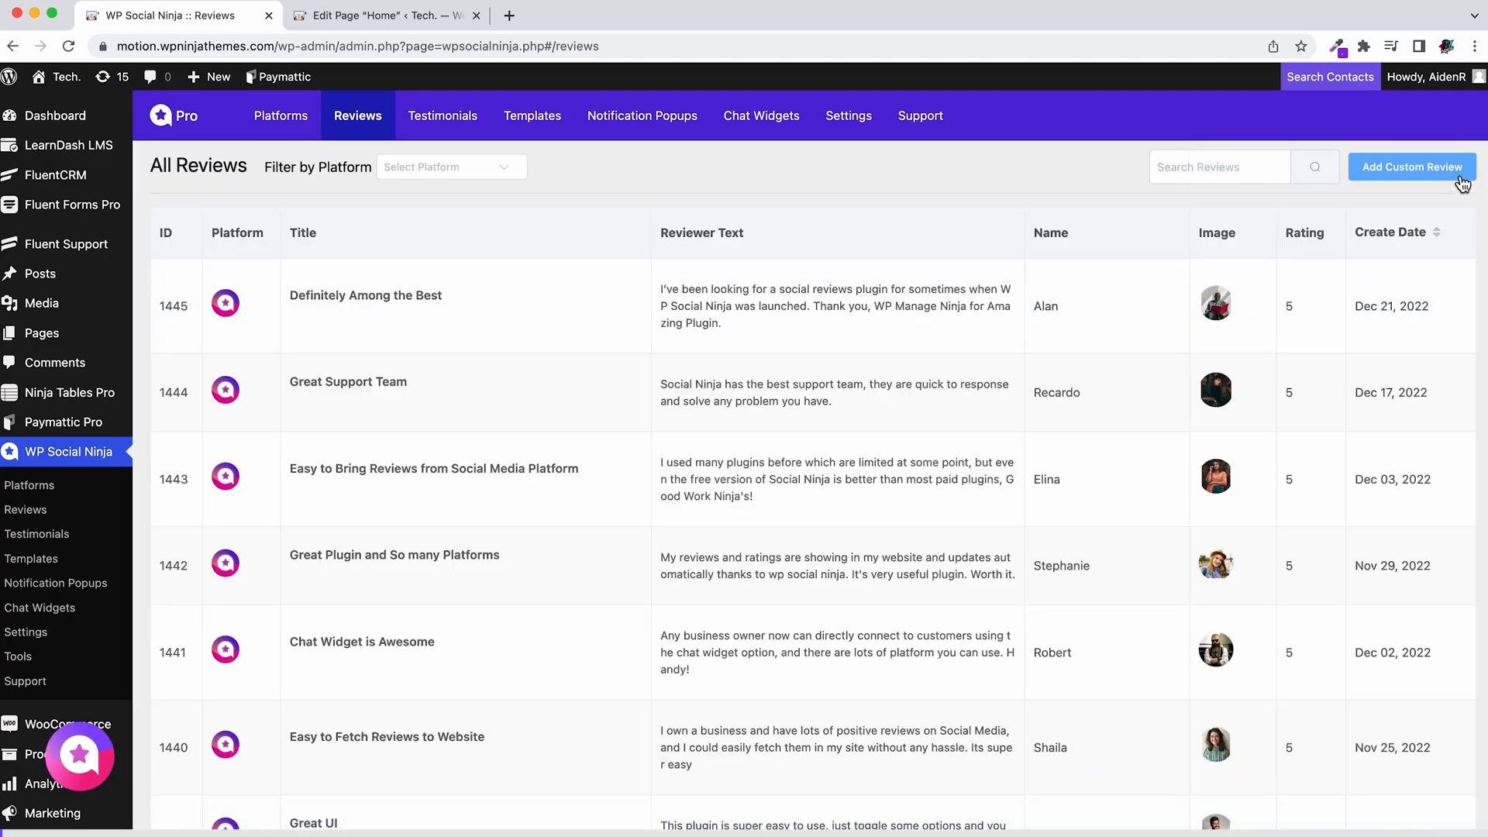
{"action": "left_click", "coordinate": [532, 116]}
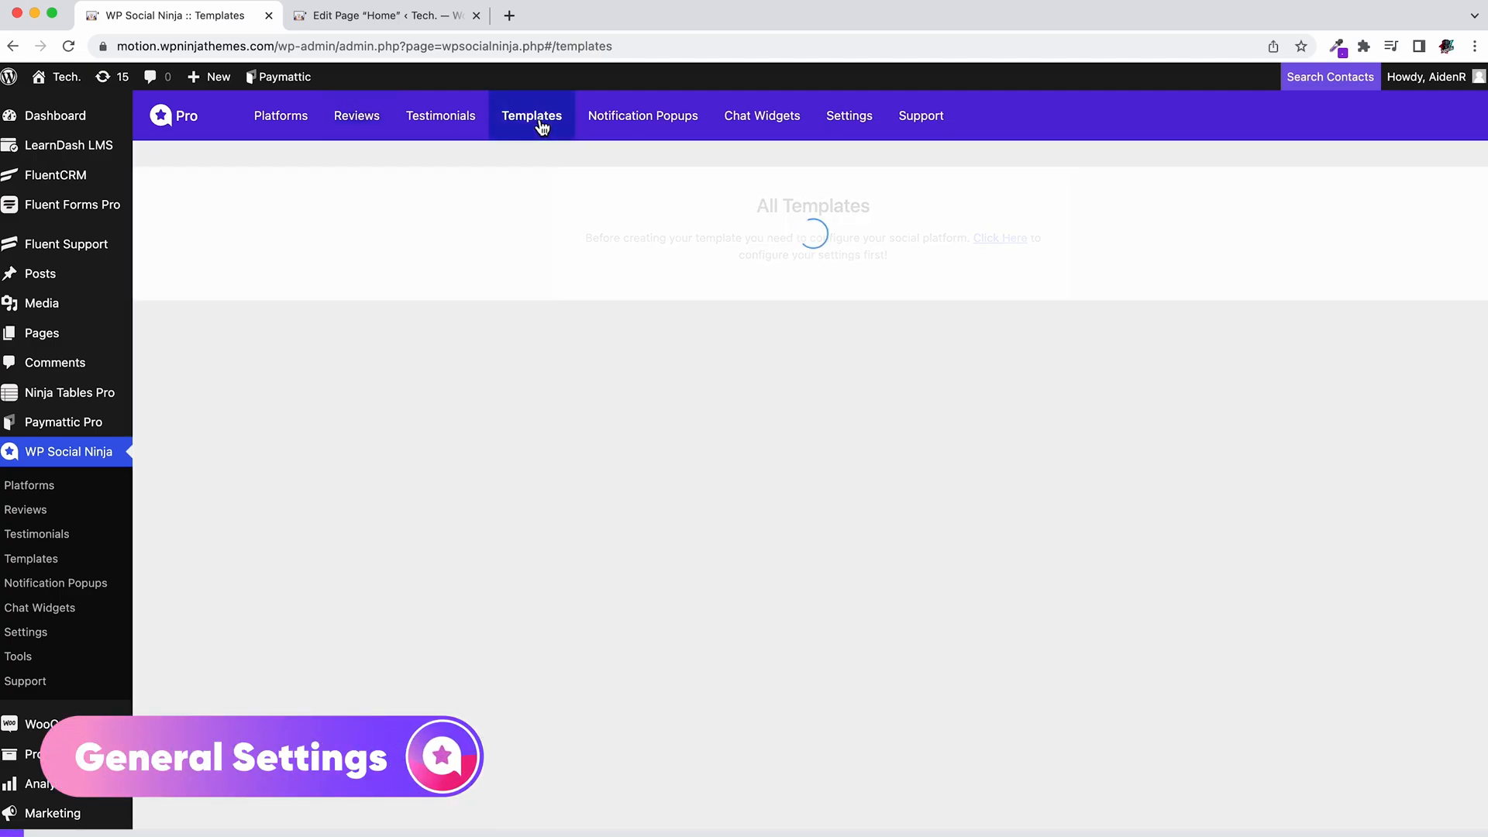
Step: Add a new Reviews Template sourced from the Custom platform, briefly checking its Style options
{"action": "left_click", "coordinate": [1396, 169]}
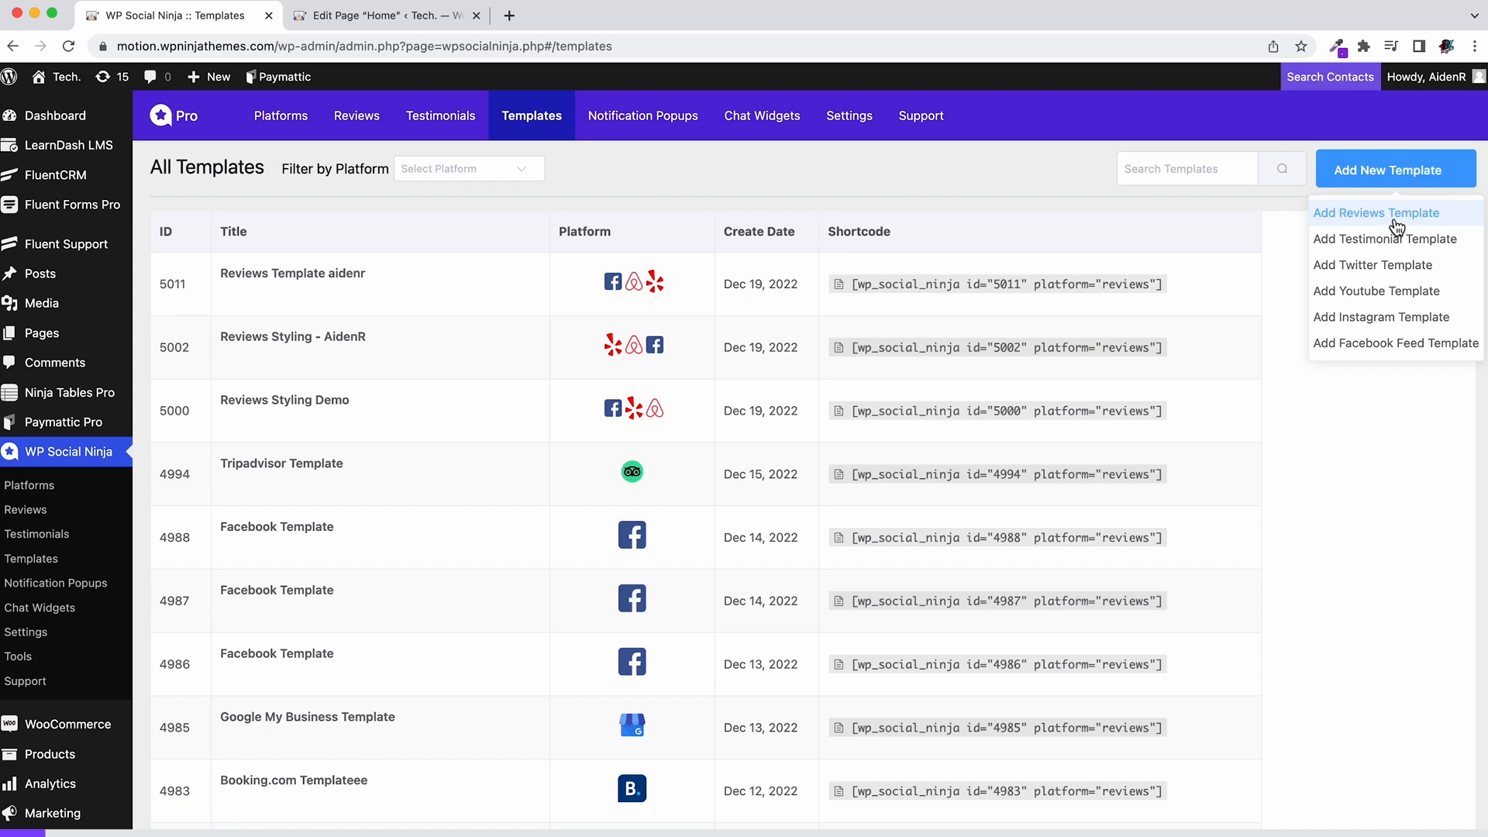
{"action": "left_click", "coordinate": [1377, 213]}
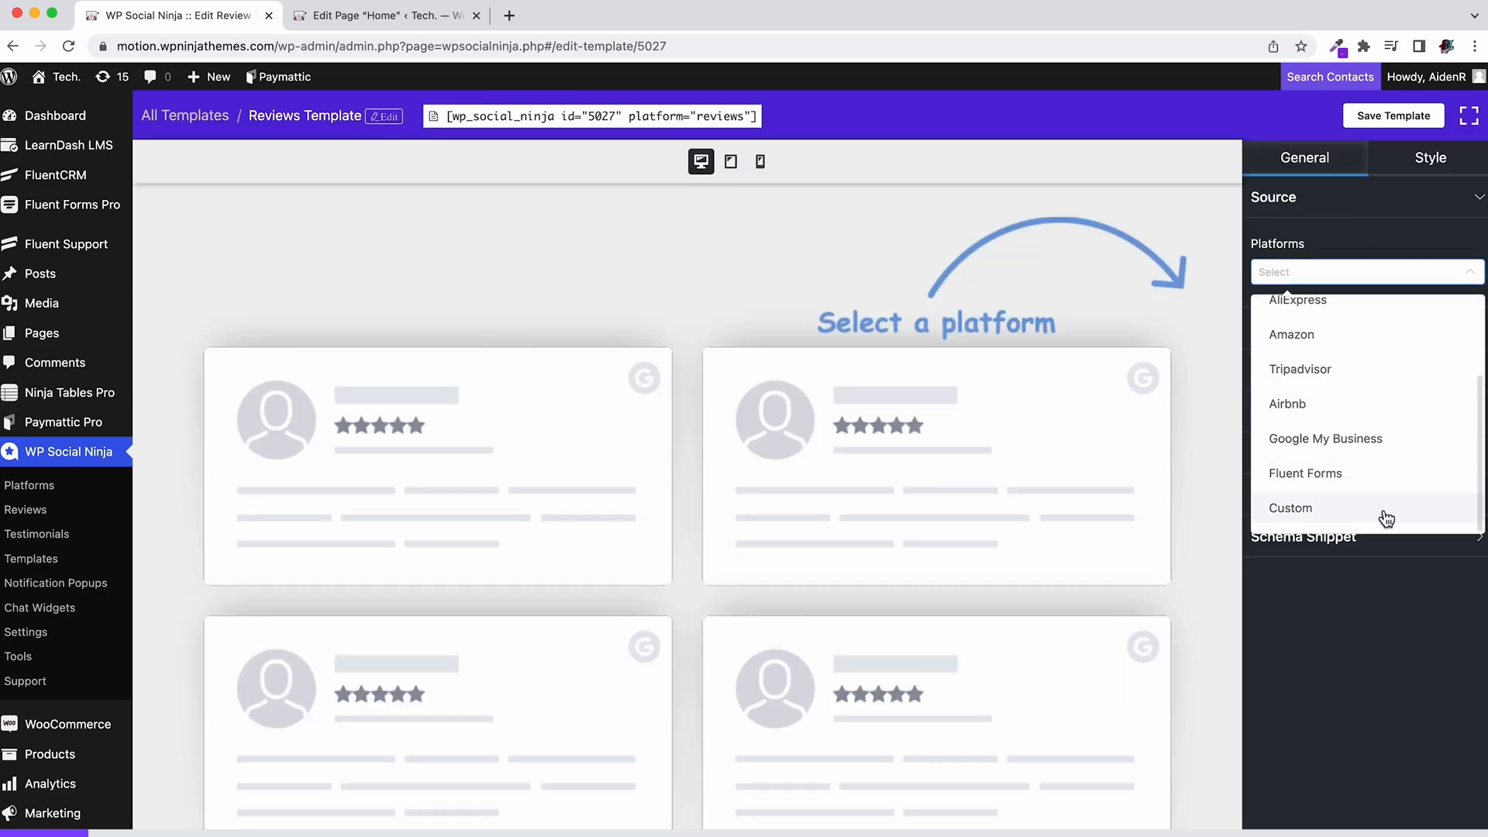
{"action": "left_click", "coordinate": [1290, 508]}
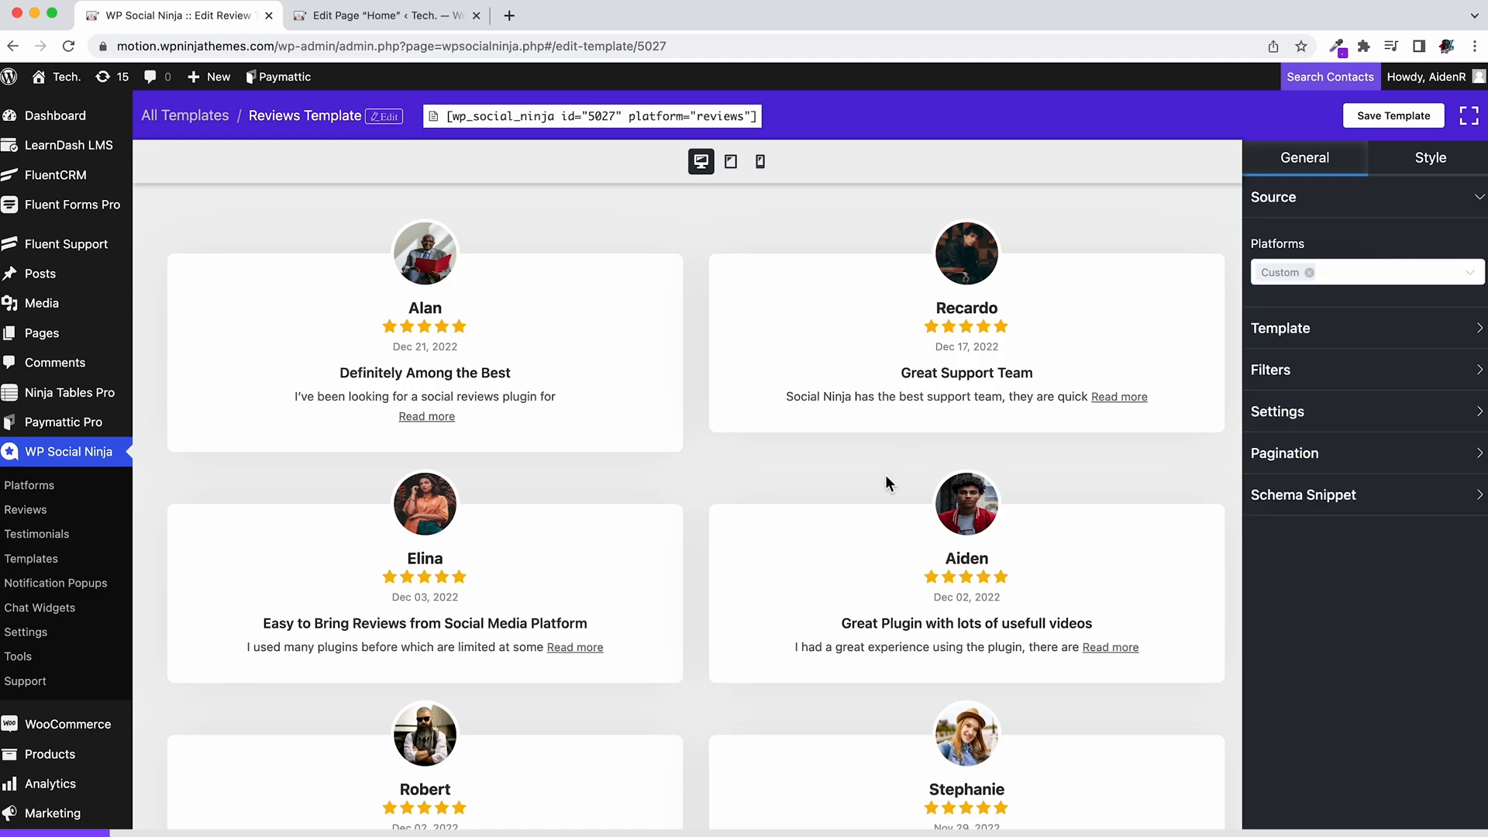
{"action": "scroll", "scroll_direction": "down", "scroll_amount": 3}
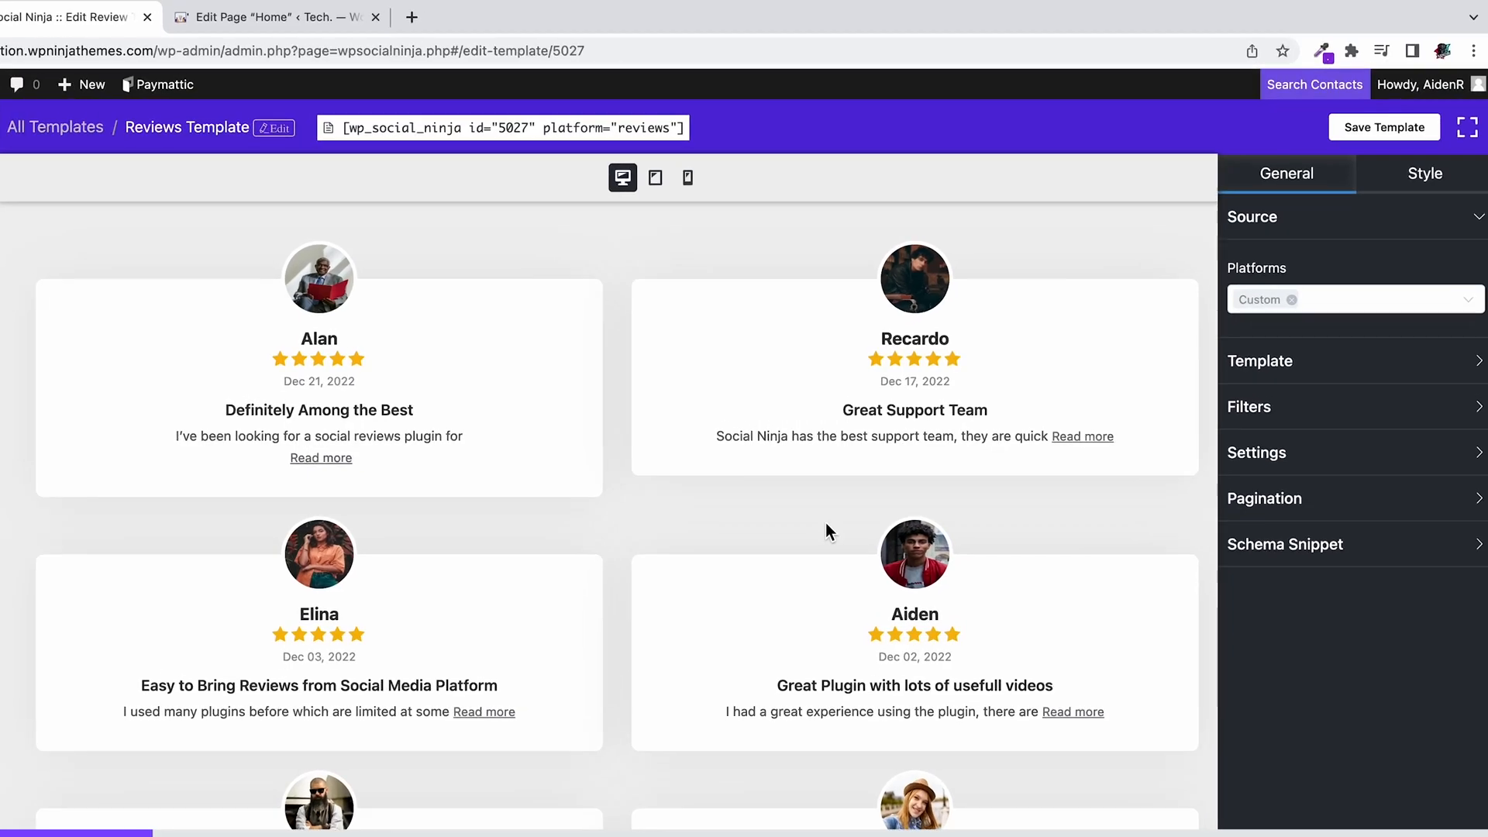
{"action": "mouse_move", "coordinate": [1311, 202]}
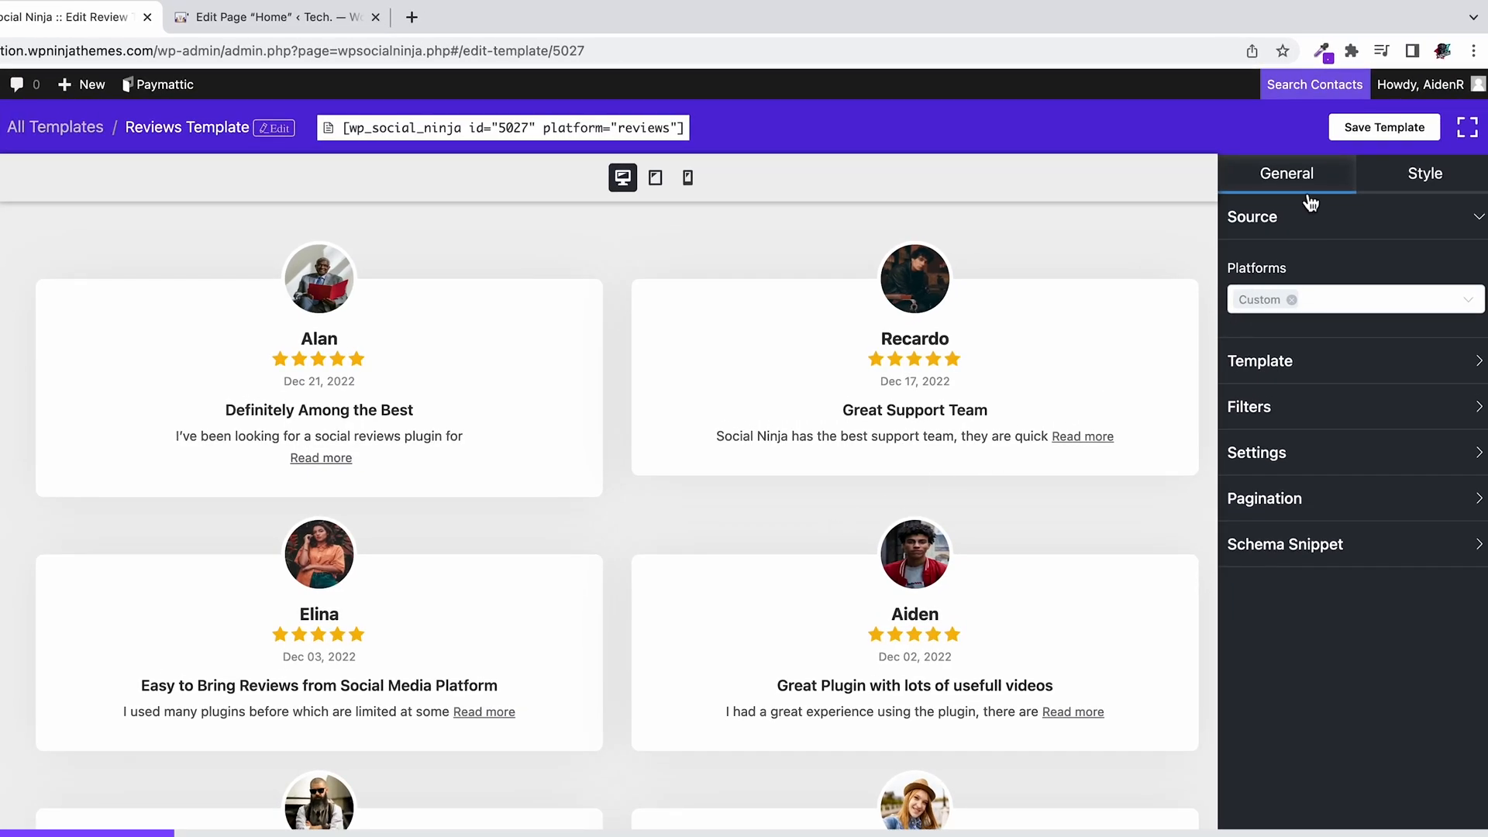
{"action": "left_click", "coordinate": [1425, 174]}
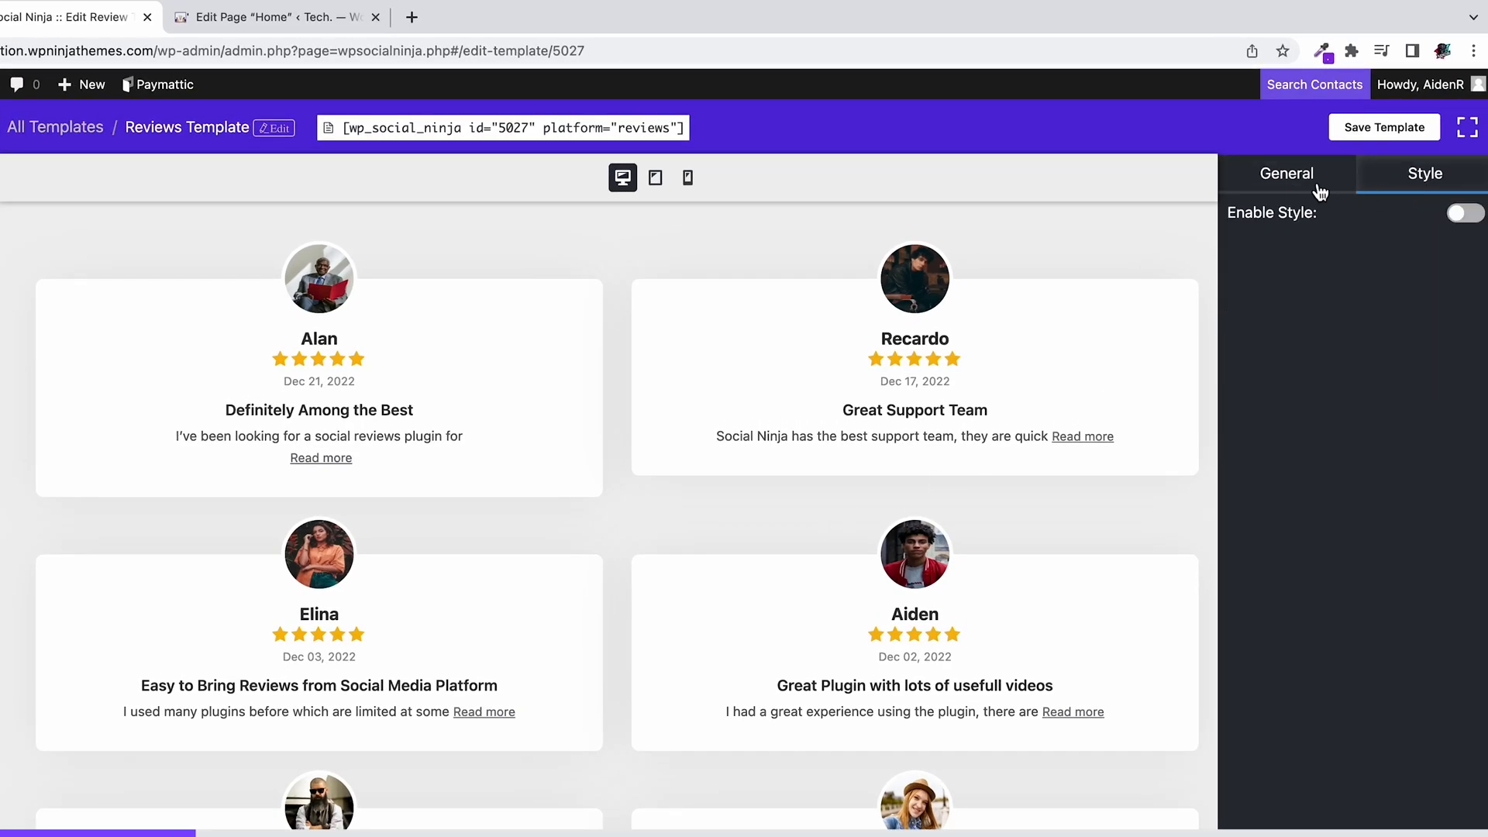
{"action": "left_click", "coordinate": [1286, 172]}
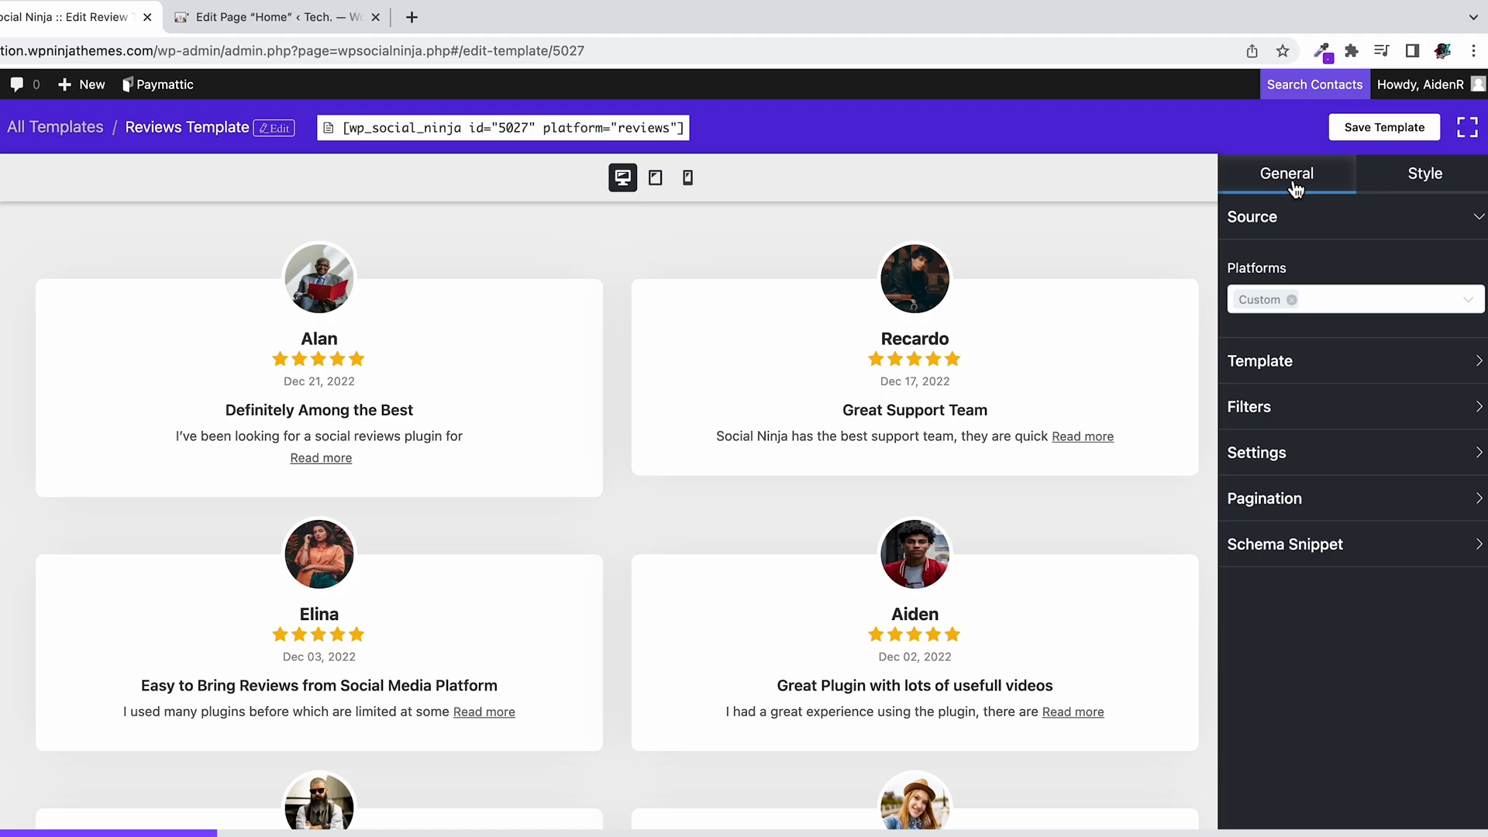
{"action": "mouse_move", "coordinate": [1346, 273]}
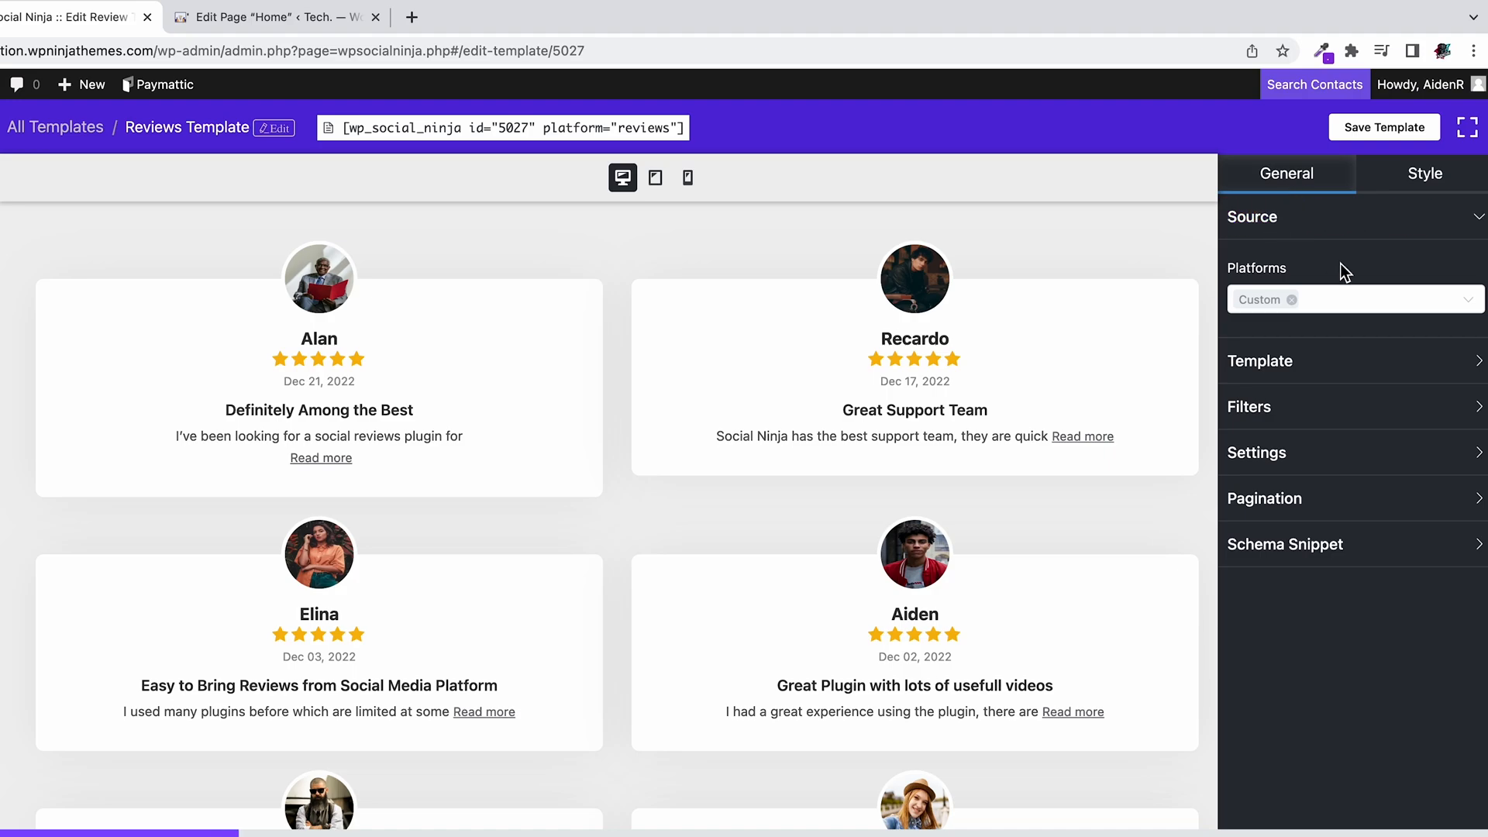
{"action": "left_click", "coordinate": [1347, 299]}
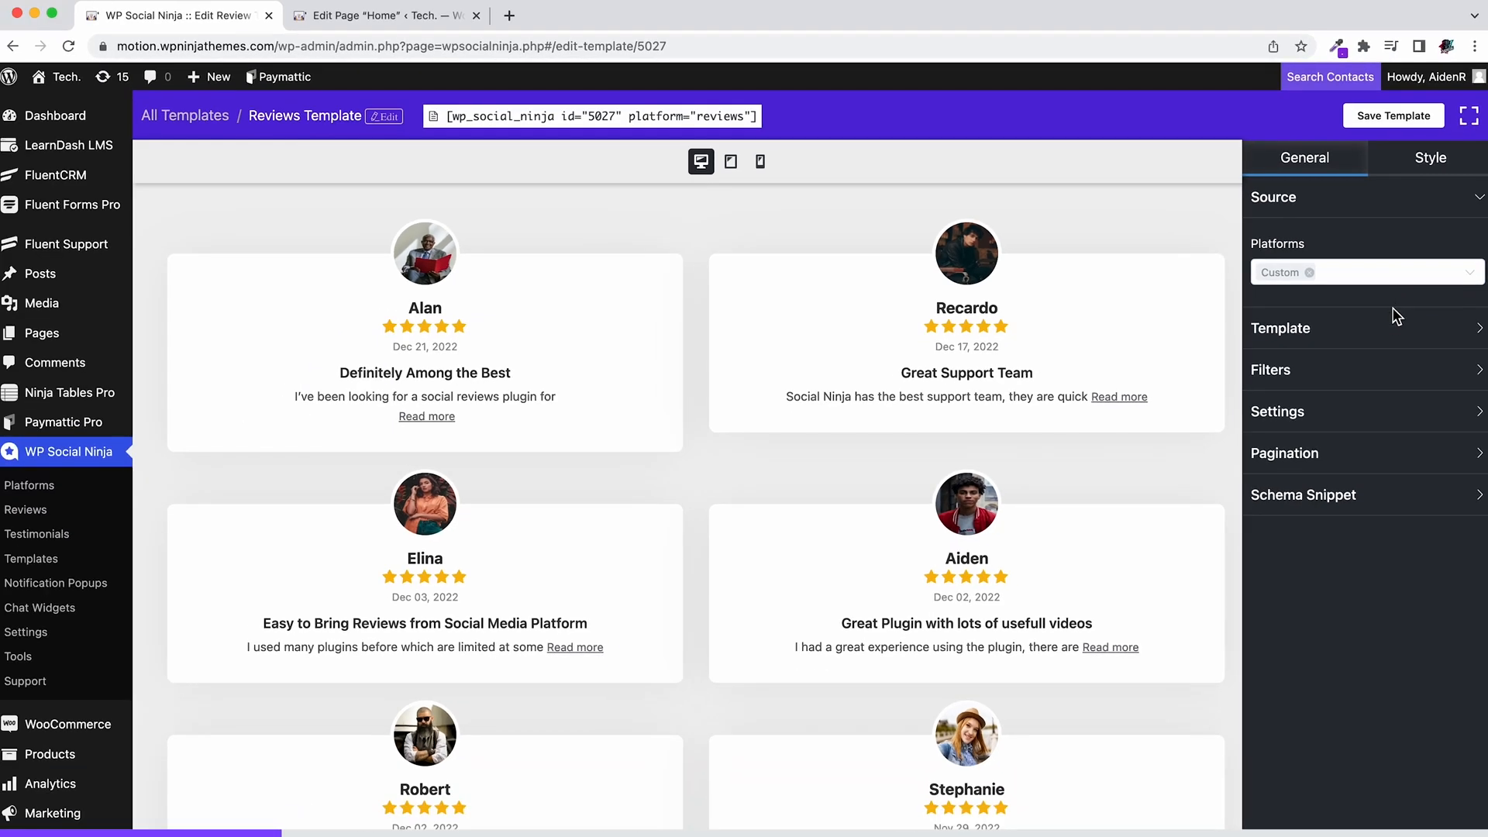
Step: Browse card designs, try the Badge layout, return to Grid and add a Load More button
{"action": "left_click", "coordinate": [1281, 327]}
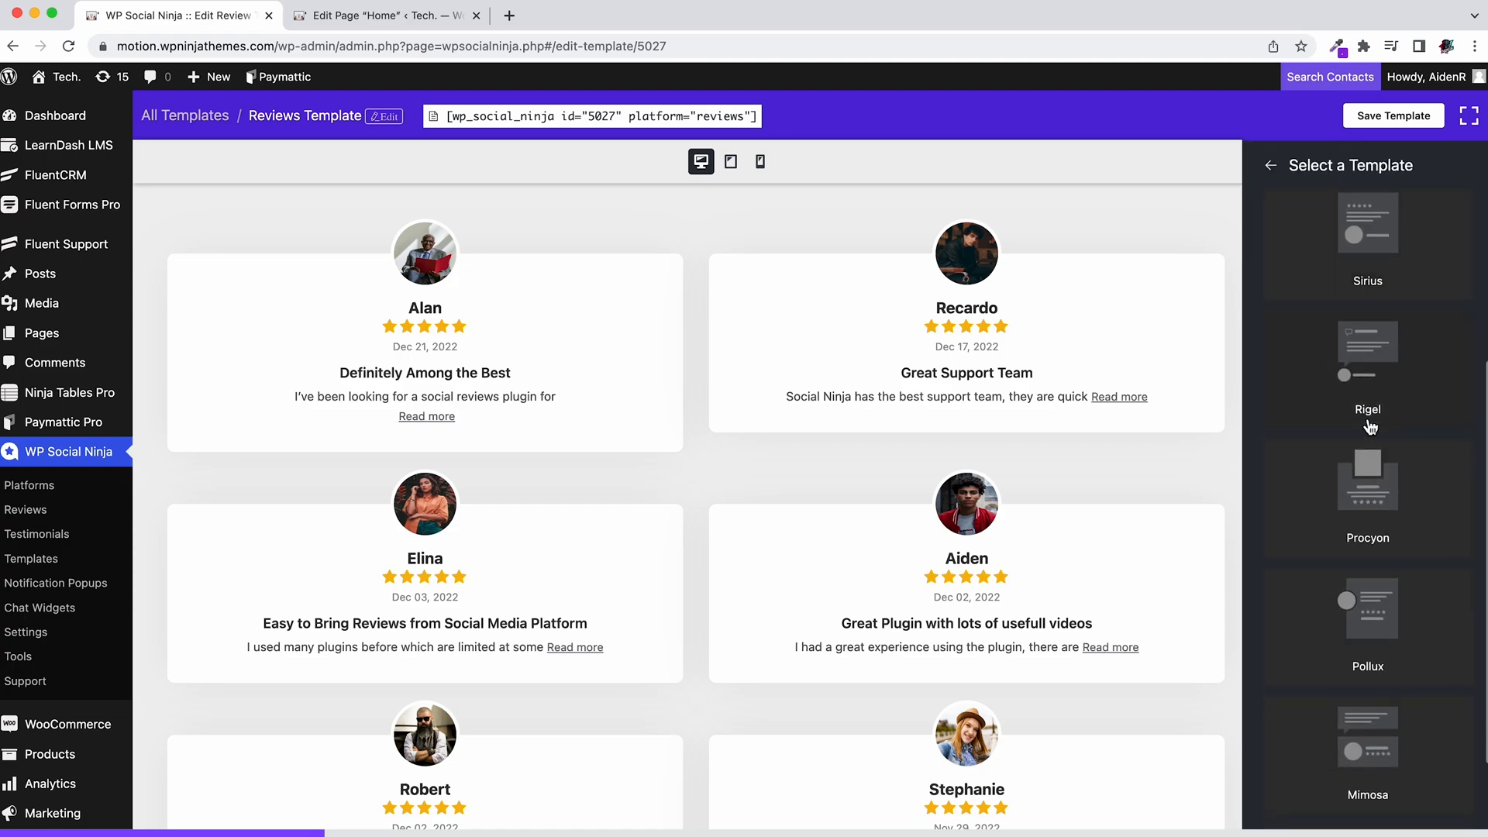
{"action": "left_click", "coordinate": [1271, 166]}
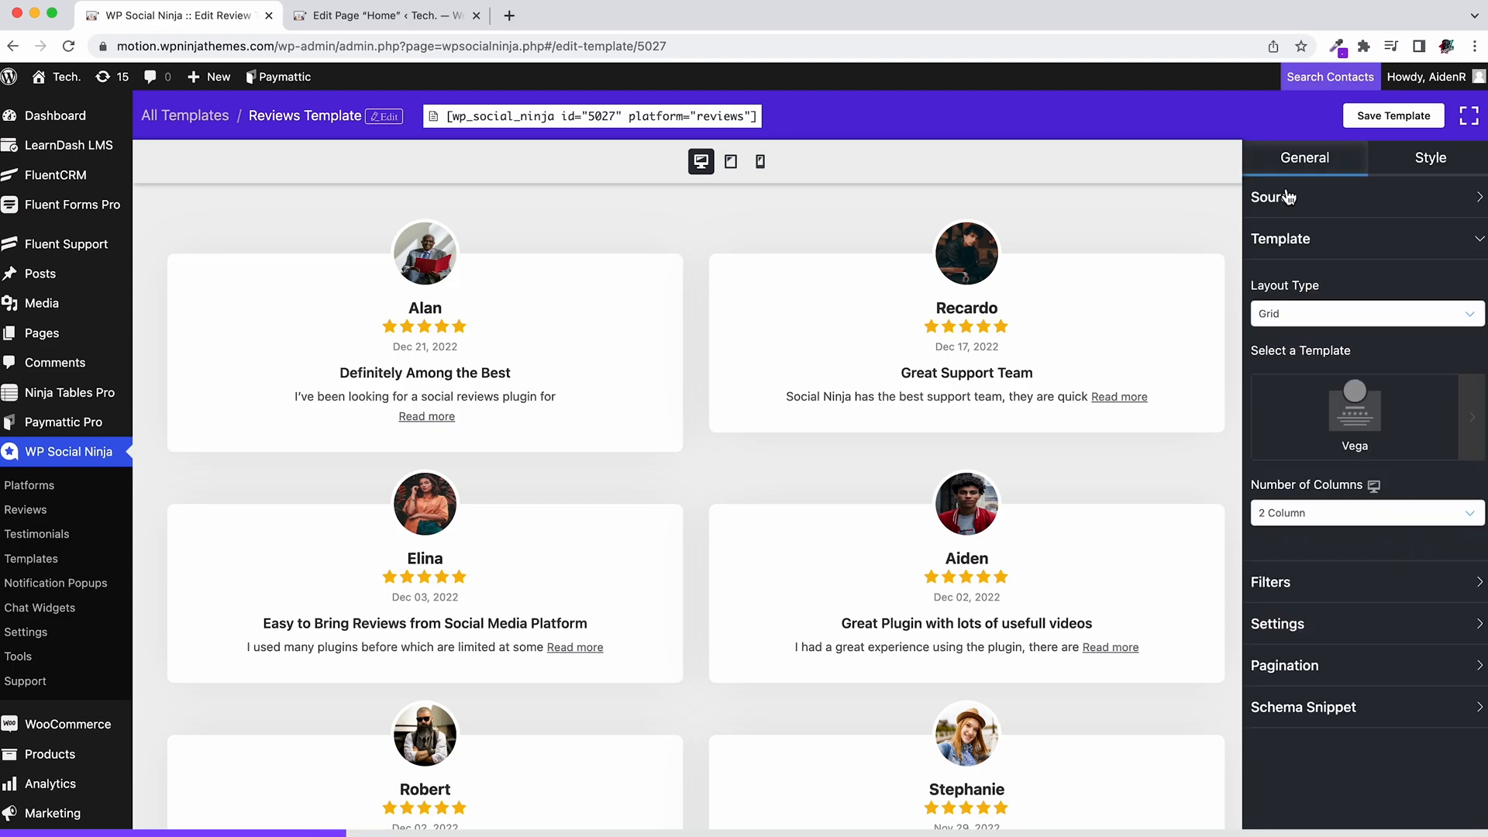
{"action": "mouse_move", "coordinate": [1368, 313]}
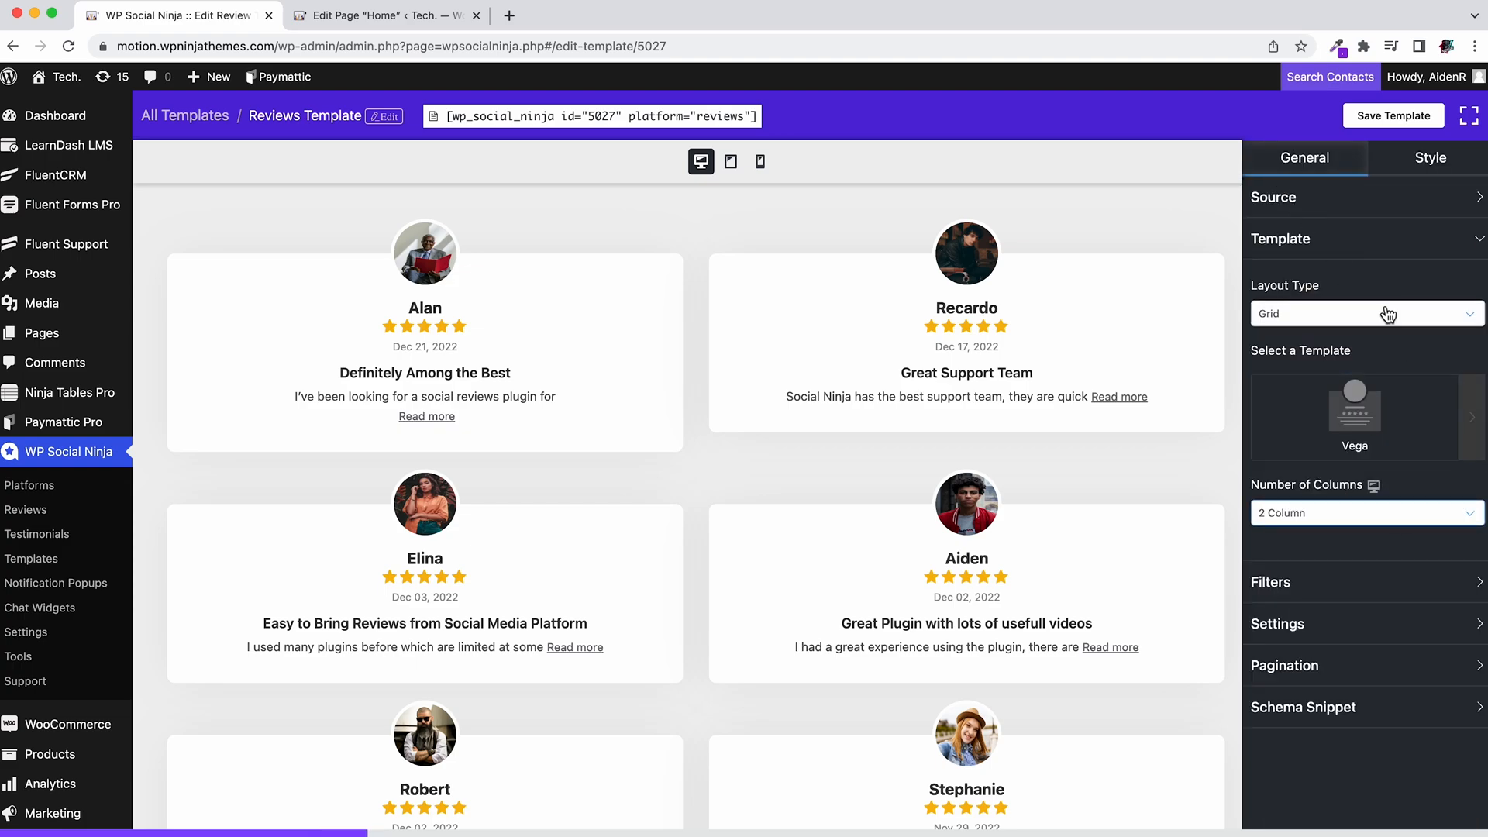
{"action": "left_click", "coordinate": [1364, 313]}
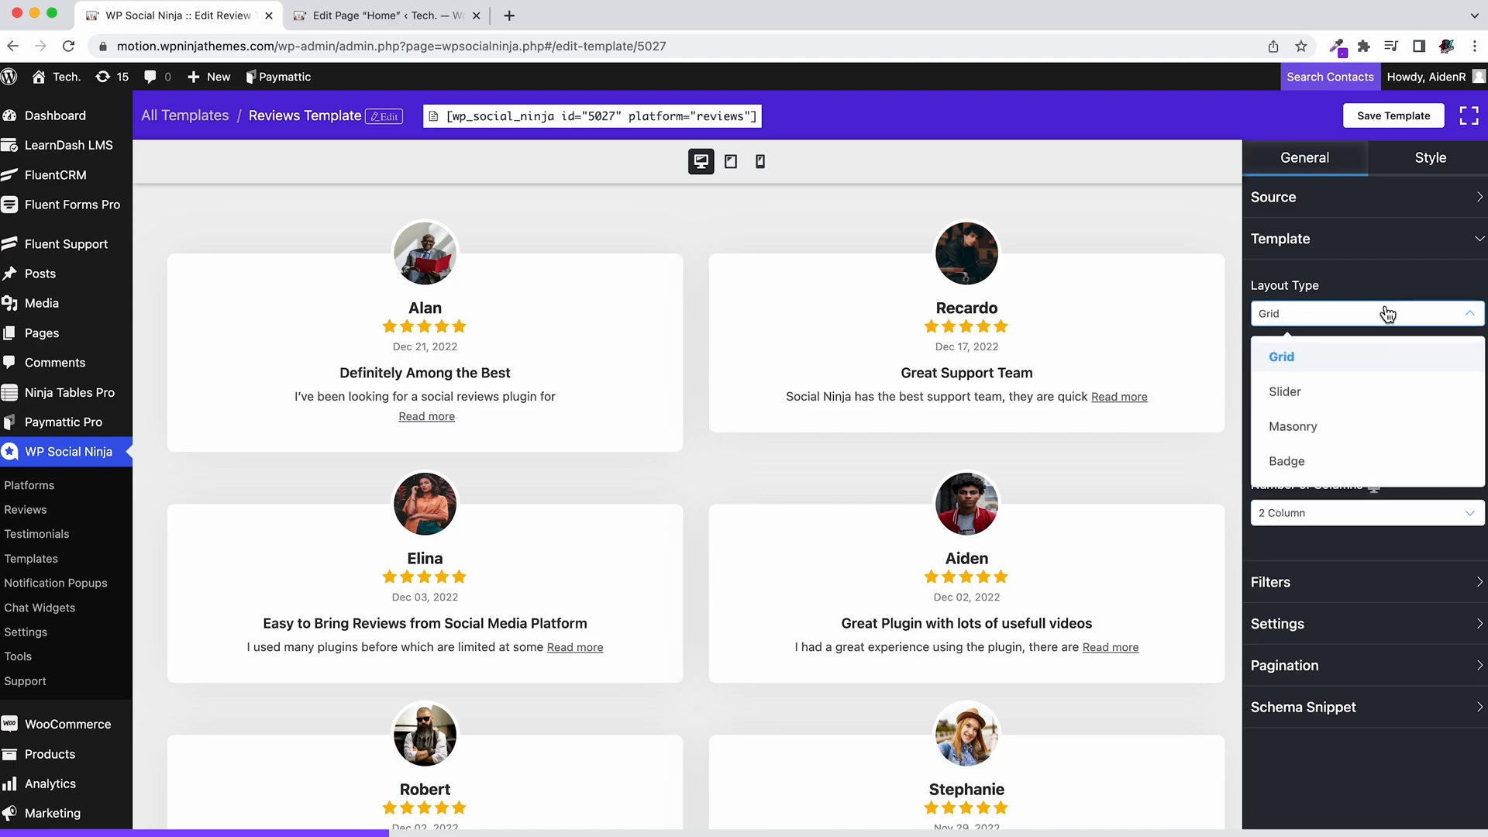
{"action": "left_click", "coordinate": [1287, 460]}
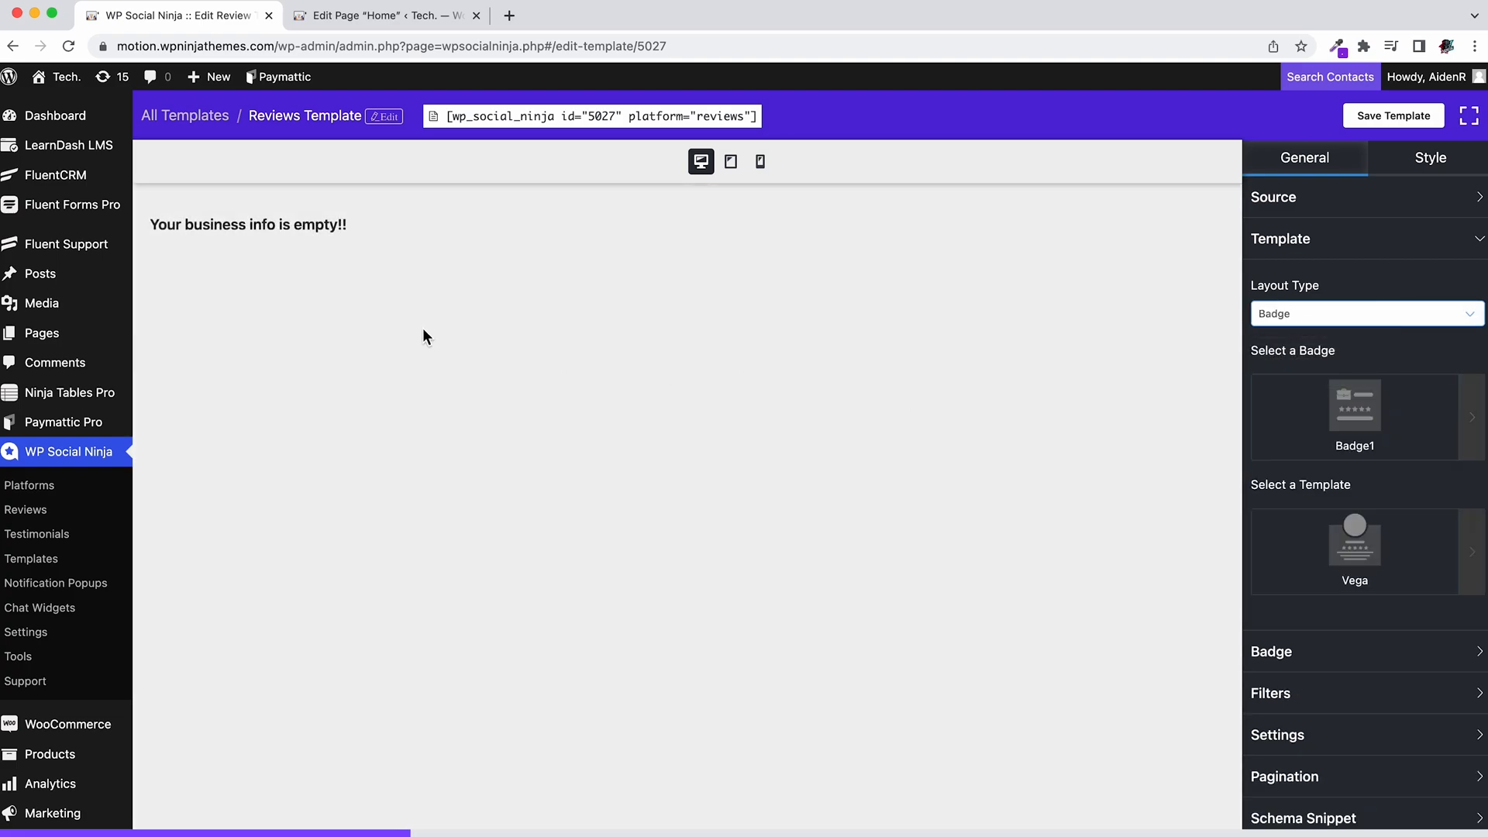
{"action": "left_click", "coordinate": [1364, 313]}
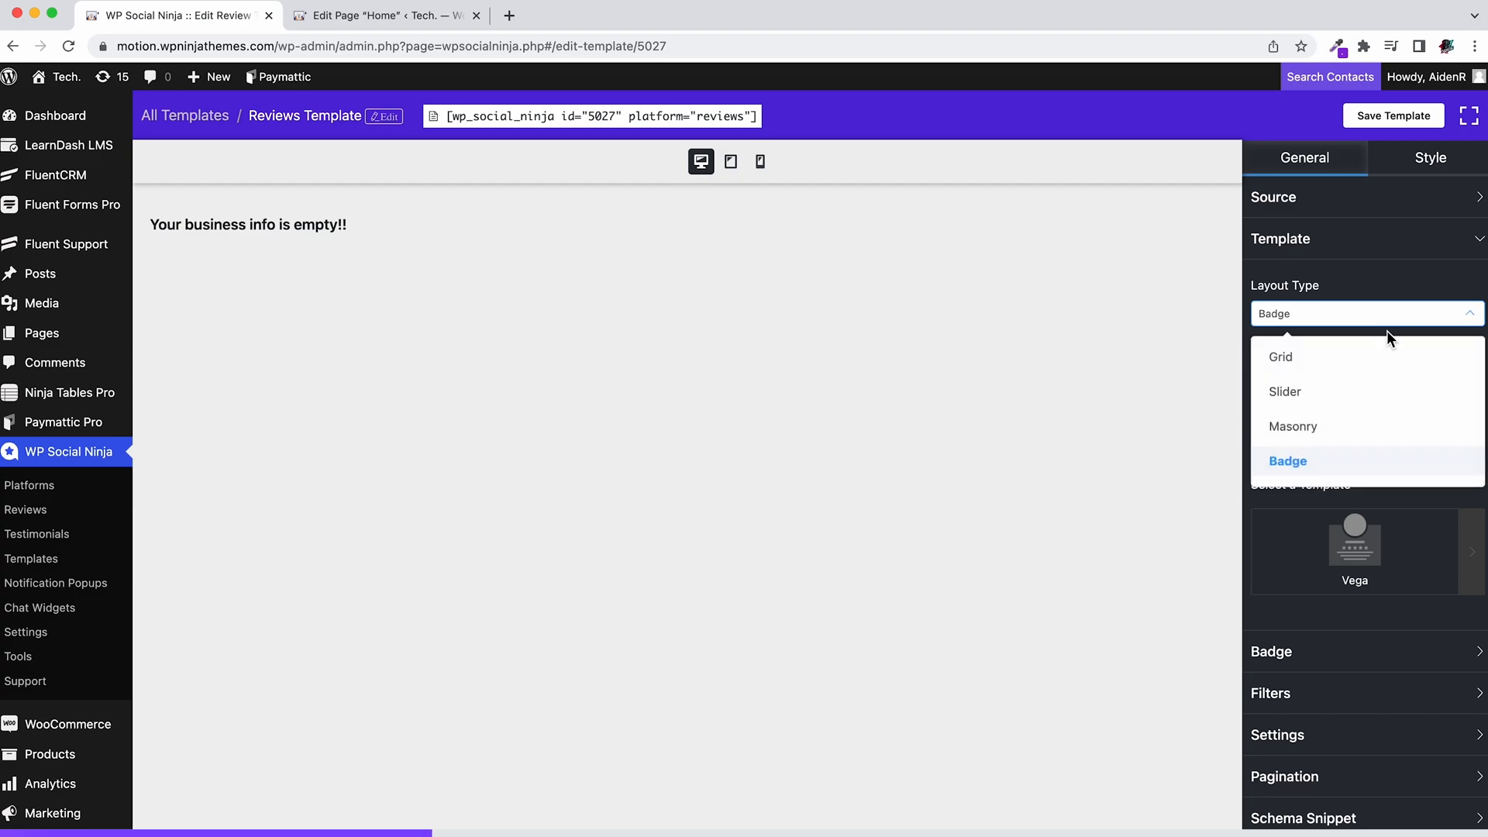
{"action": "left_click", "coordinate": [1280, 357]}
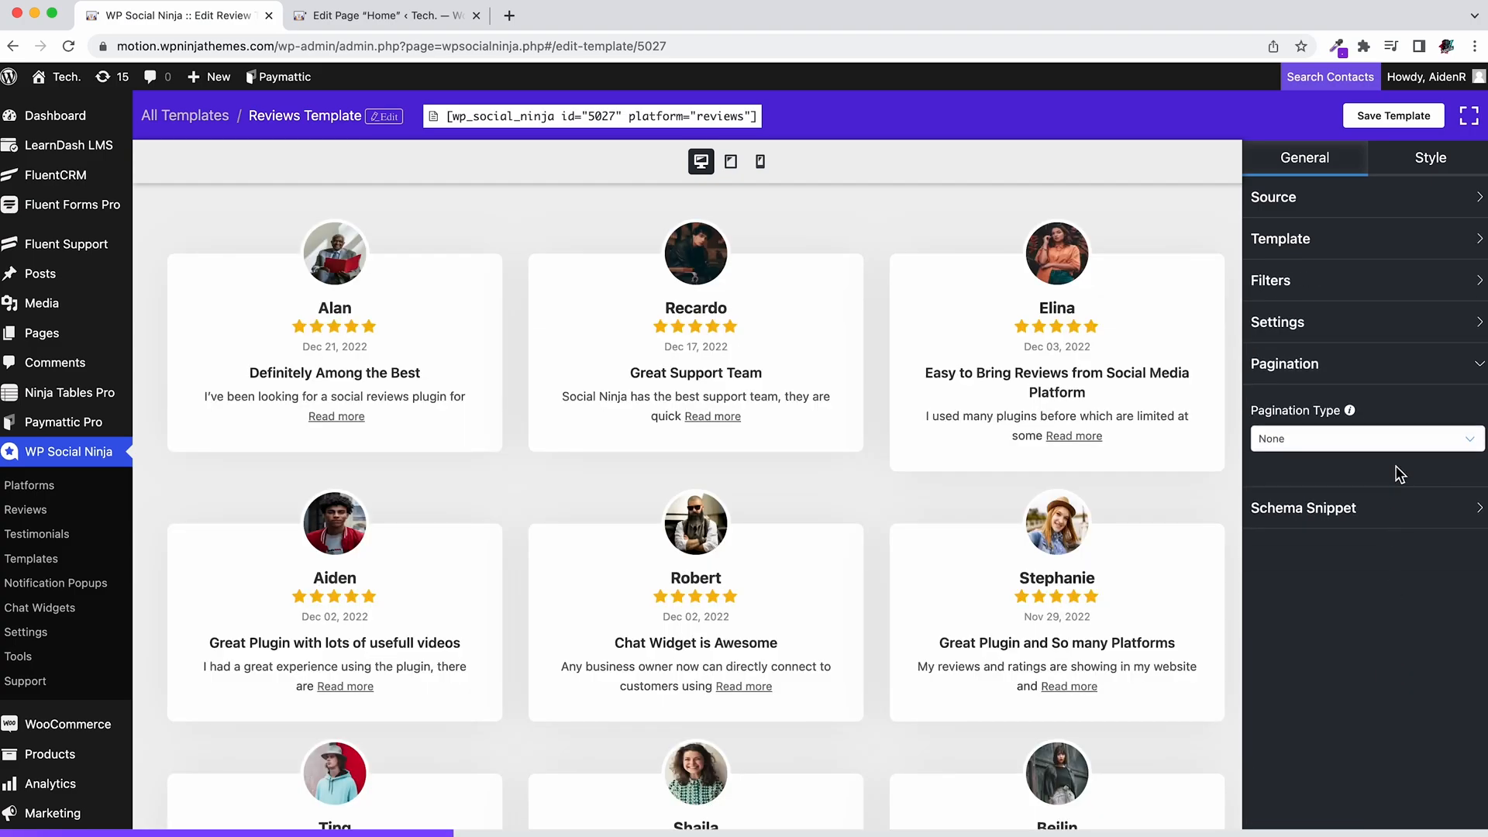
{"action": "left_click", "coordinate": [1365, 437]}
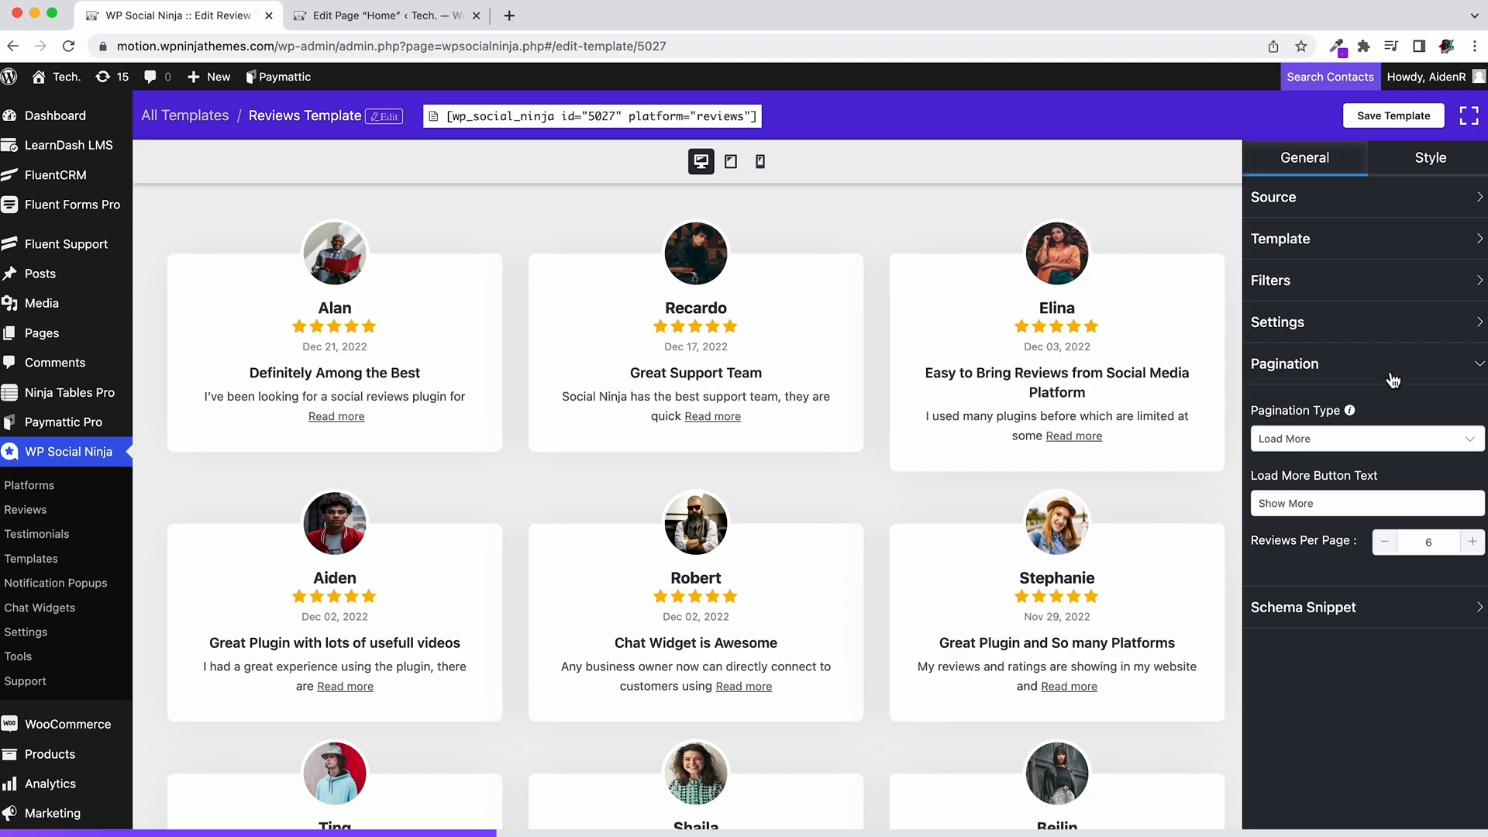
Step: Set the review slider to autoplay three reviews with Arrows and Dots navigation
{"action": "left_click", "coordinate": [1279, 239]}
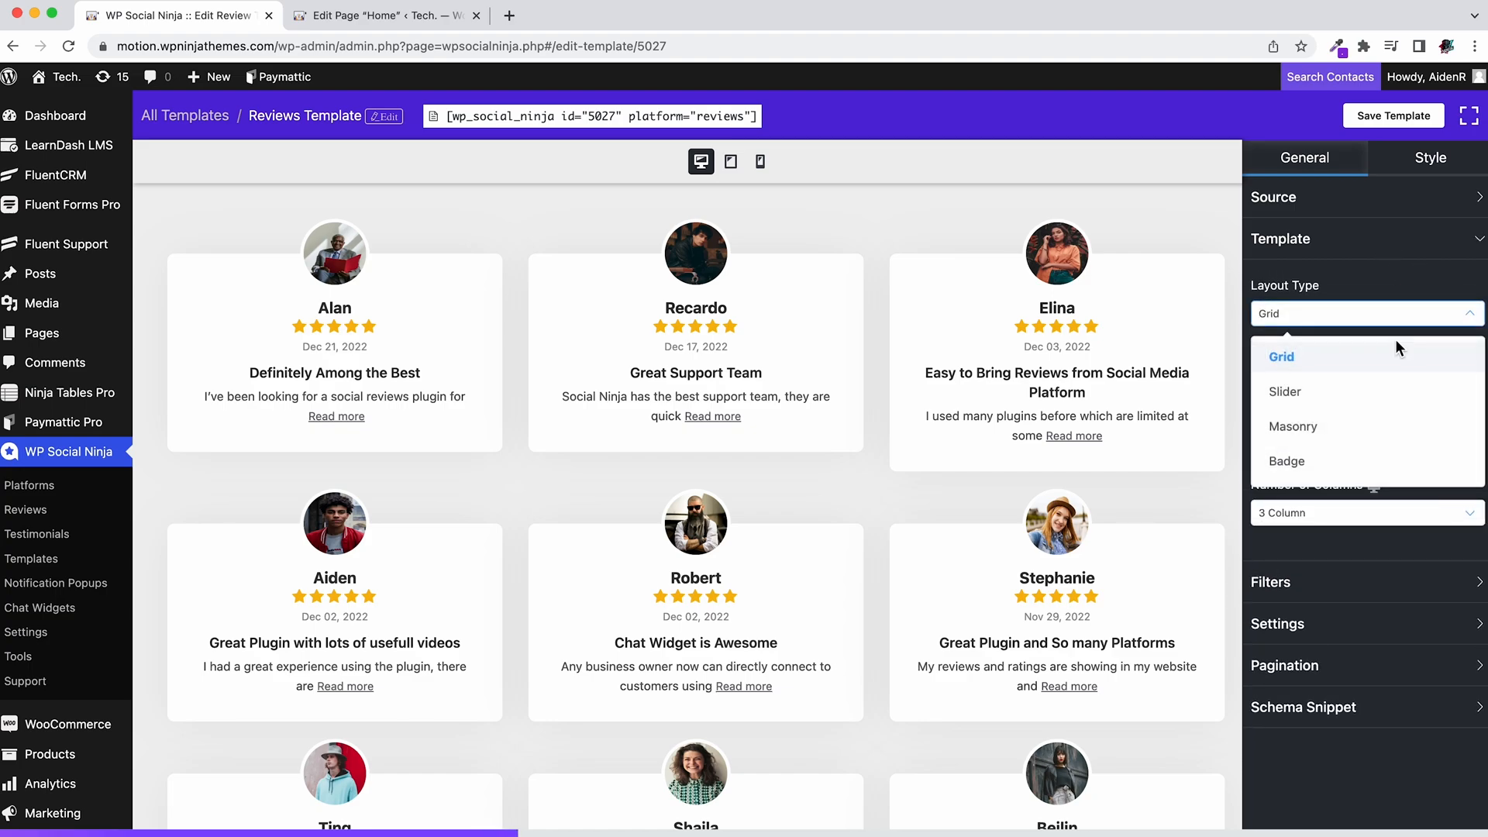
{"action": "left_click", "coordinate": [1284, 391]}
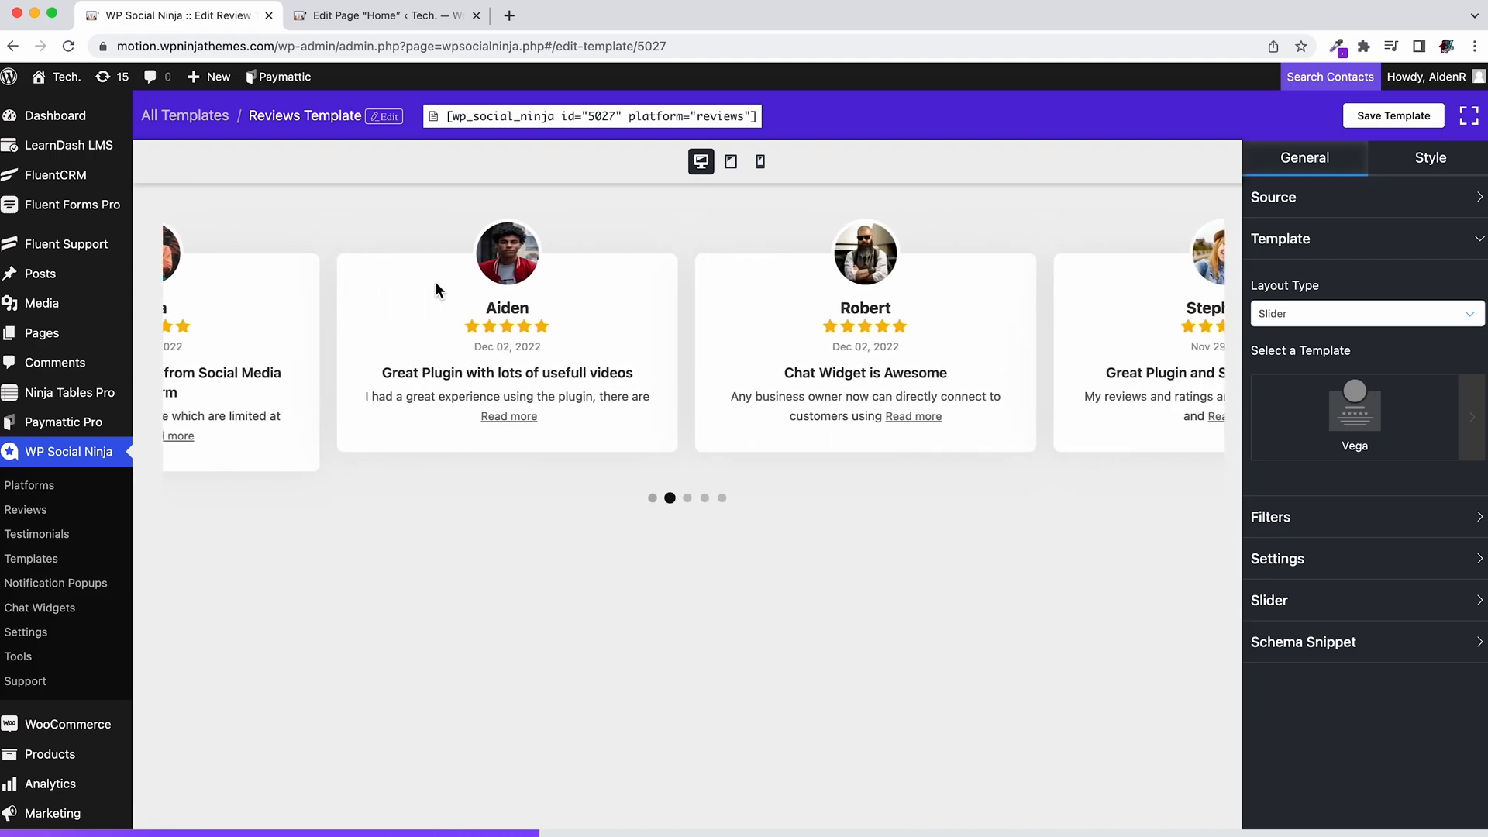
{"action": "left_click", "coordinate": [652, 498]}
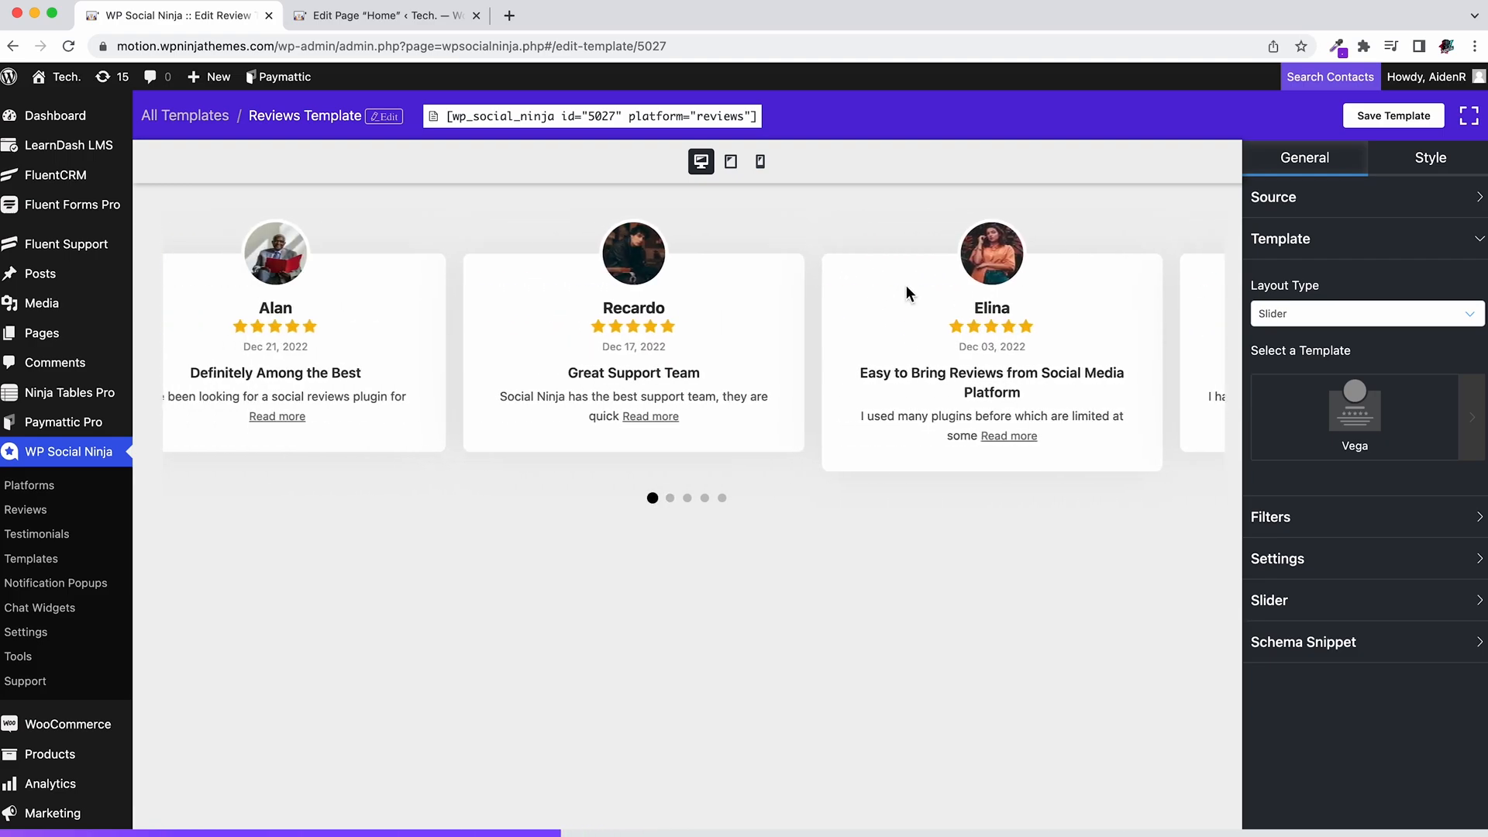
{"action": "left_click", "coordinate": [1270, 600]}
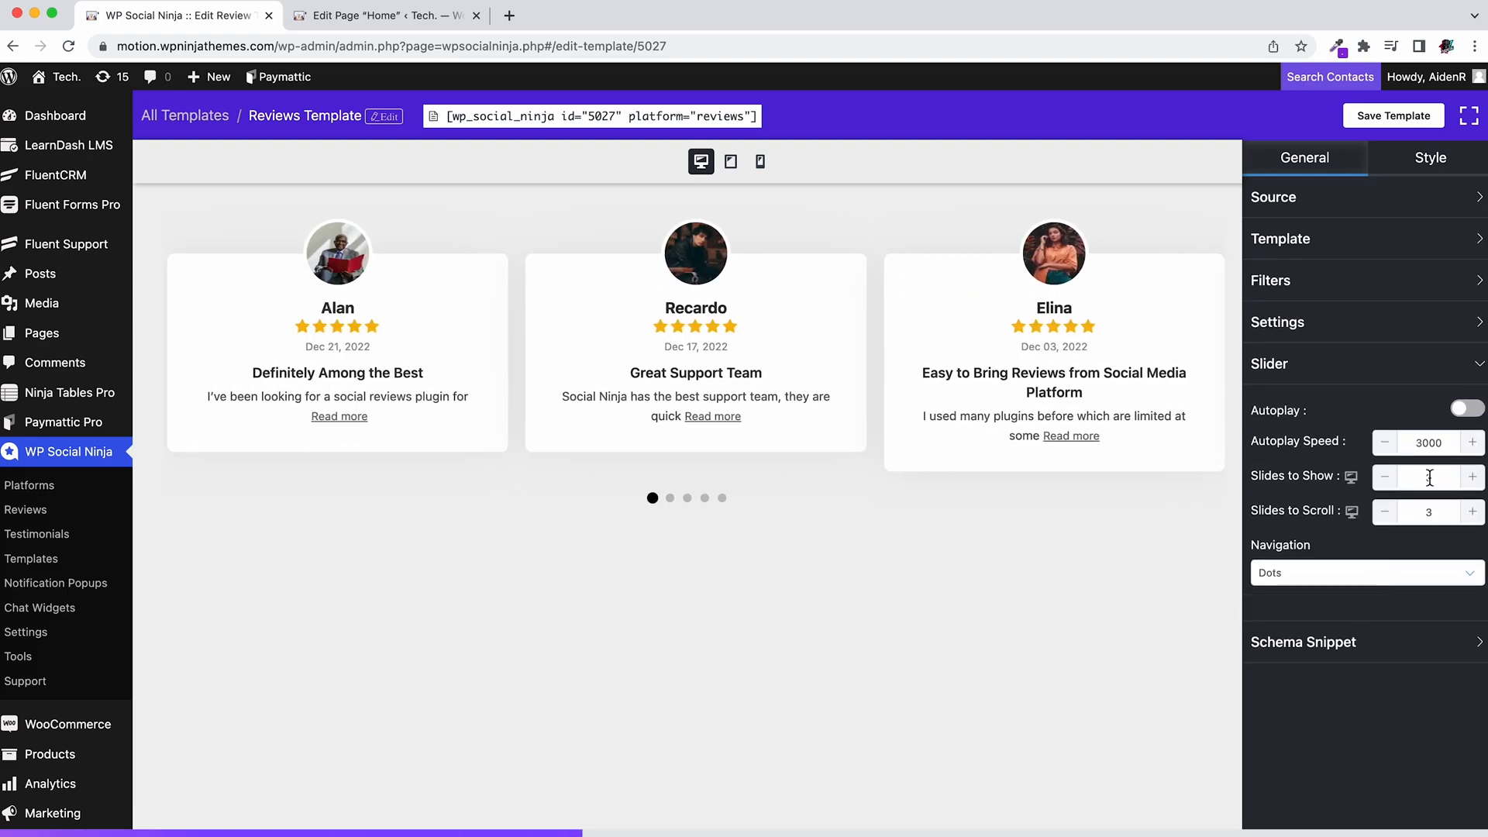
{"action": "left_click", "coordinate": [1362, 572]}
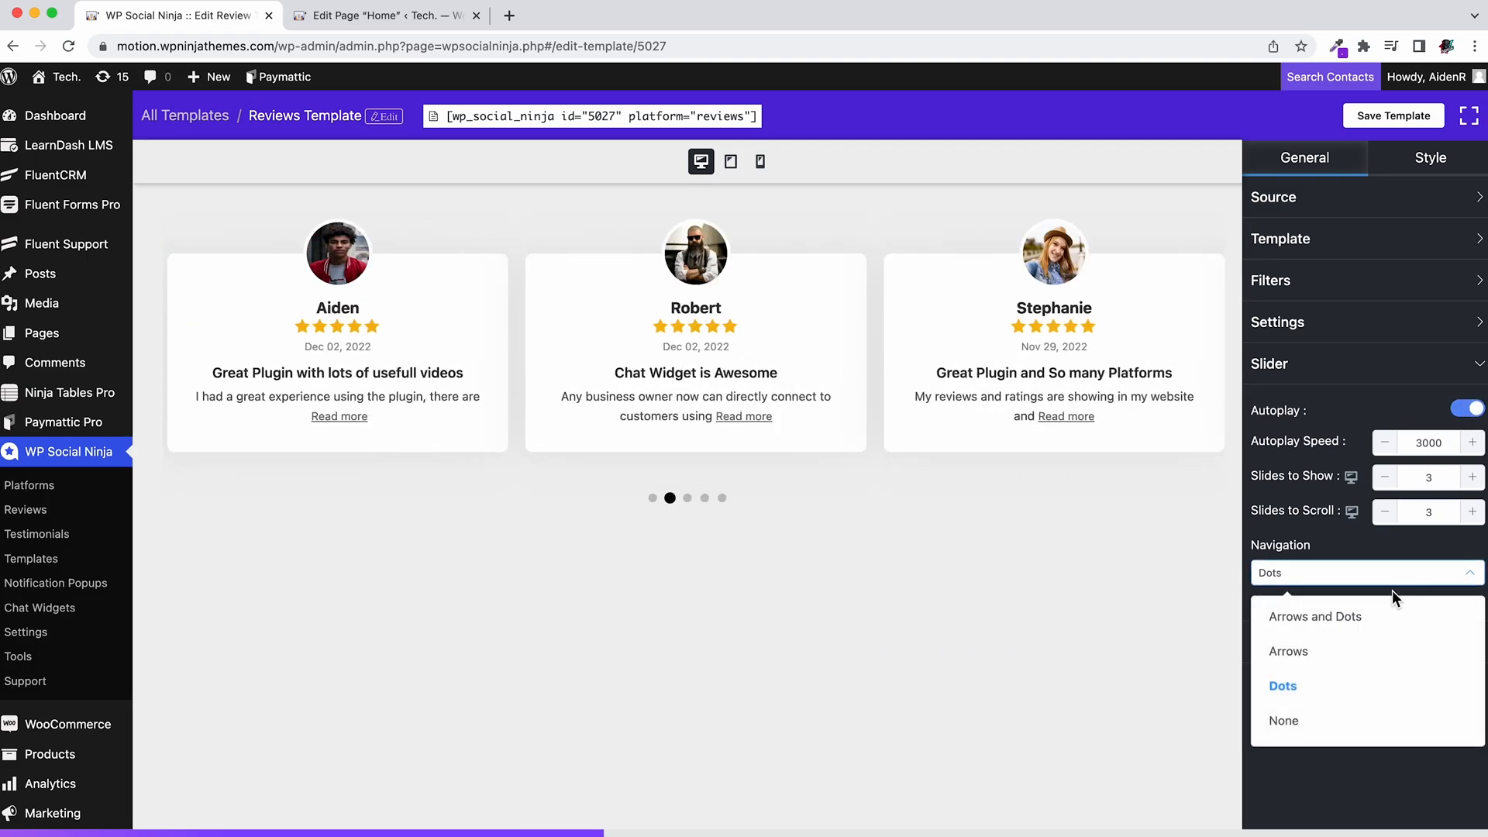
{"action": "left_click", "coordinate": [1317, 615]}
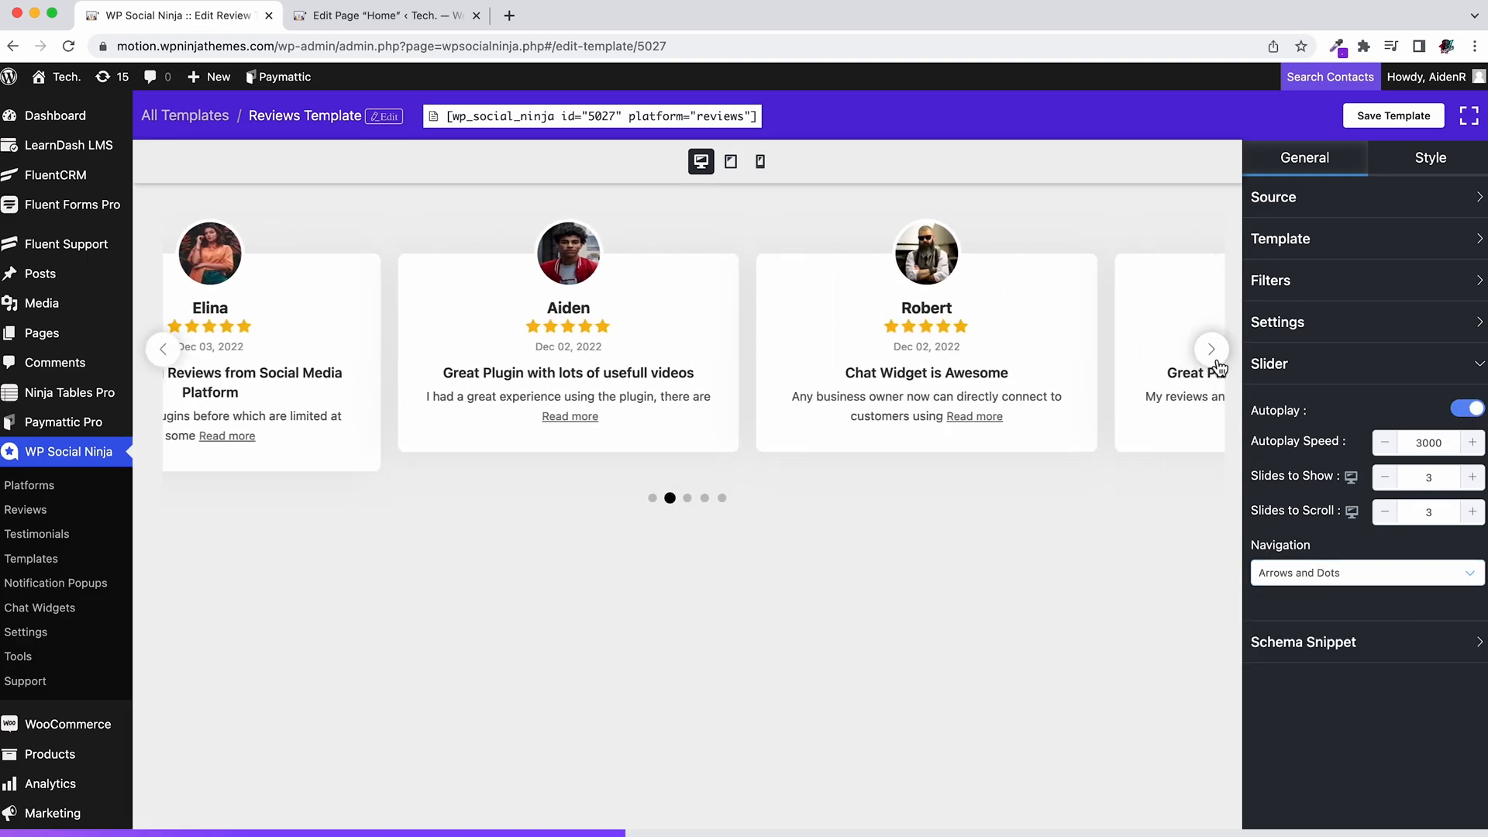
{"action": "left_click", "coordinate": [1281, 238]}
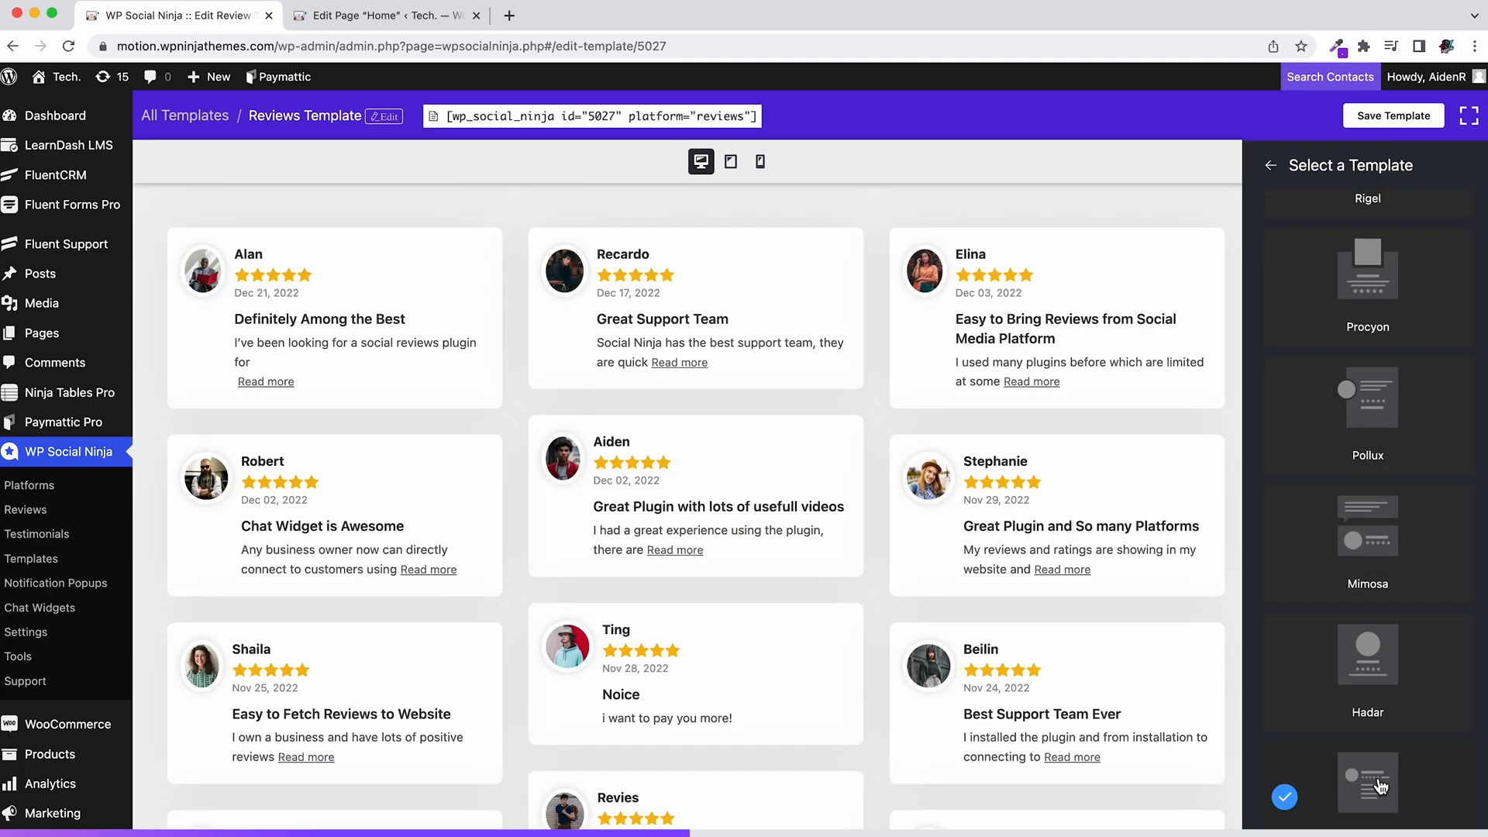
Step: Filter to 100 reviews with a 5-star minimum, ascending order and Include/Exclude kept on All
{"action": "left_click", "coordinate": [1368, 781]}
{"action": "type", "text": "100"}
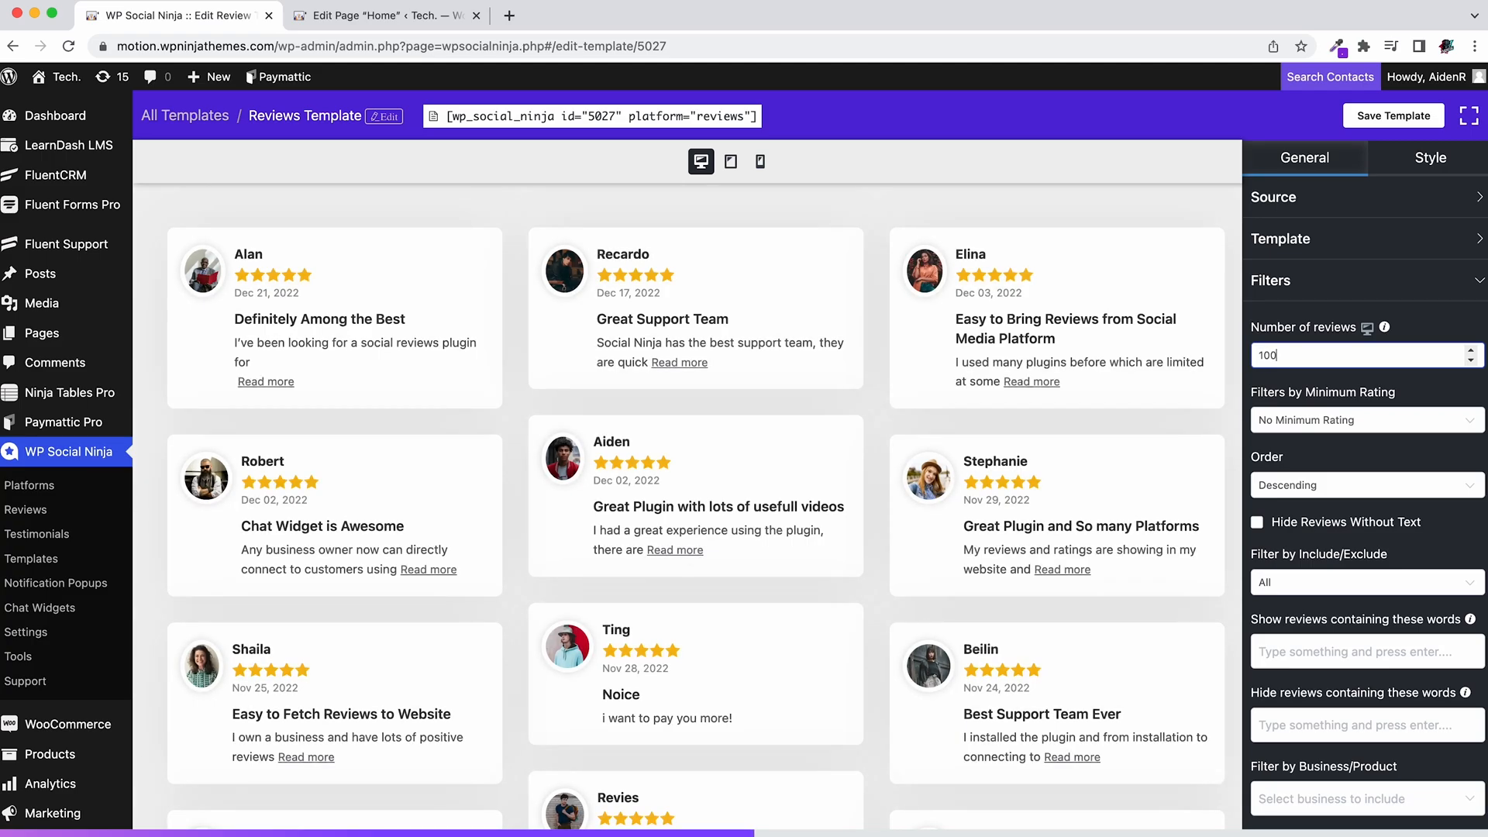
{"action": "left_click", "coordinate": [1365, 420]}
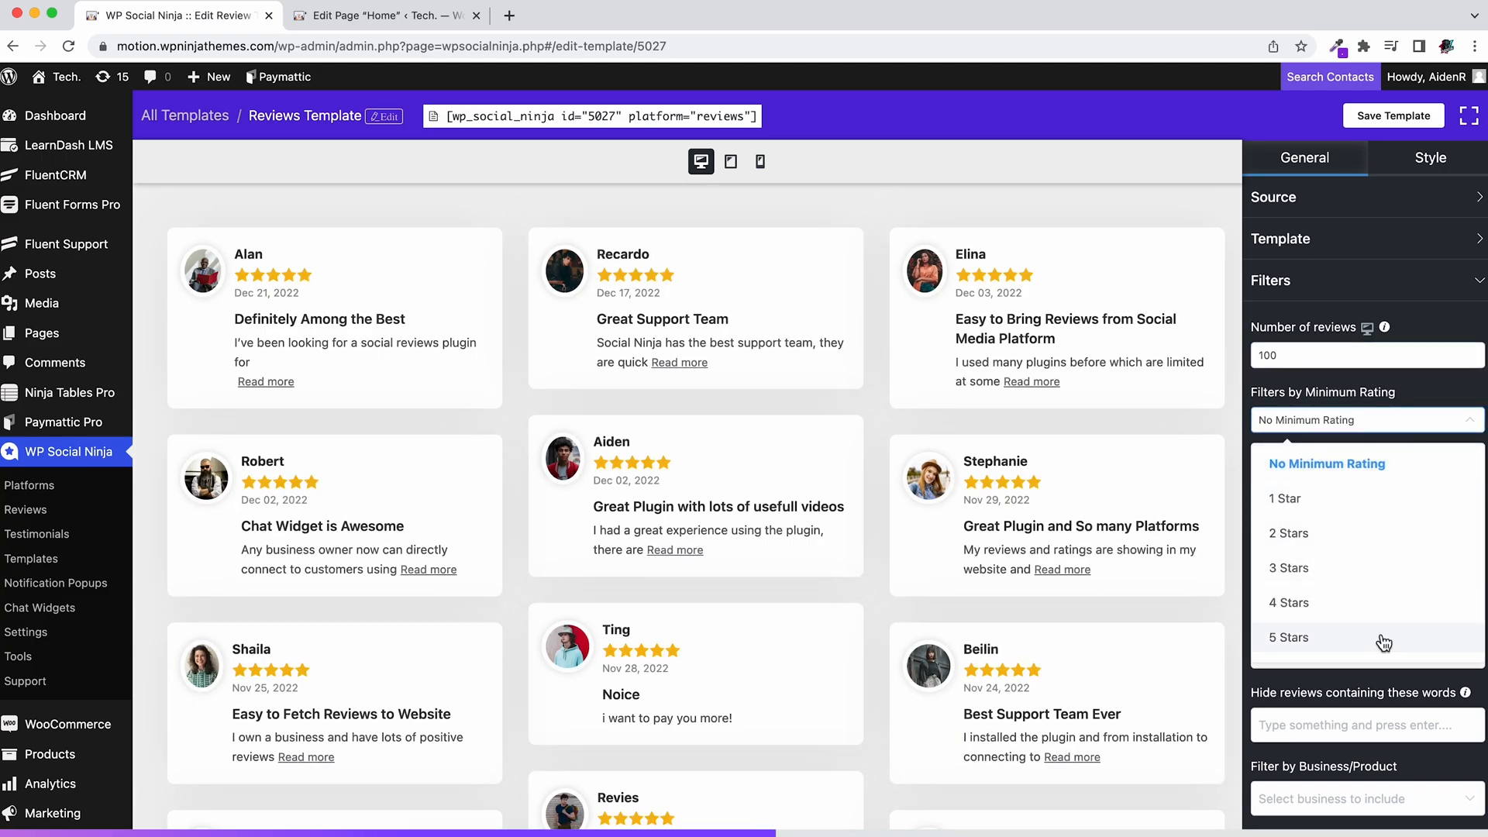
{"action": "left_click", "coordinate": [1289, 637]}
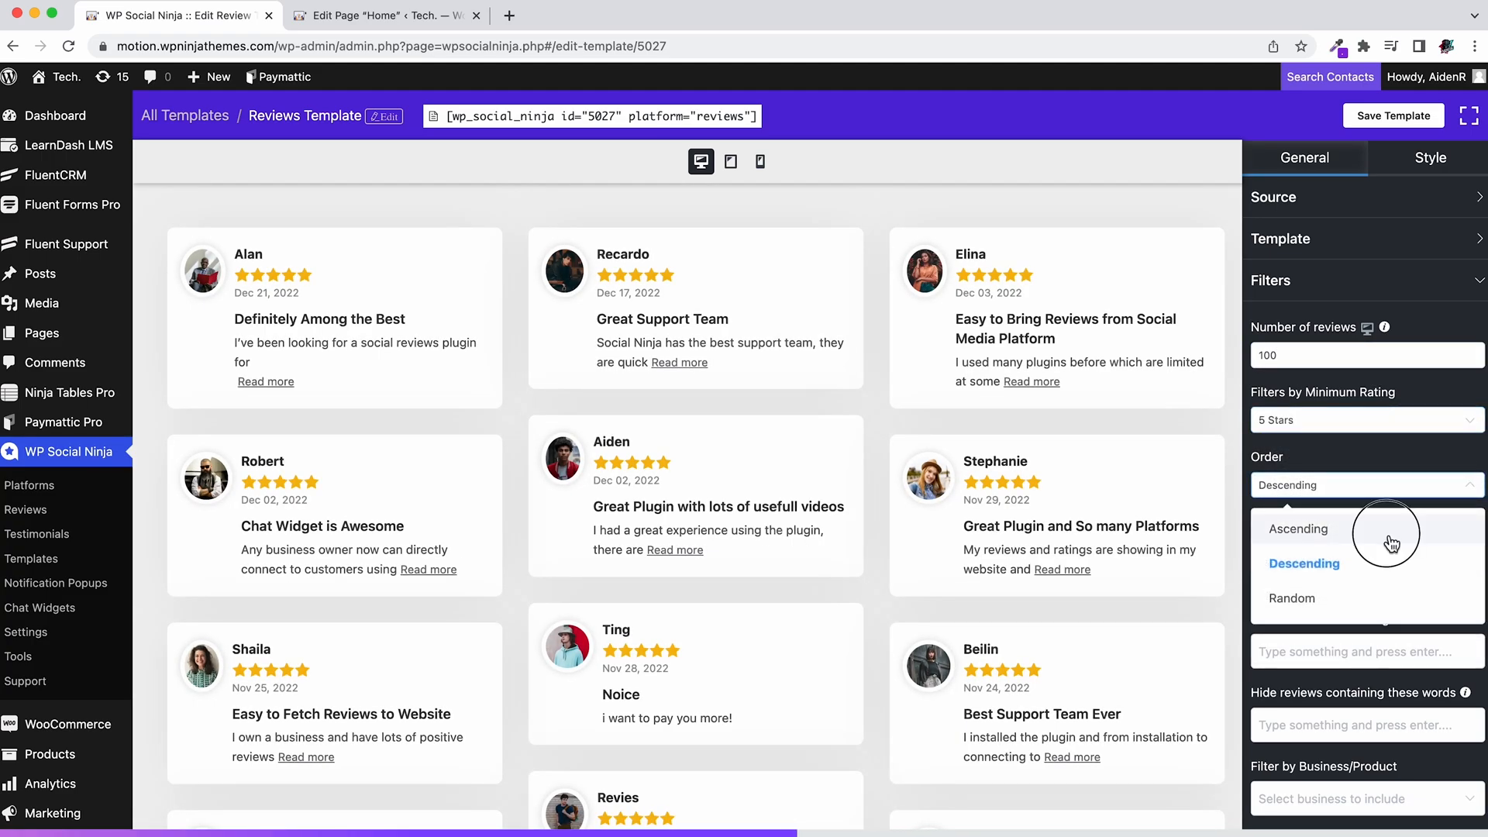
{"action": "left_click", "coordinate": [1298, 529]}
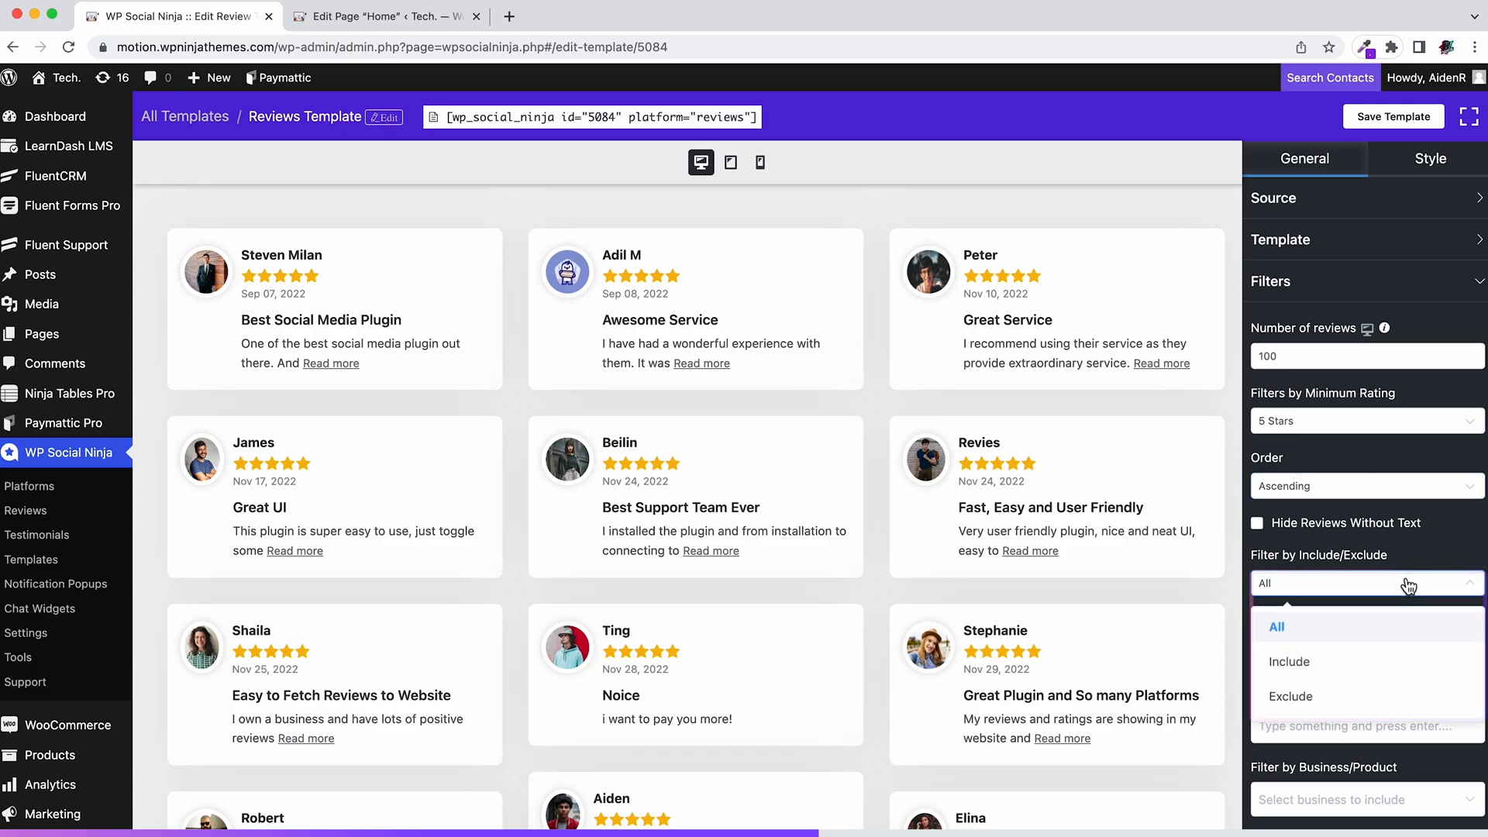
{"action": "left_click", "coordinate": [1277, 625]}
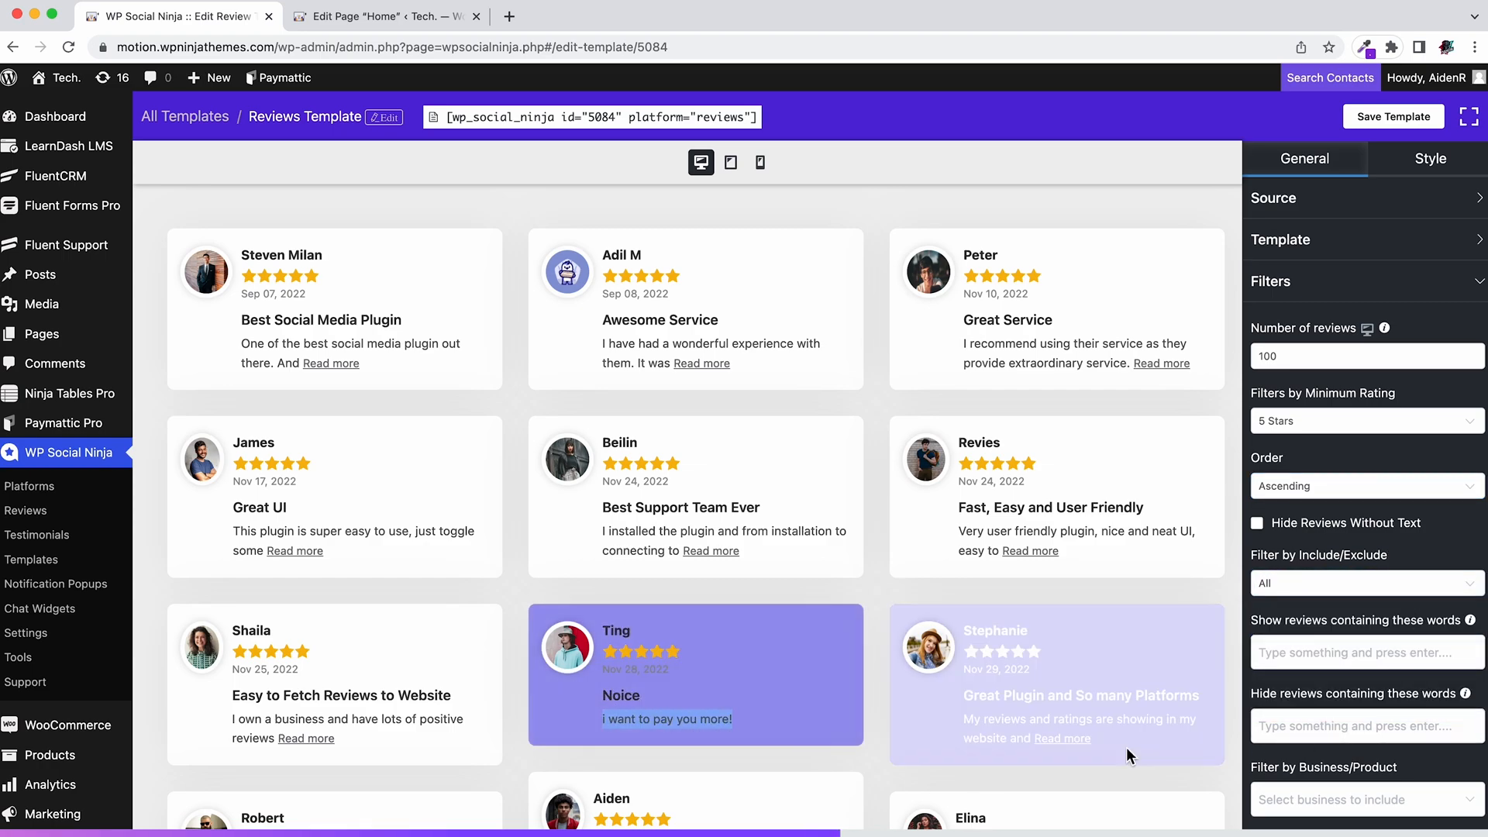
{"action": "type", "text": "I want to pay you more!"}
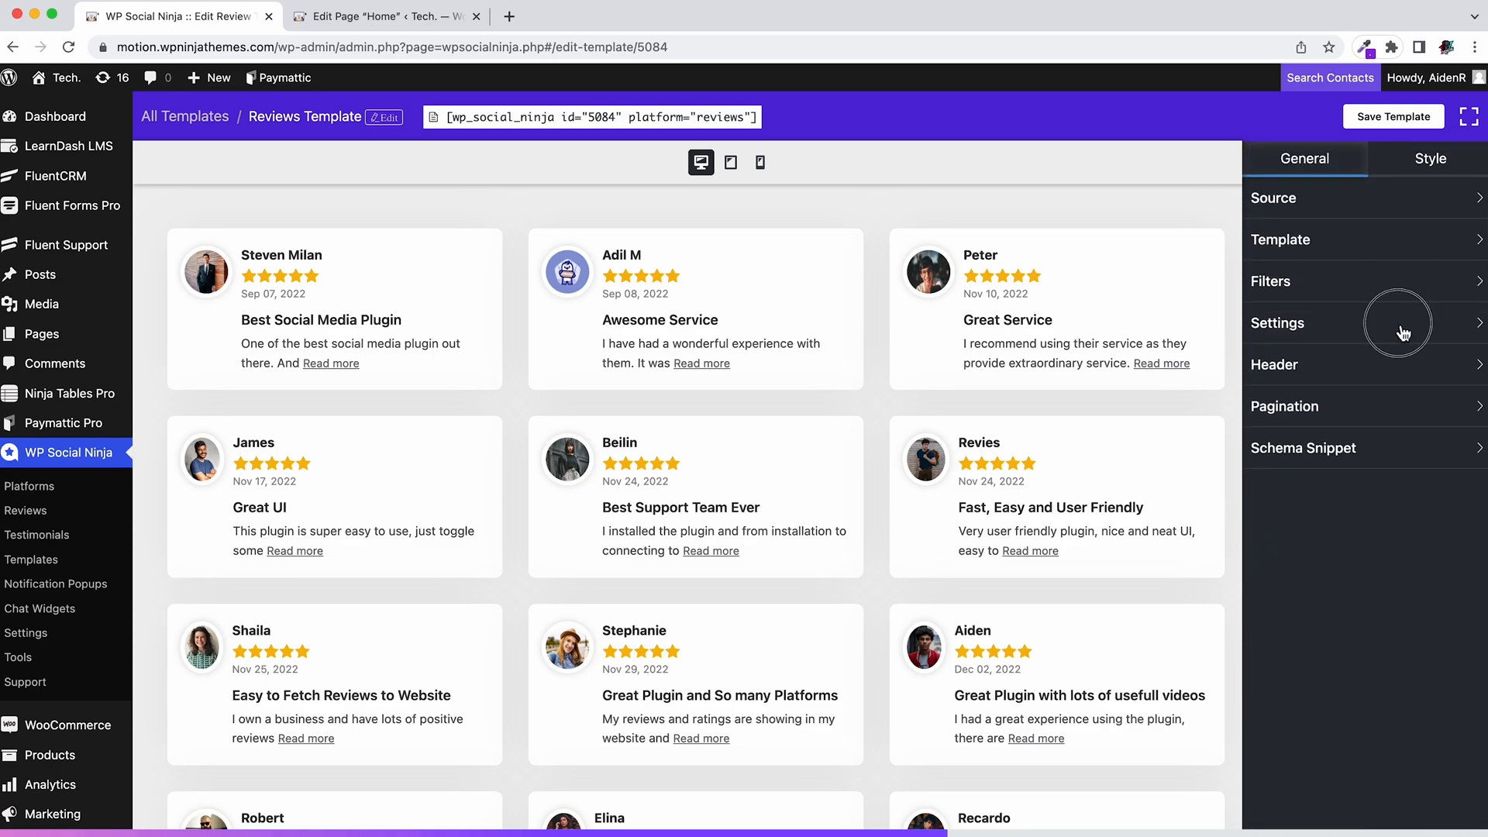
Step: Hide review dates, keep the Default rating style and excerpt content type
{"action": "left_click", "coordinate": [1278, 323]}
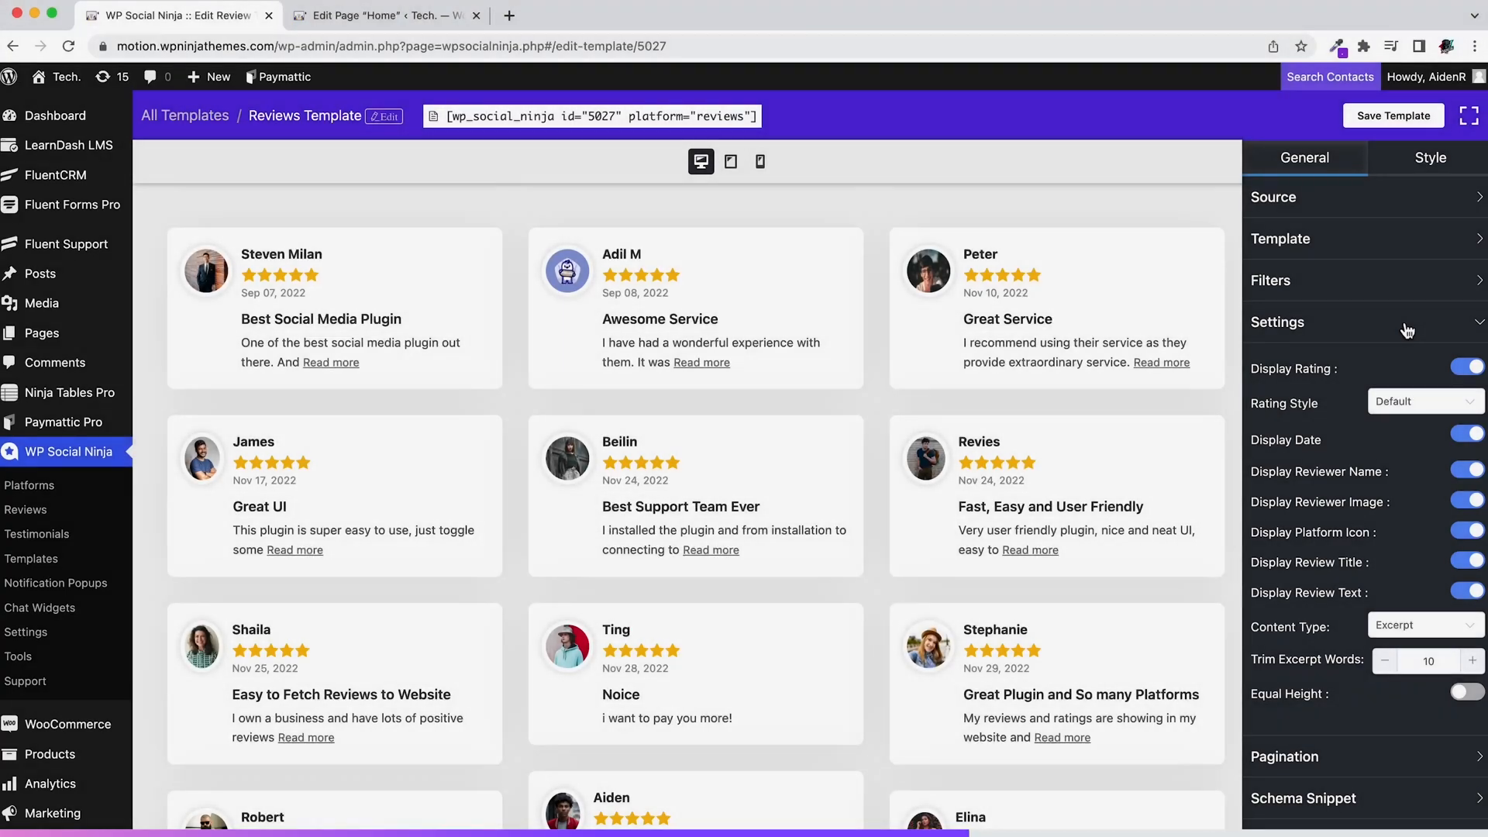
{"action": "left_click", "coordinate": [1423, 401]}
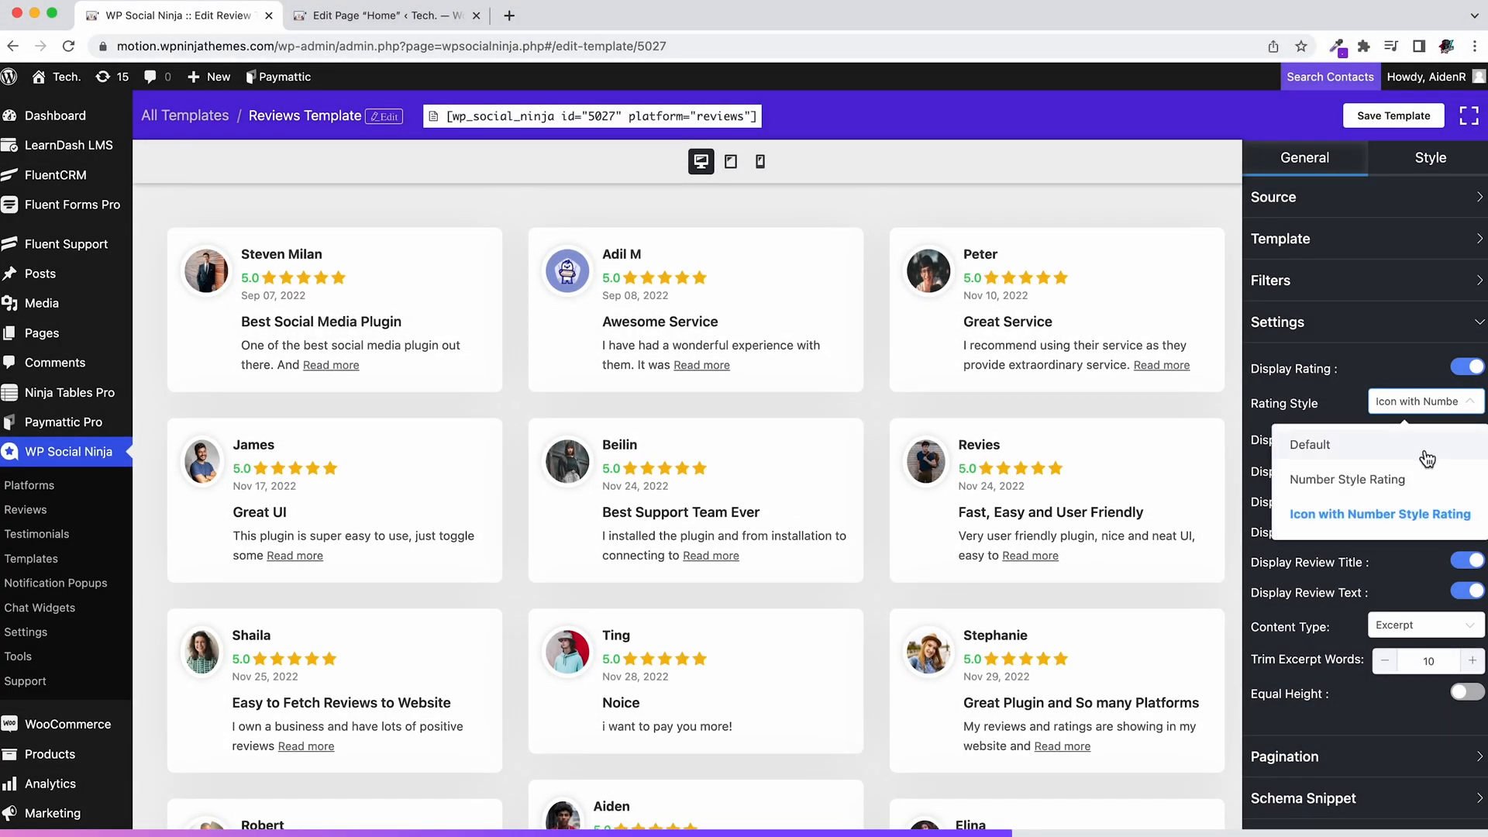
{"action": "left_click", "coordinate": [1311, 445]}
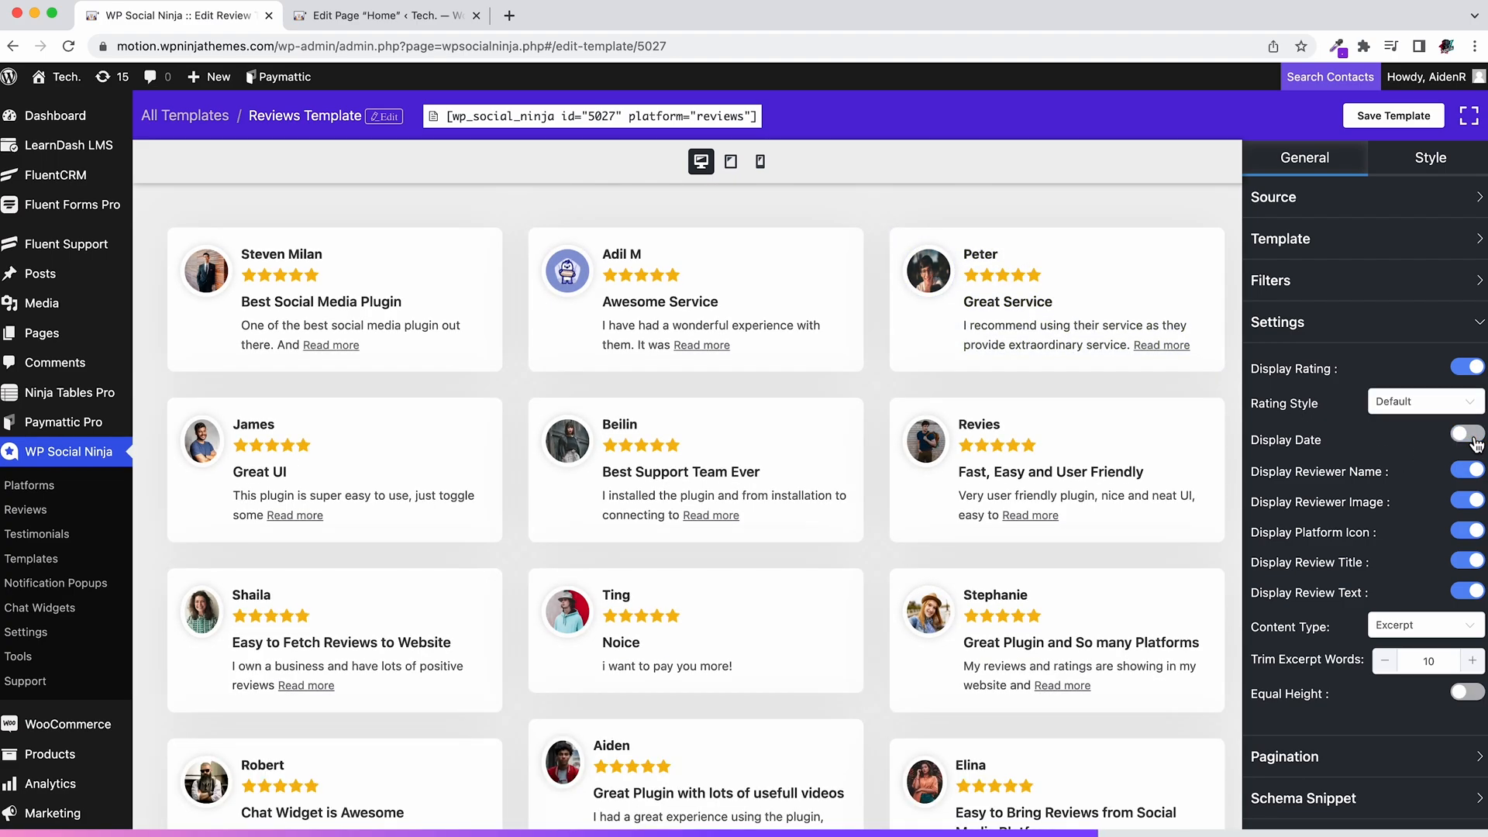
{"action": "left_click", "coordinate": [1423, 624]}
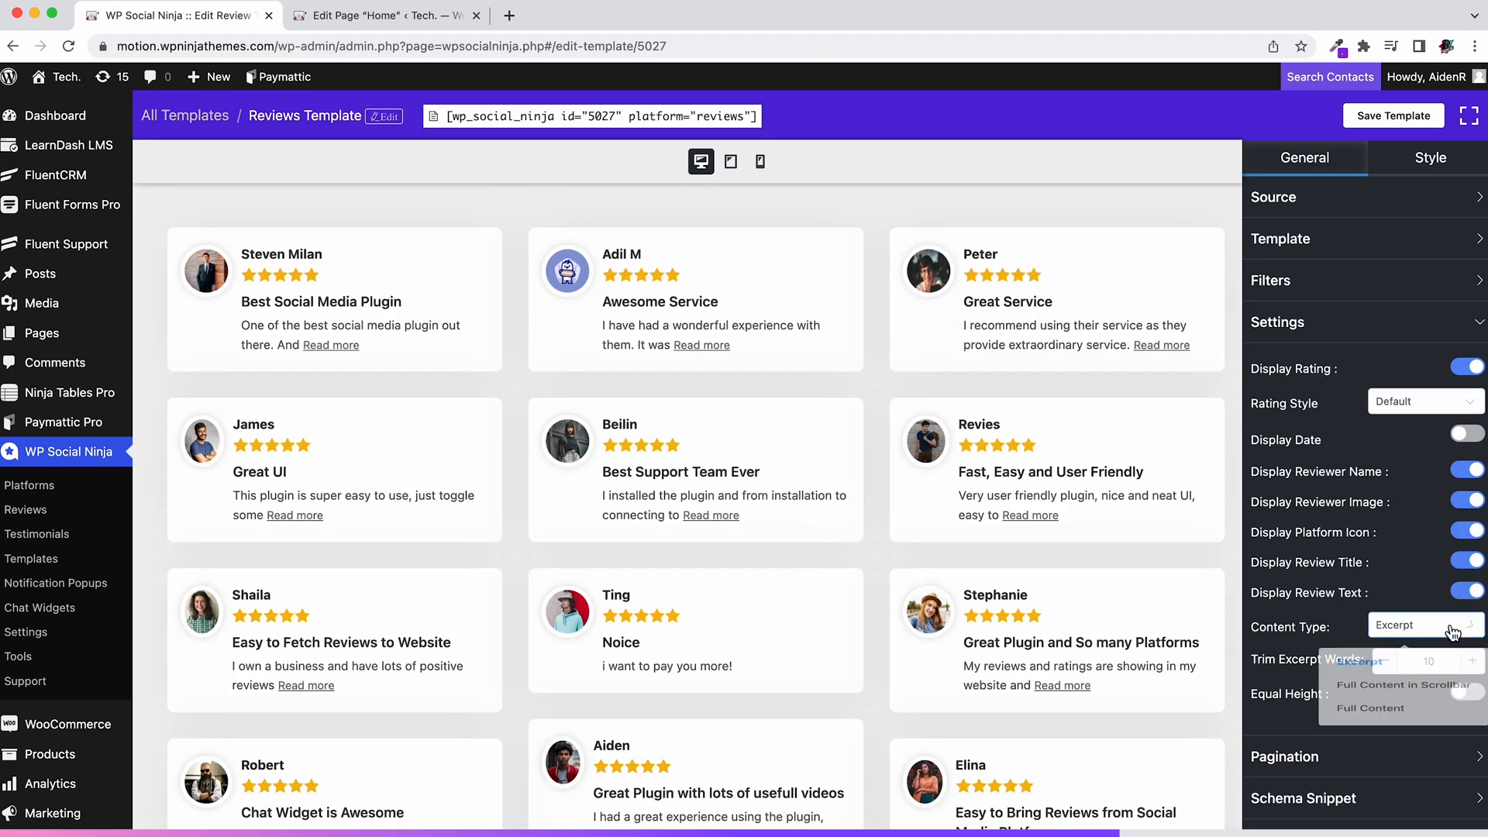
{"action": "left_click", "coordinate": [1397, 660]}
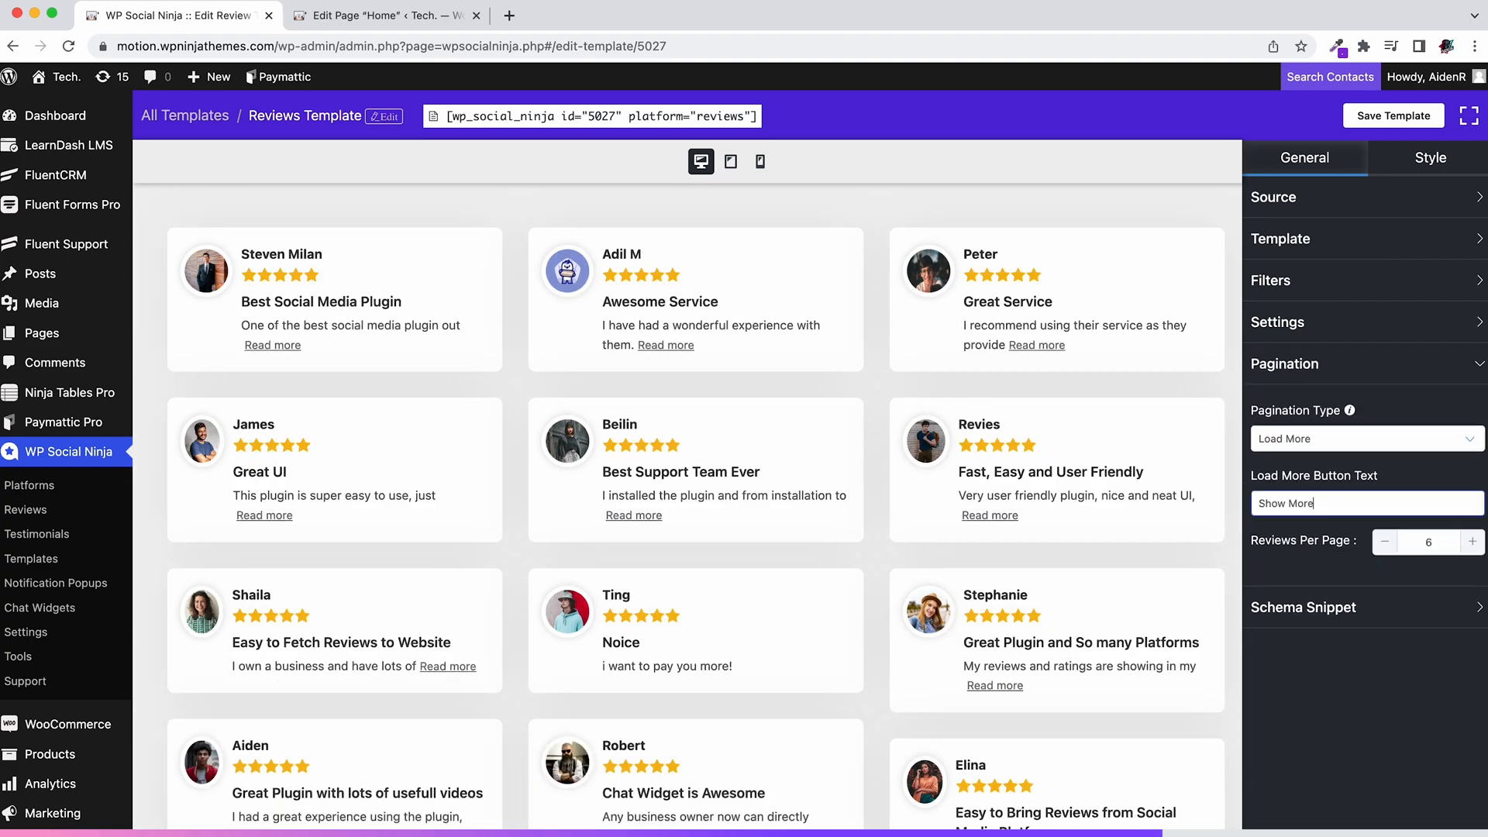
Step: Paginate with a 'Show More' load-more button showing 6 reviews per page
{"action": "left_click", "coordinate": [1473, 541]}
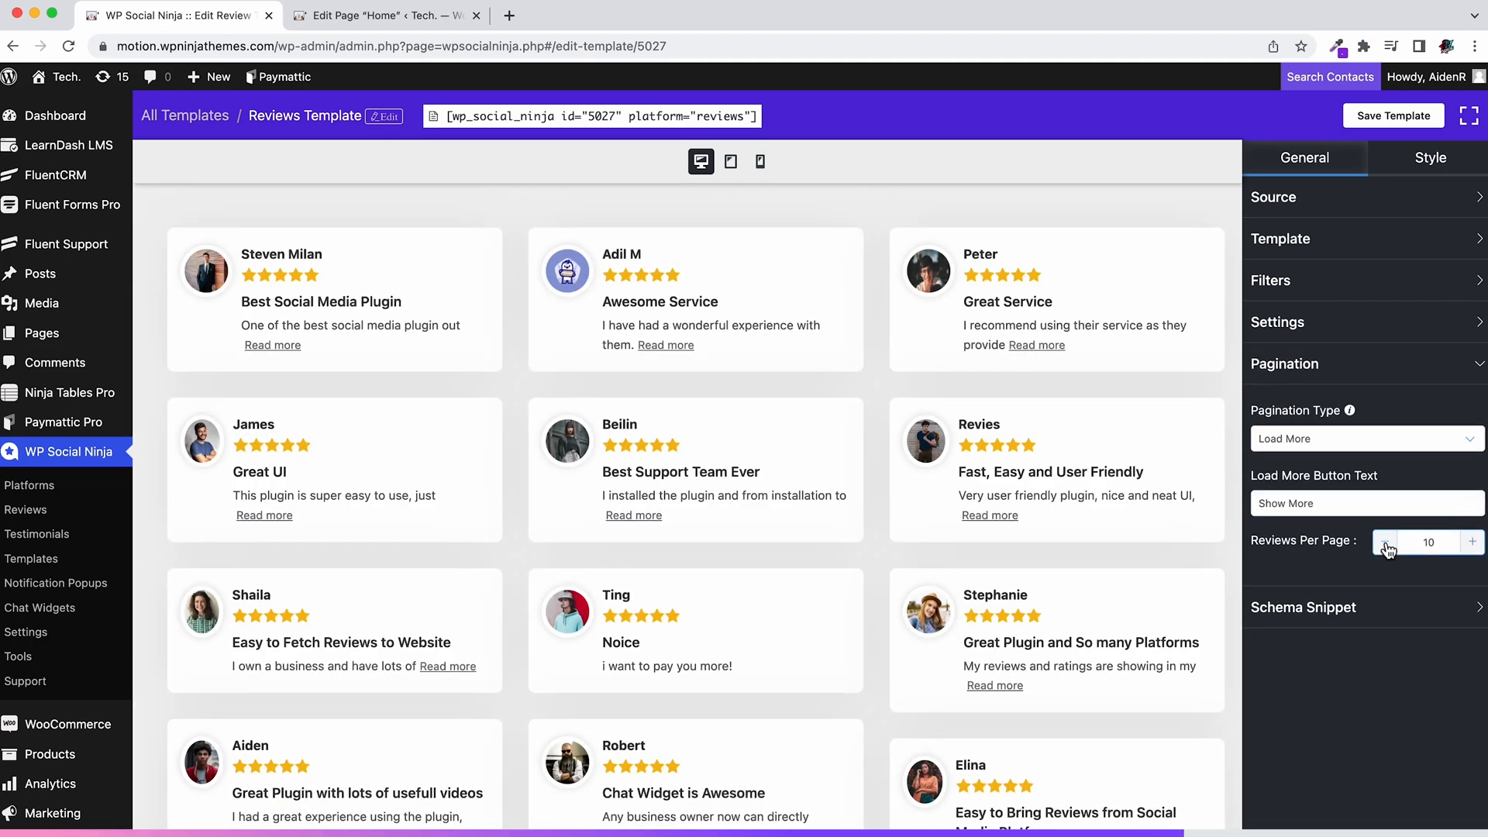
{"action": "left_click", "coordinate": [1385, 543]}
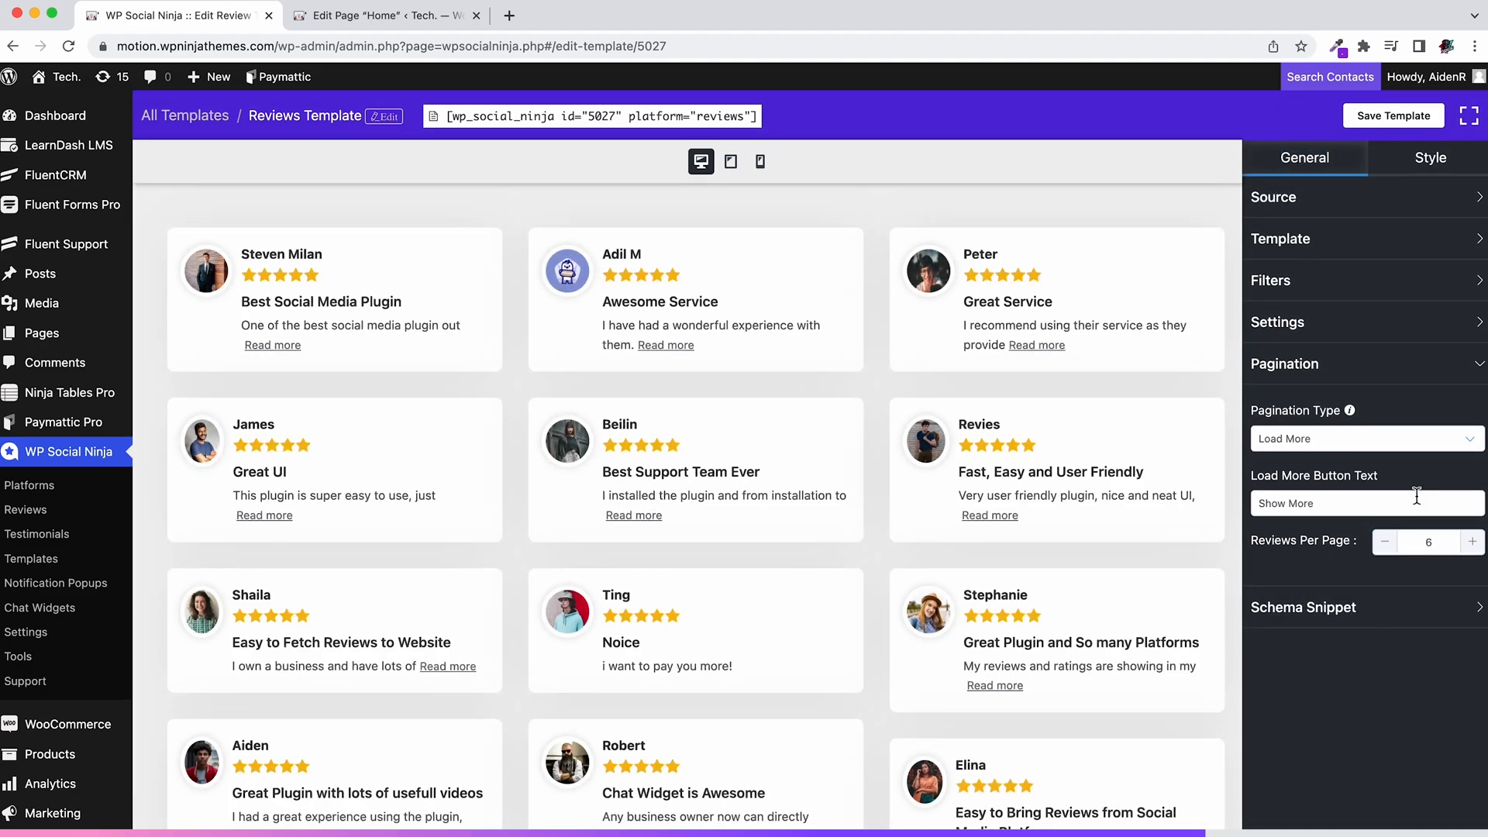
{"action": "left_click", "coordinate": [1283, 363]}
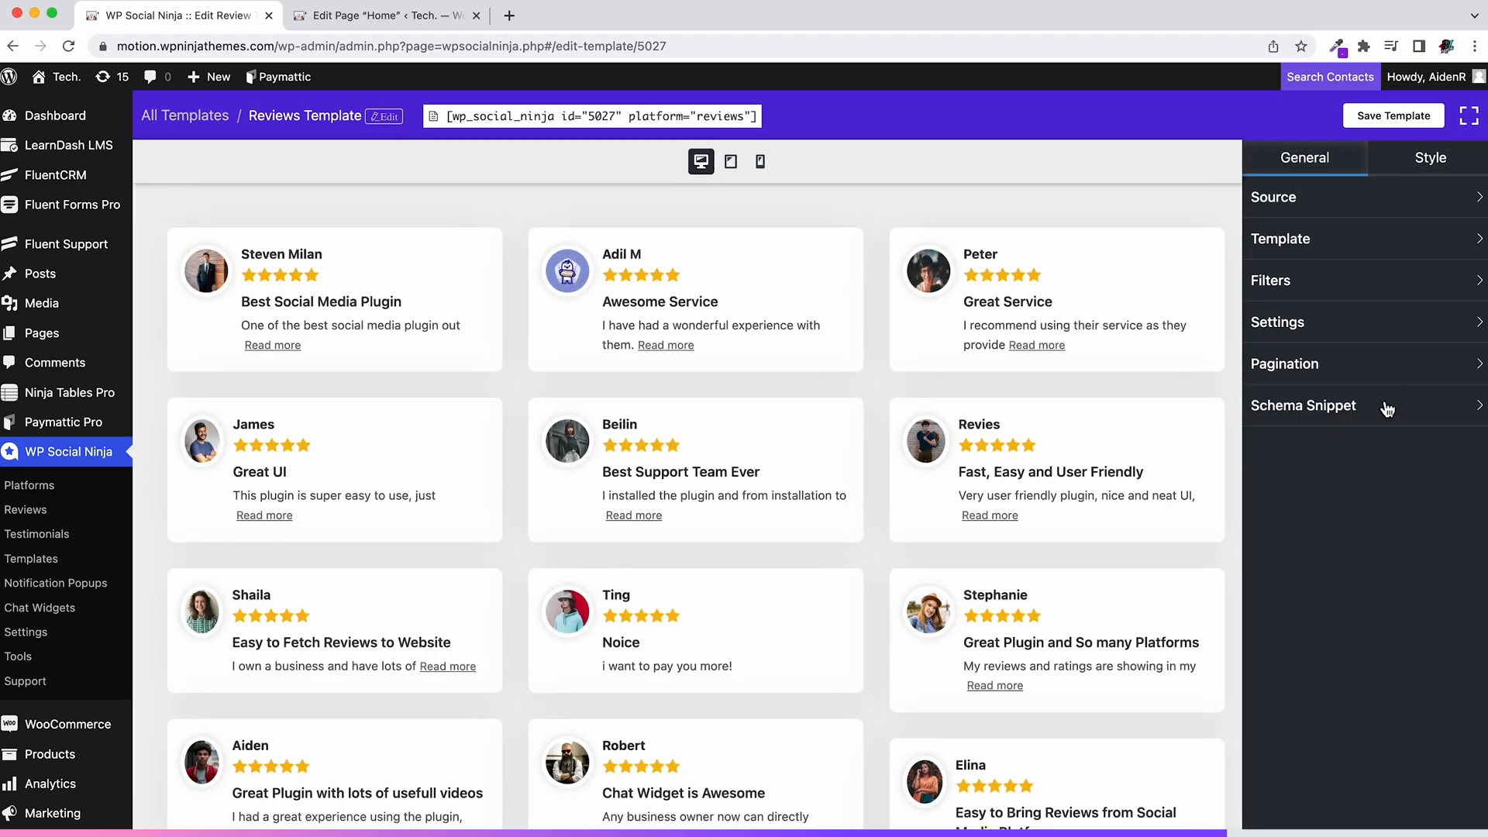
Step: Enable the schema snippet with a business logo, name 'WP Social Ninja' and type Product checked on schema.org
{"action": "left_click", "coordinate": [1304, 405]}
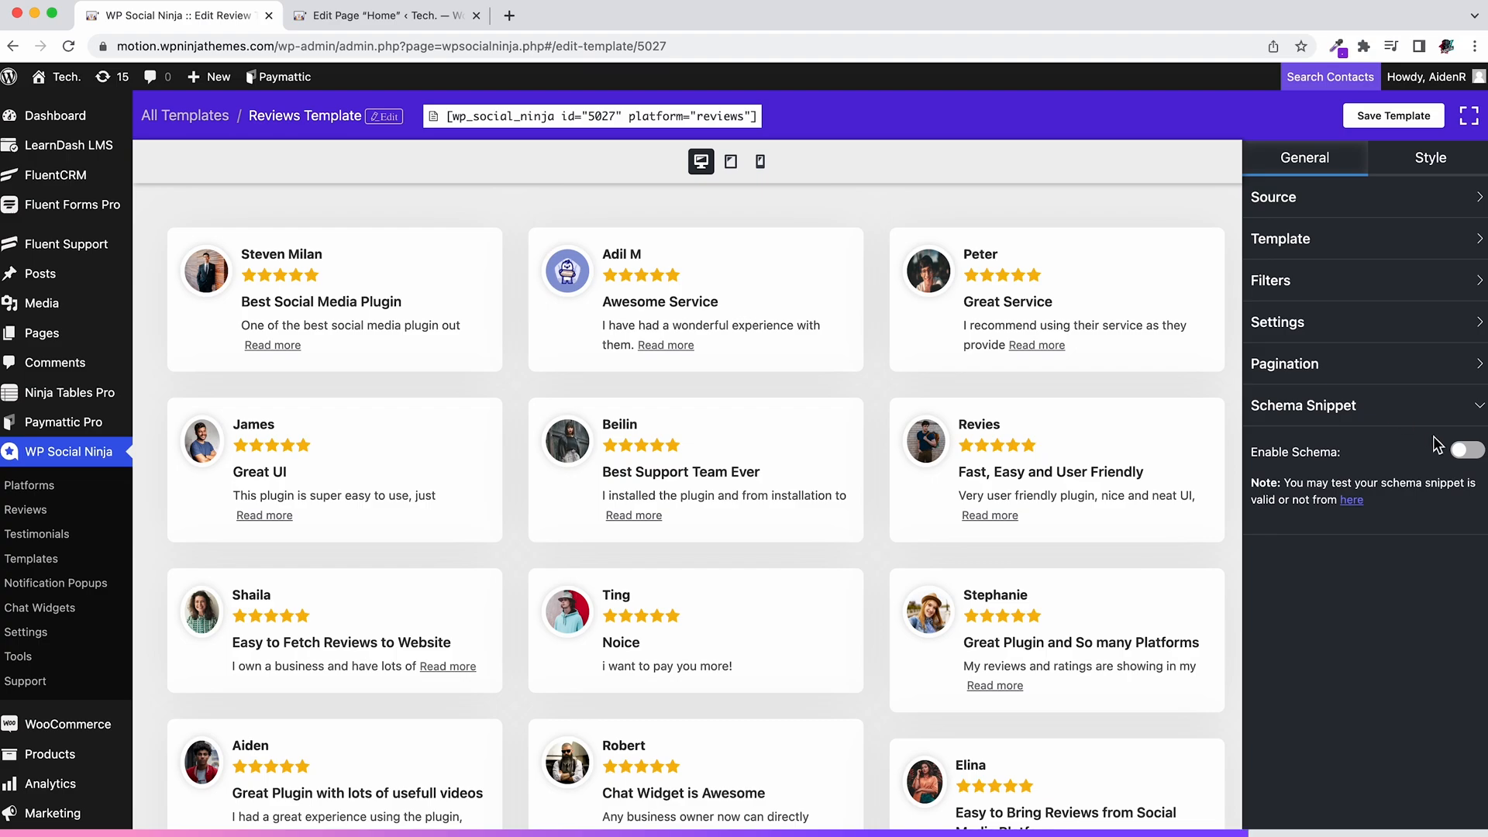
{"action": "left_click", "coordinate": [1465, 452]}
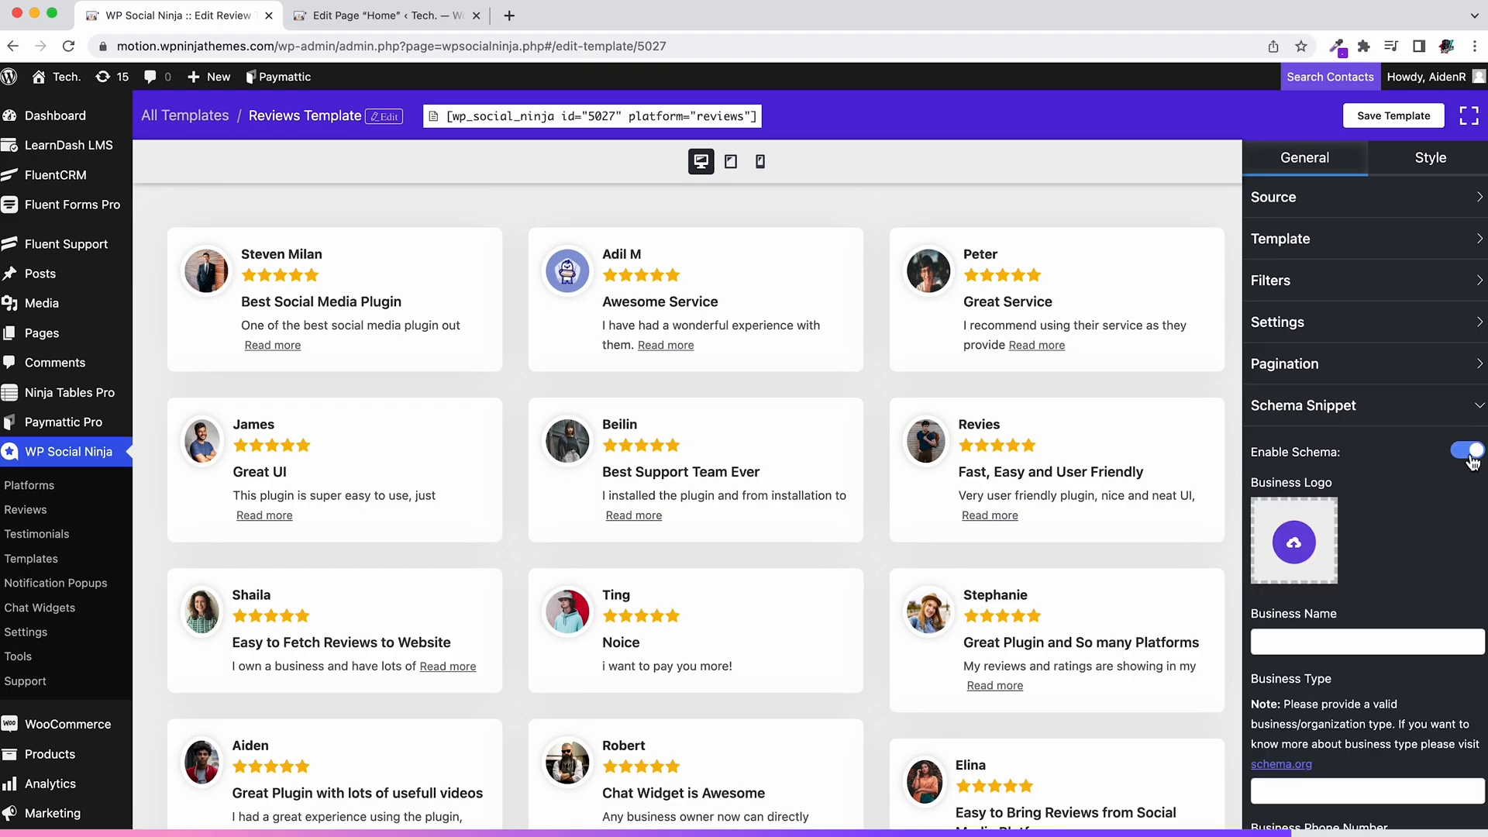
{"action": "left_click", "coordinate": [1293, 543]}
{"action": "type", "text": "WP Social Ninja"}
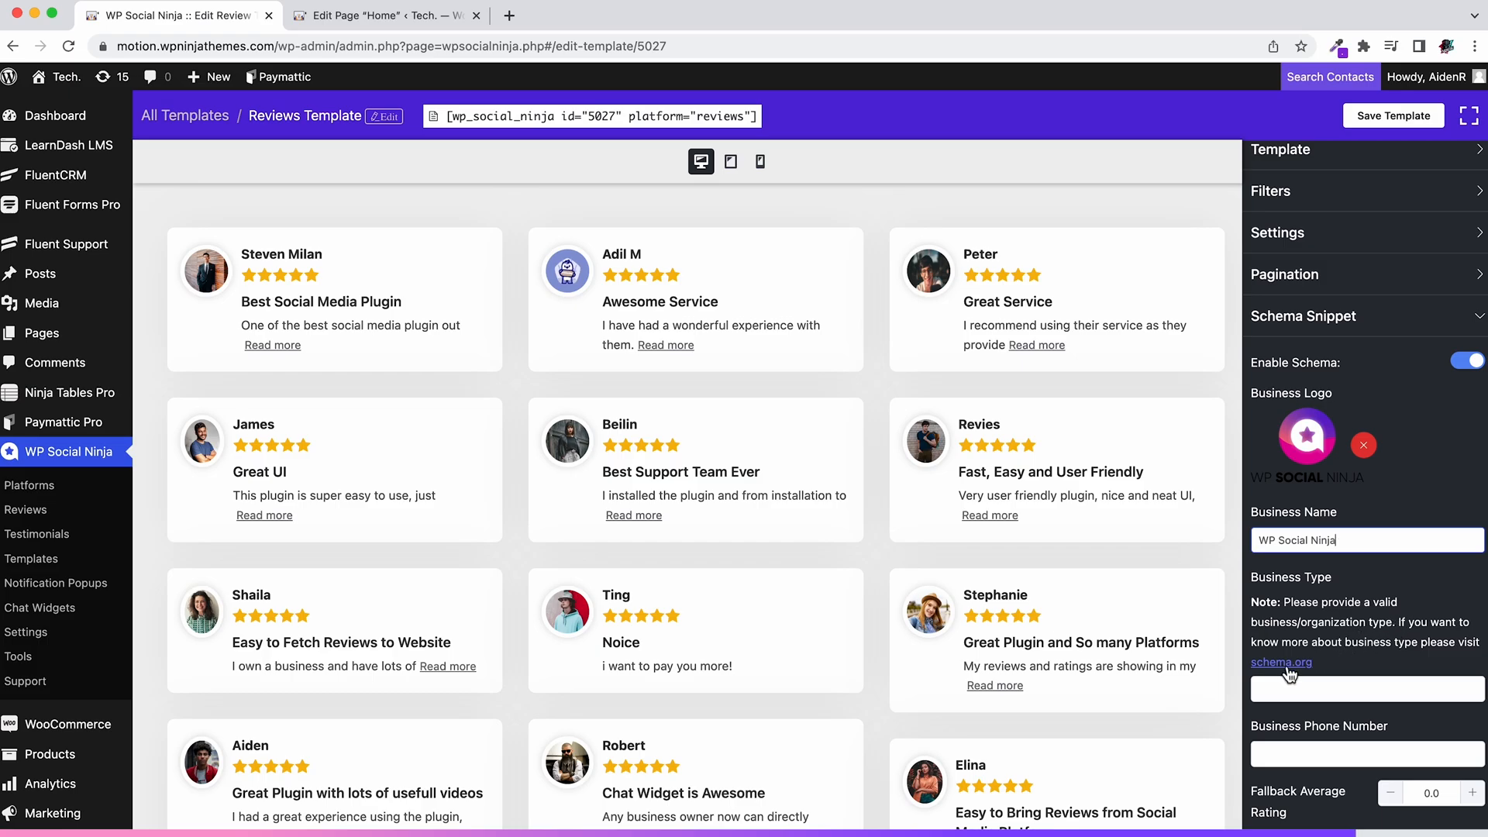
{"action": "left_click", "coordinate": [1279, 662]}
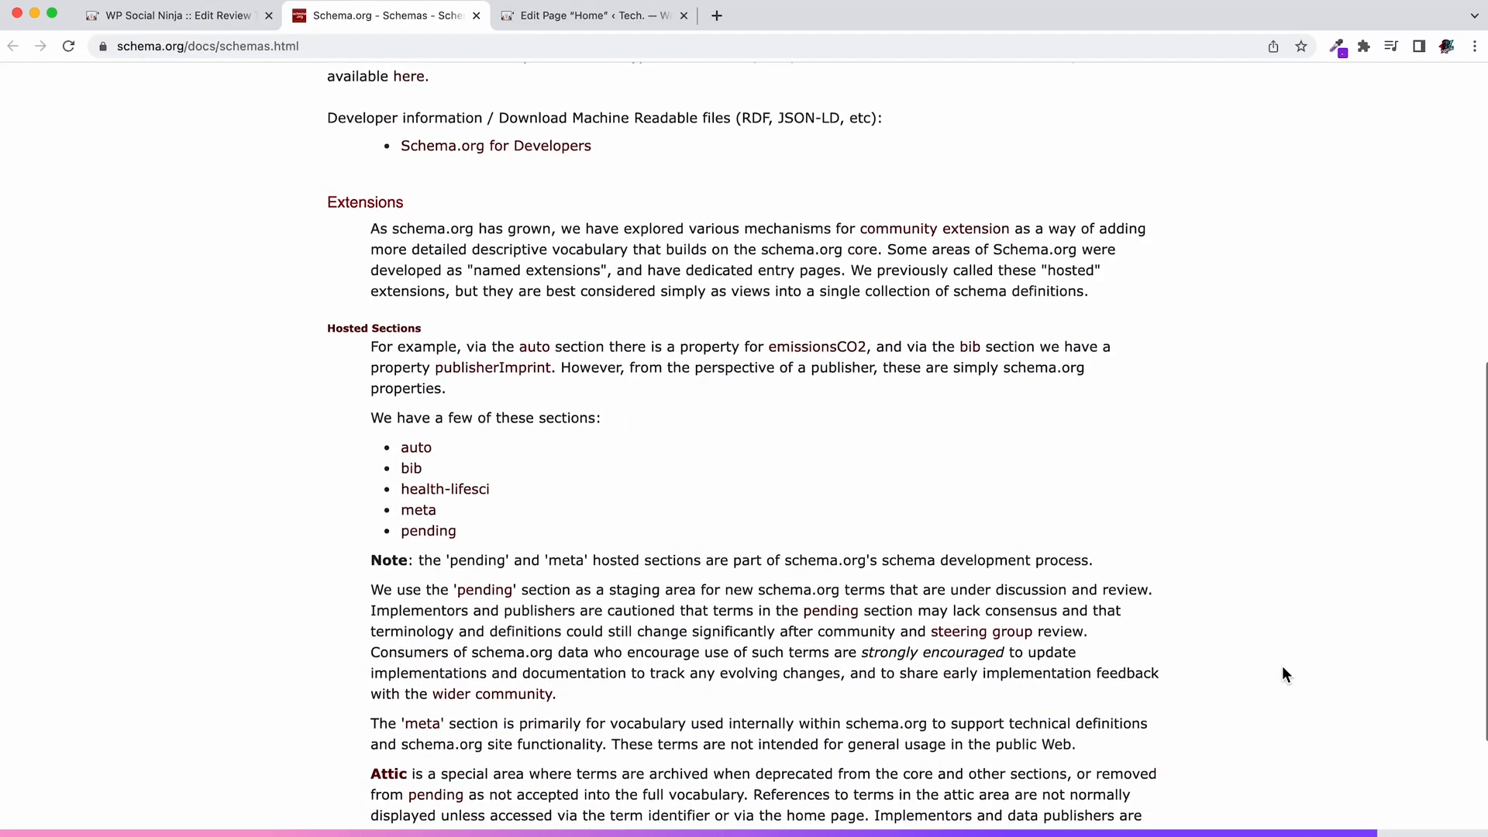
{"action": "scroll", "scroll_direction": "up", "scroll_amount": 3}
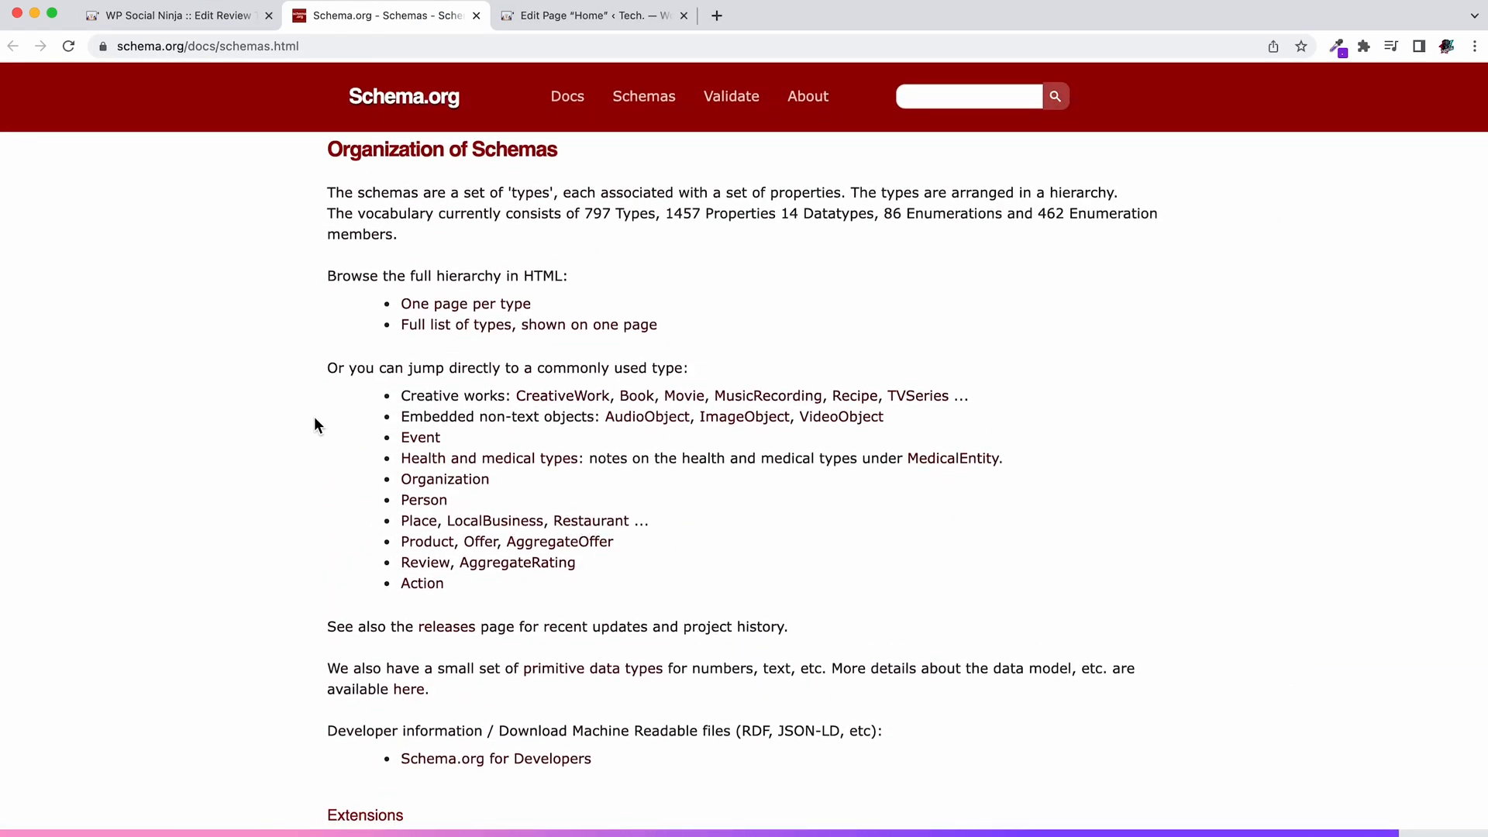
{"action": "left_click", "coordinate": [175, 16]}
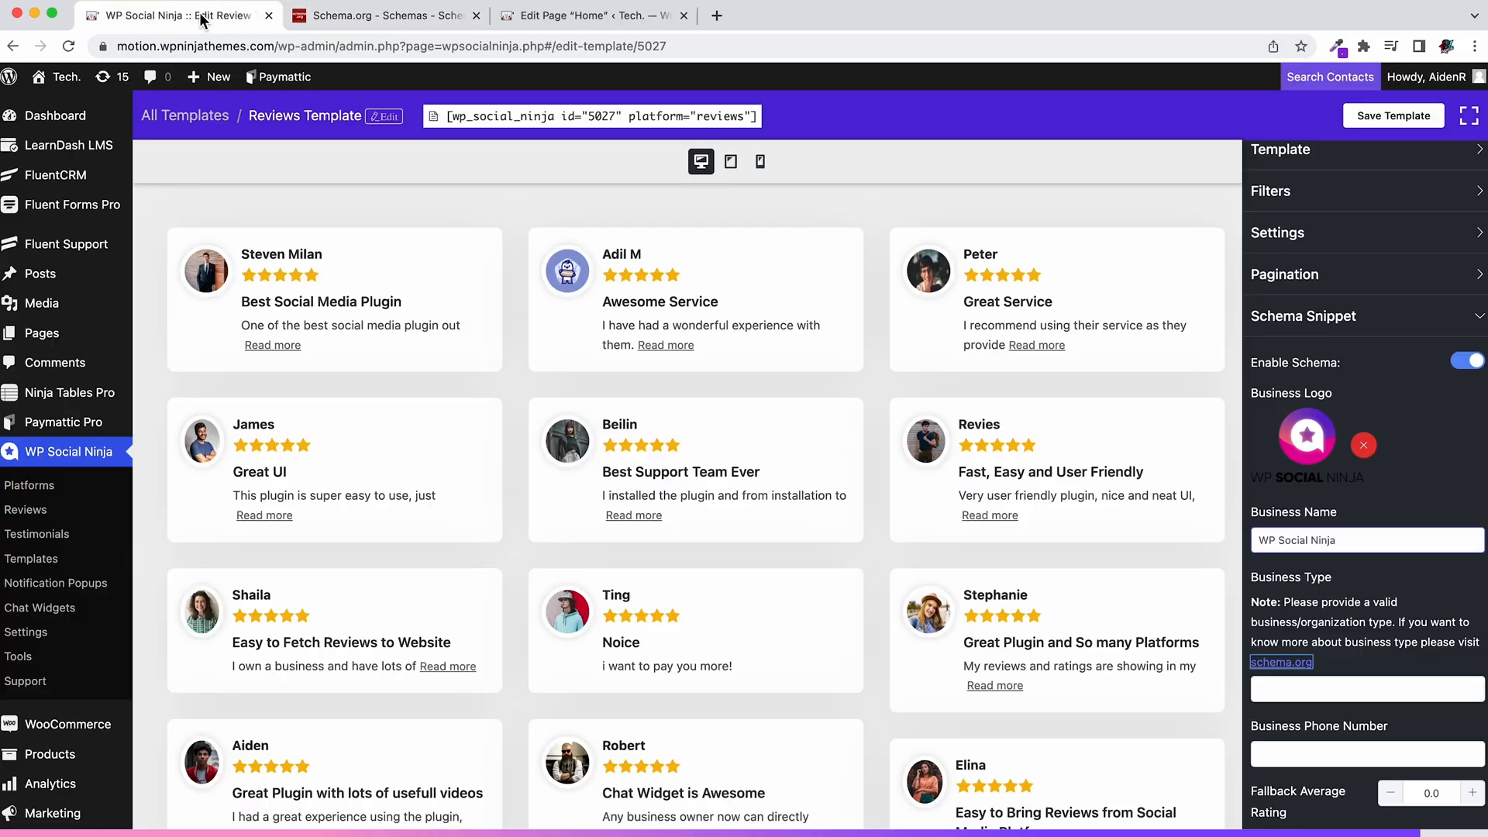
{"action": "type", "text": "Product"}
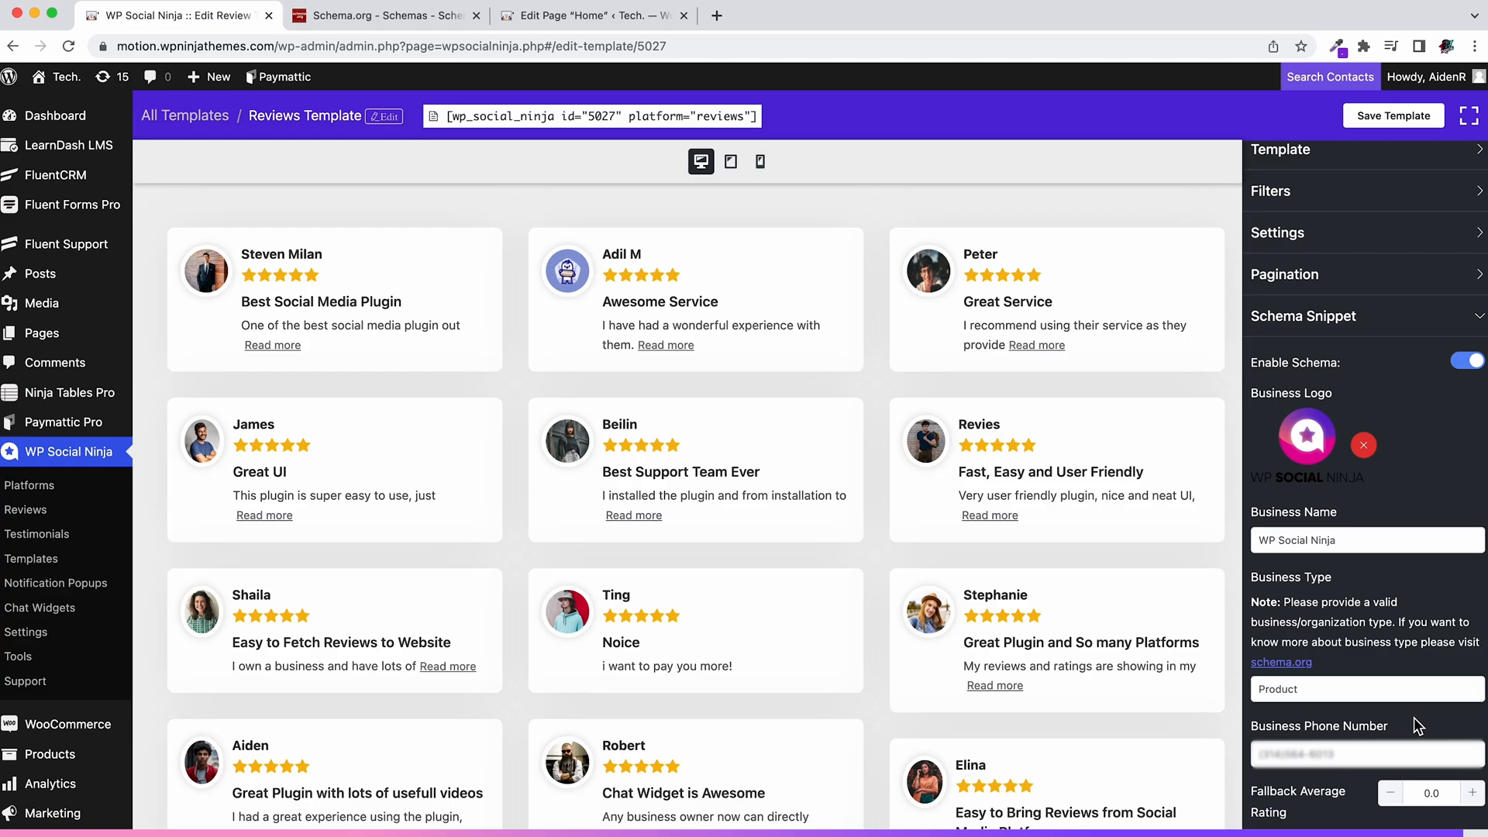
{"action": "mouse_move", "coordinate": [1395, 351]}
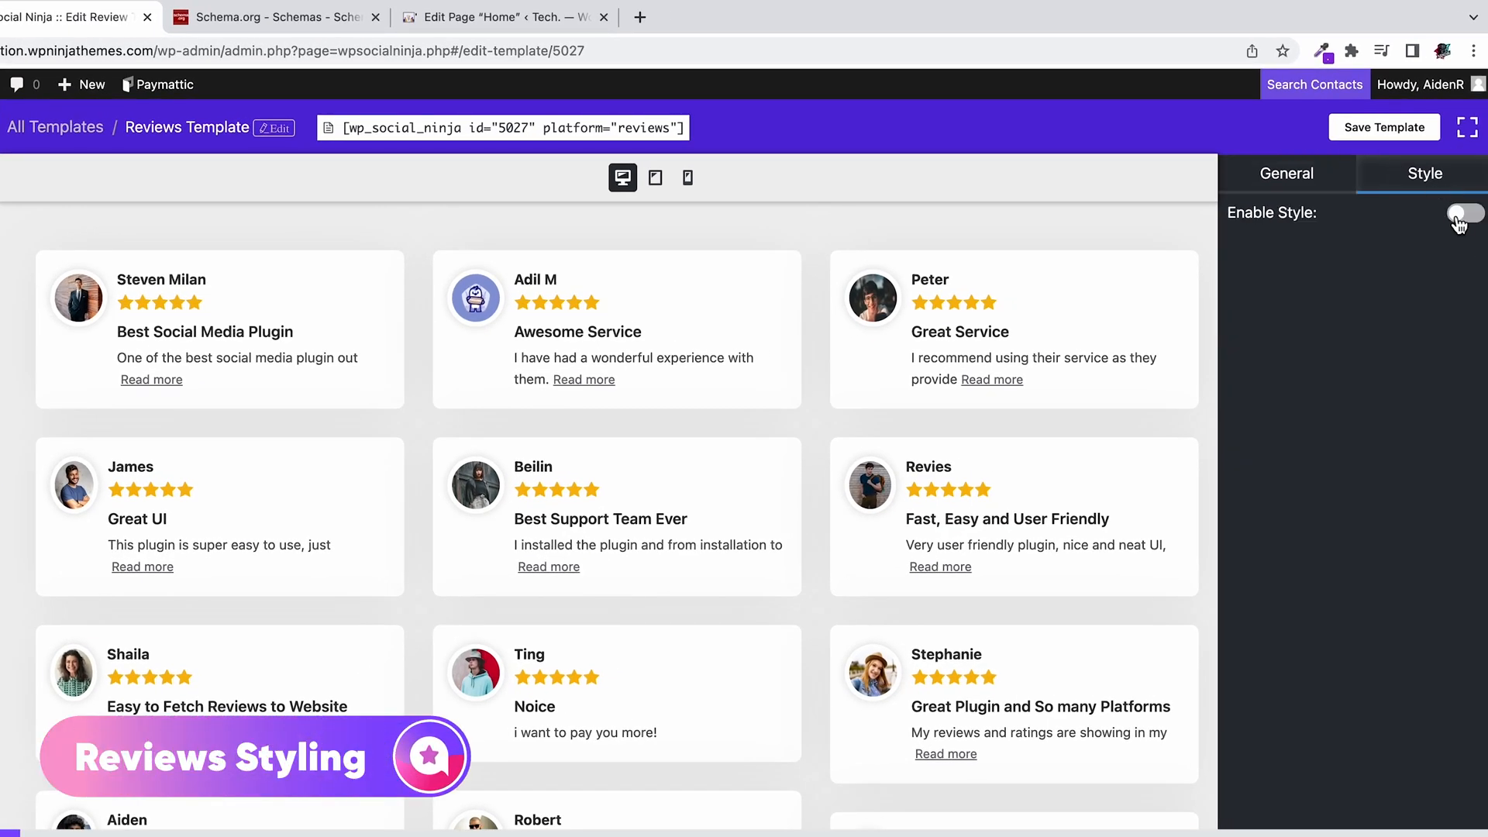
Step: Turn on custom styling and adjust the reviewer name colour
{"action": "left_click", "coordinate": [1465, 212]}
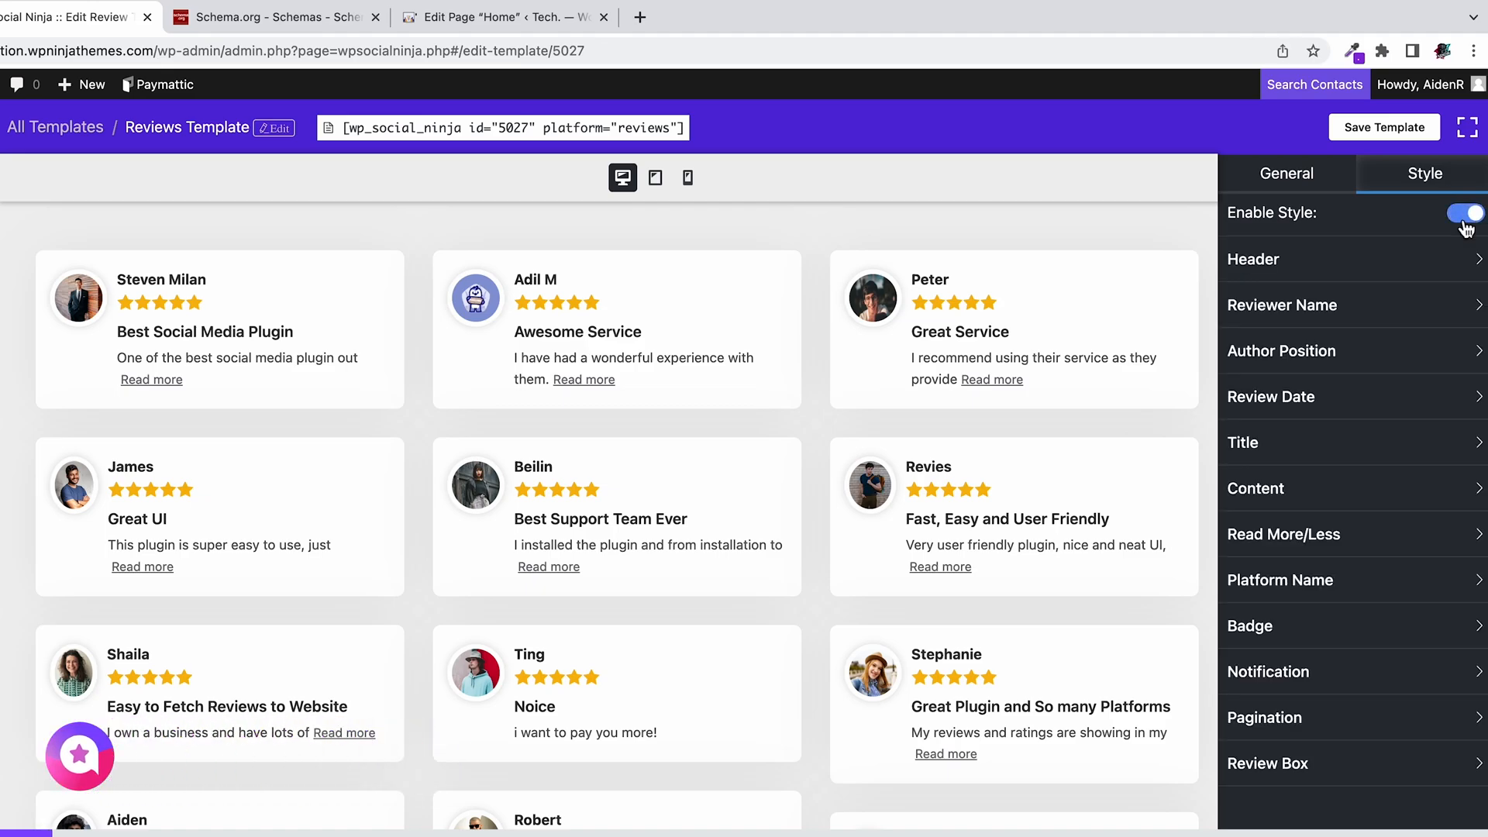
{"action": "left_click", "coordinate": [1266, 624]}
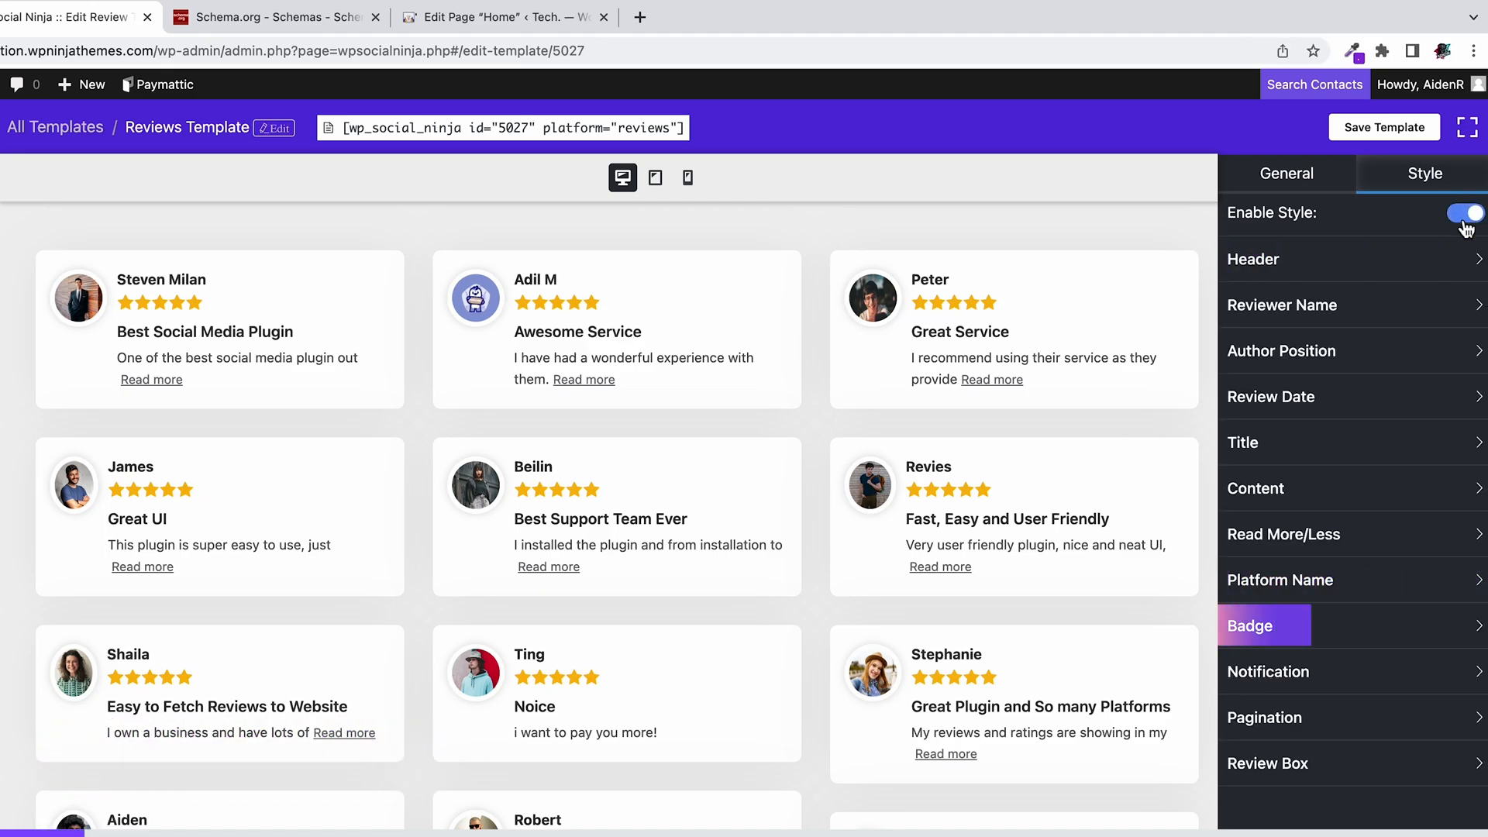
{"action": "left_click", "coordinate": [1348, 305]}
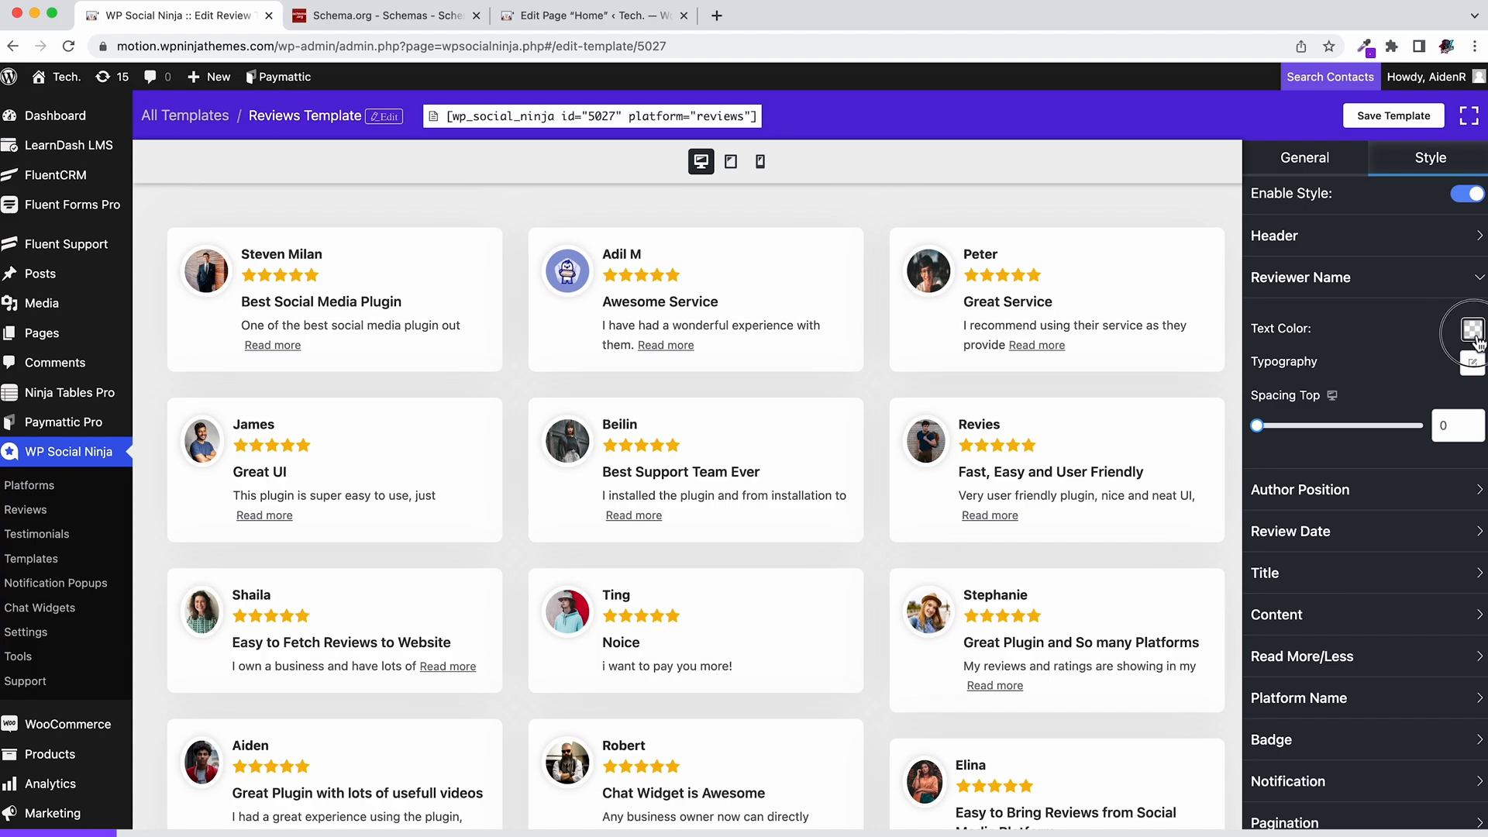
{"action": "left_click", "coordinate": [1473, 329]}
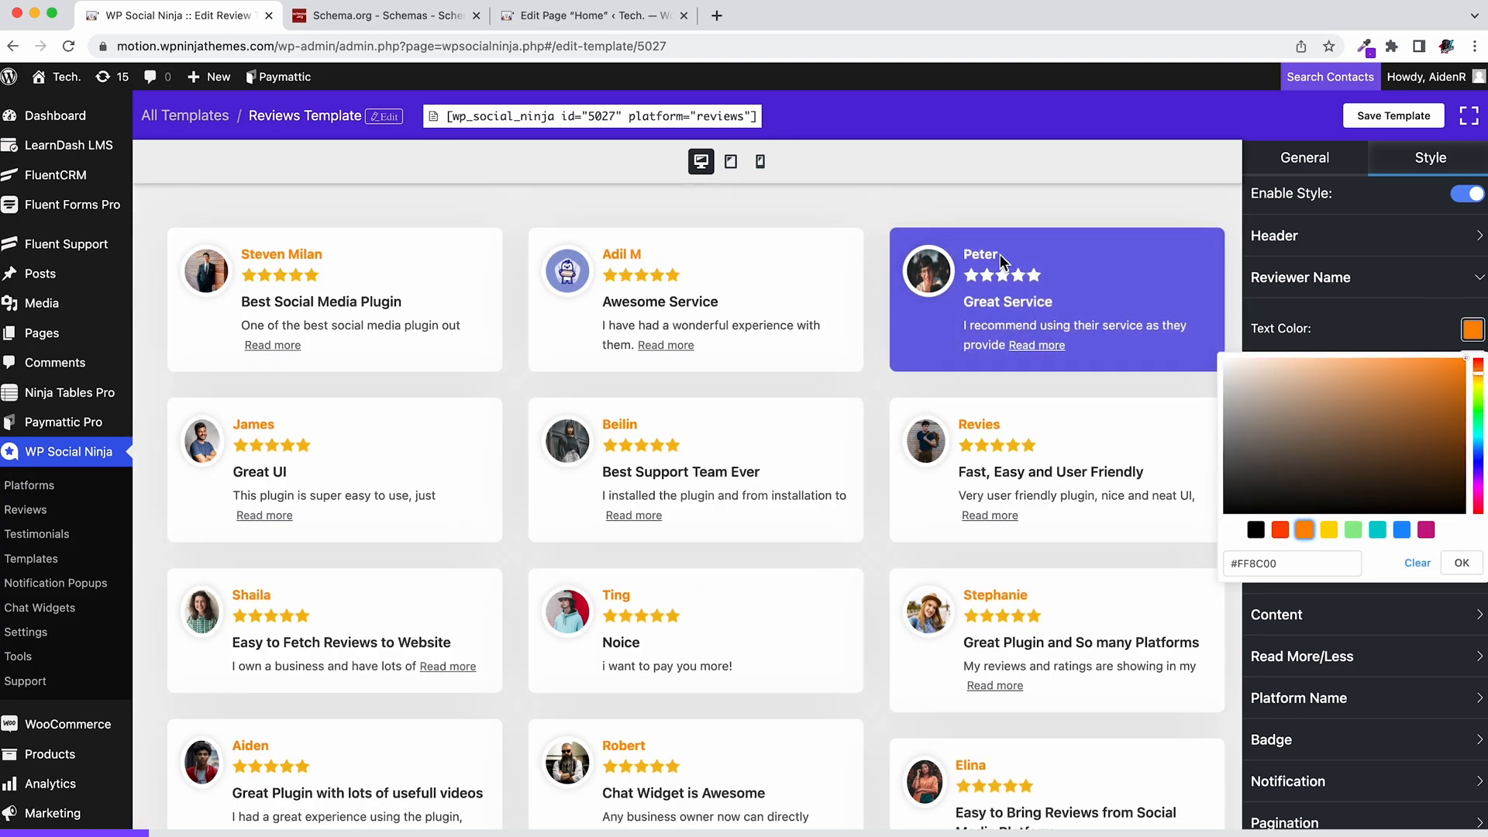
{"action": "left_click", "coordinate": [1353, 530]}
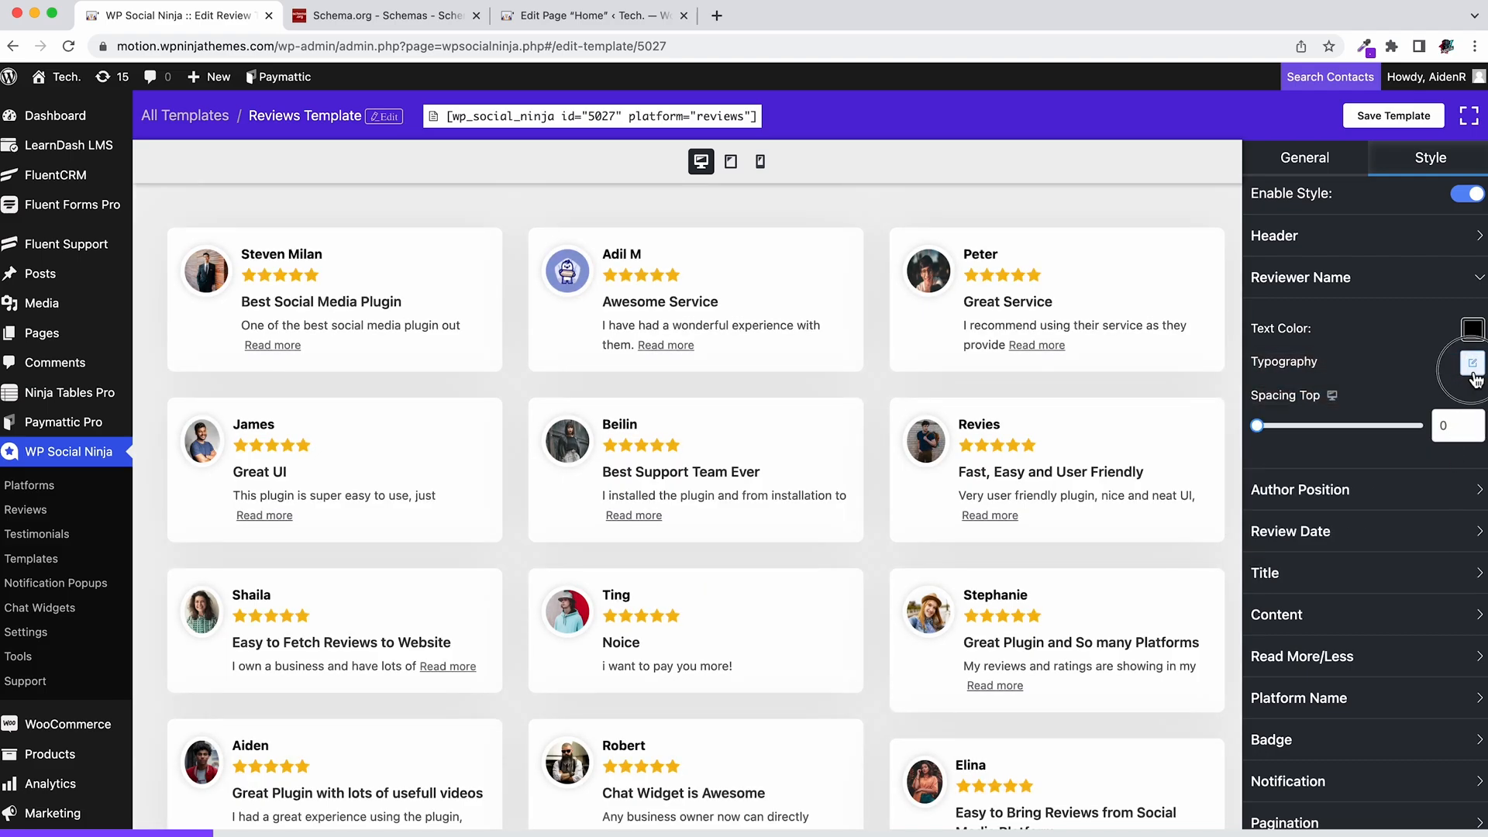
Step: Set reviewer name typography to size 17 with a heavier weight and top spacing 2
{"action": "left_click", "coordinate": [1473, 363]}
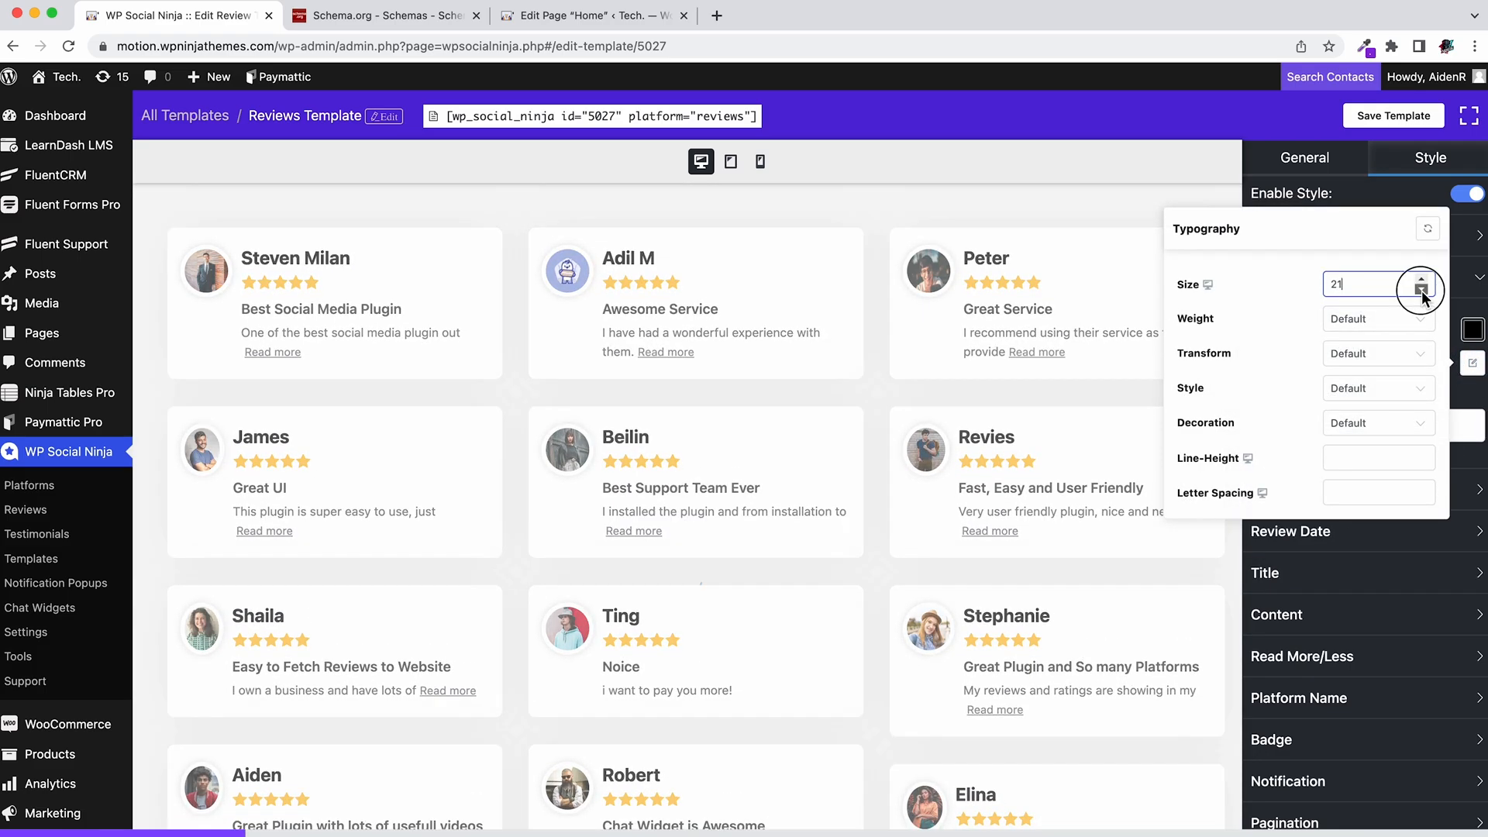
{"action": "left_click", "coordinate": [1377, 318]}
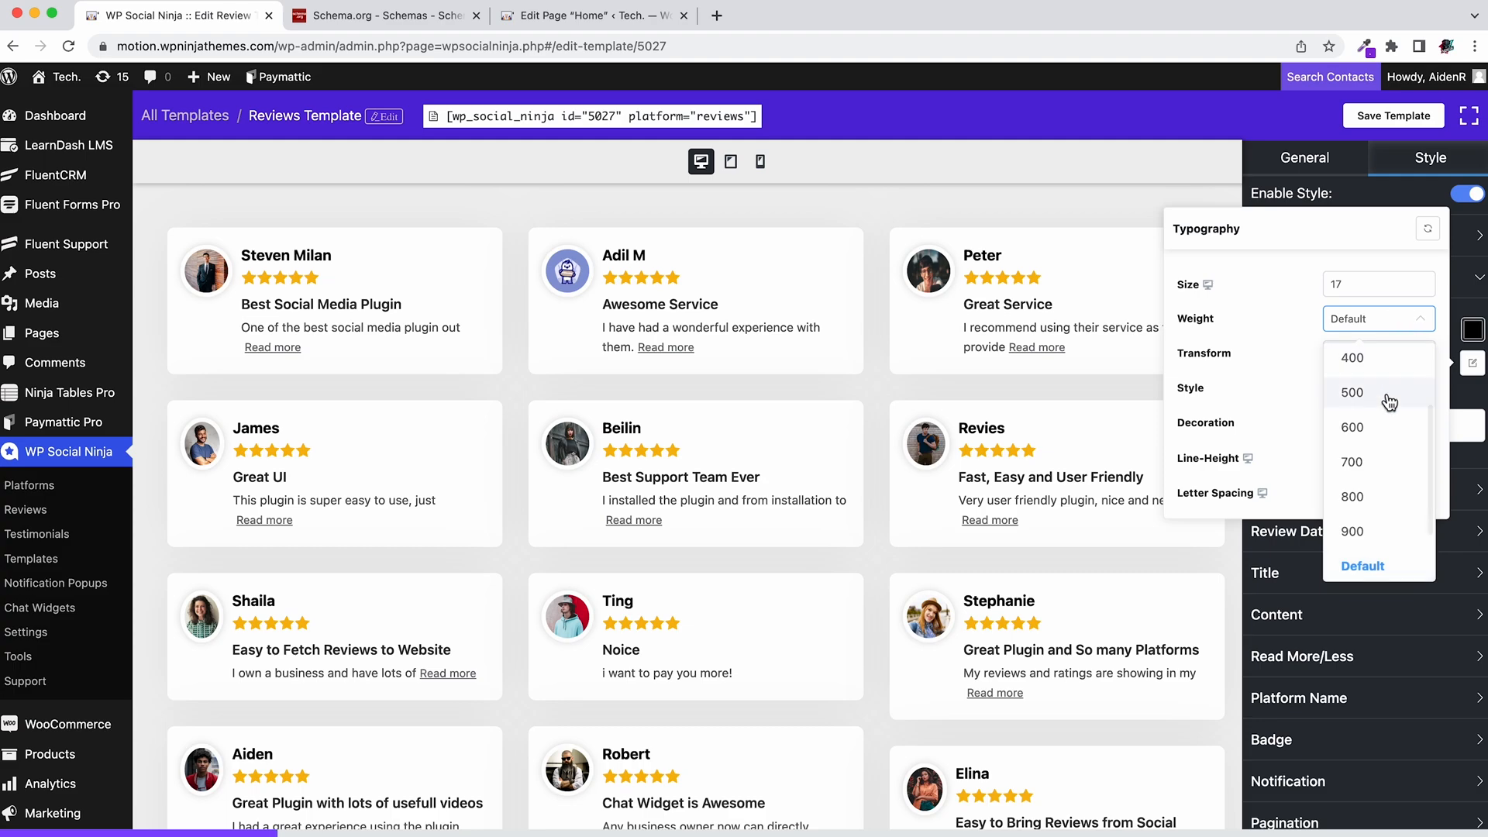
{"action": "left_click", "coordinate": [1352, 358]}
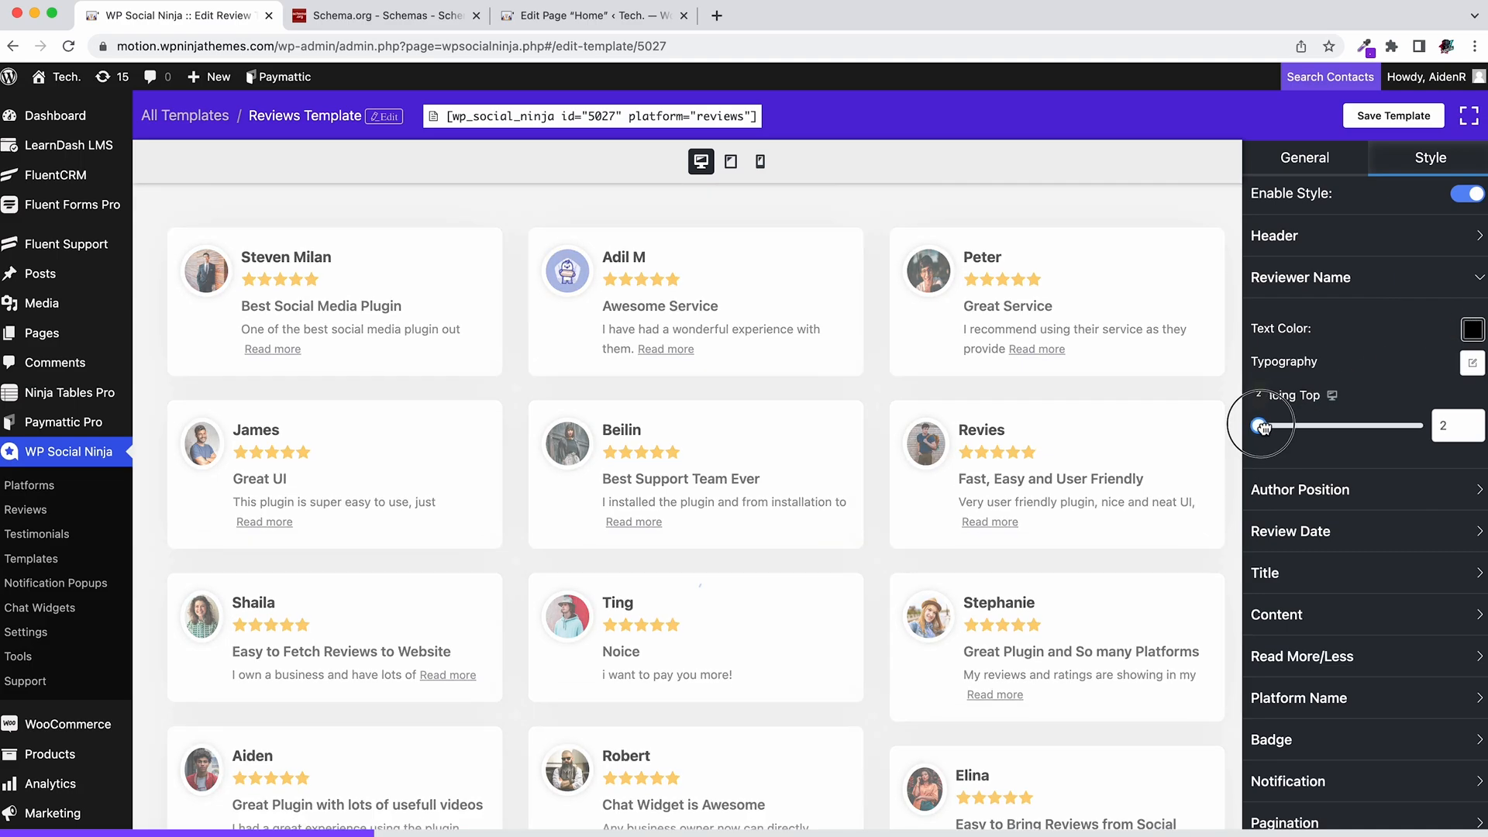
{"action": "left_click", "coordinate": [1364, 277]}
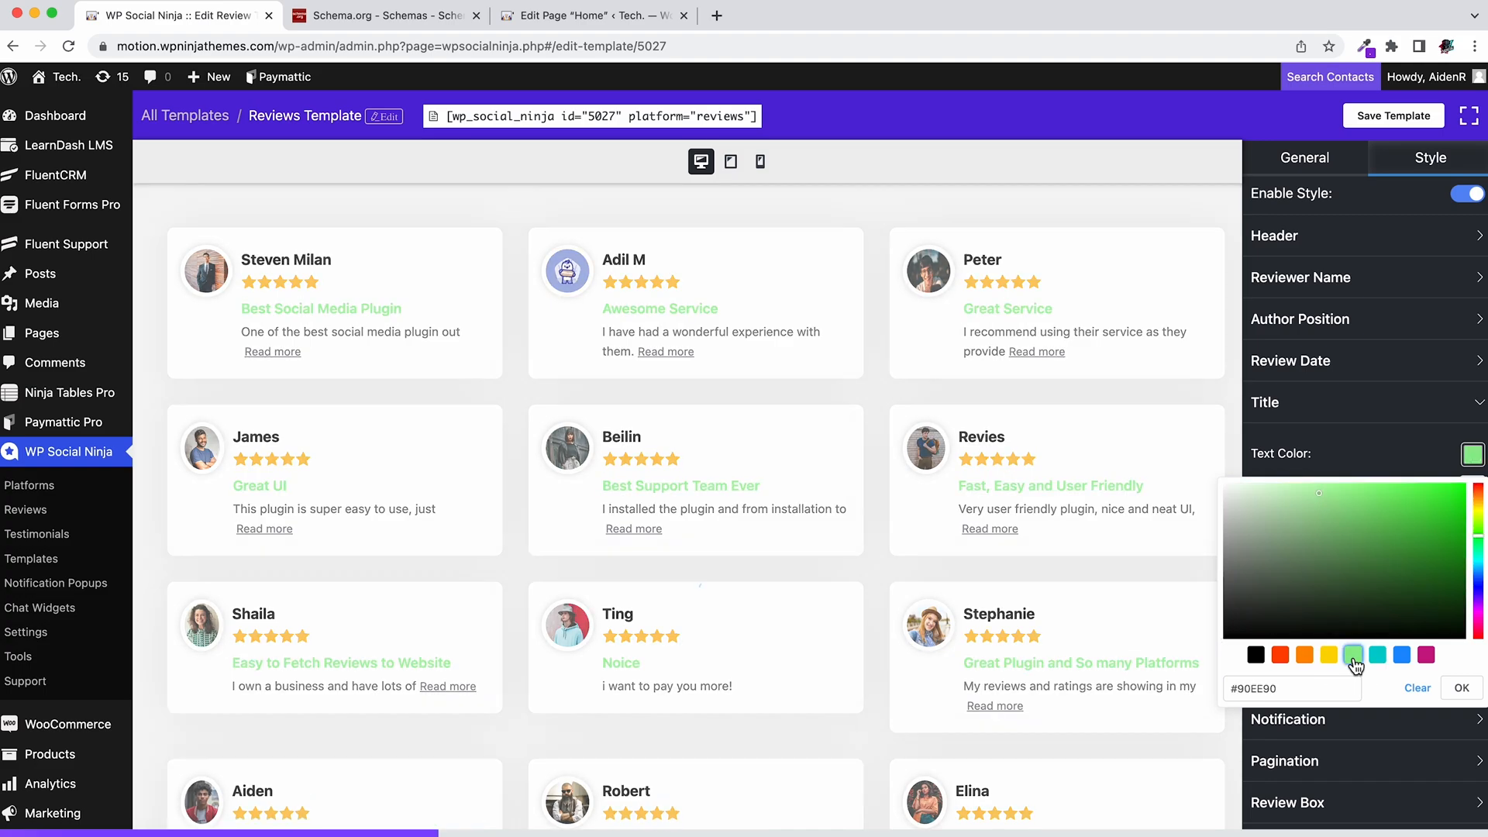
Step: Keep titles and review text black, with review text size 14 and top spacing 5
{"action": "left_click", "coordinate": [1254, 654]}
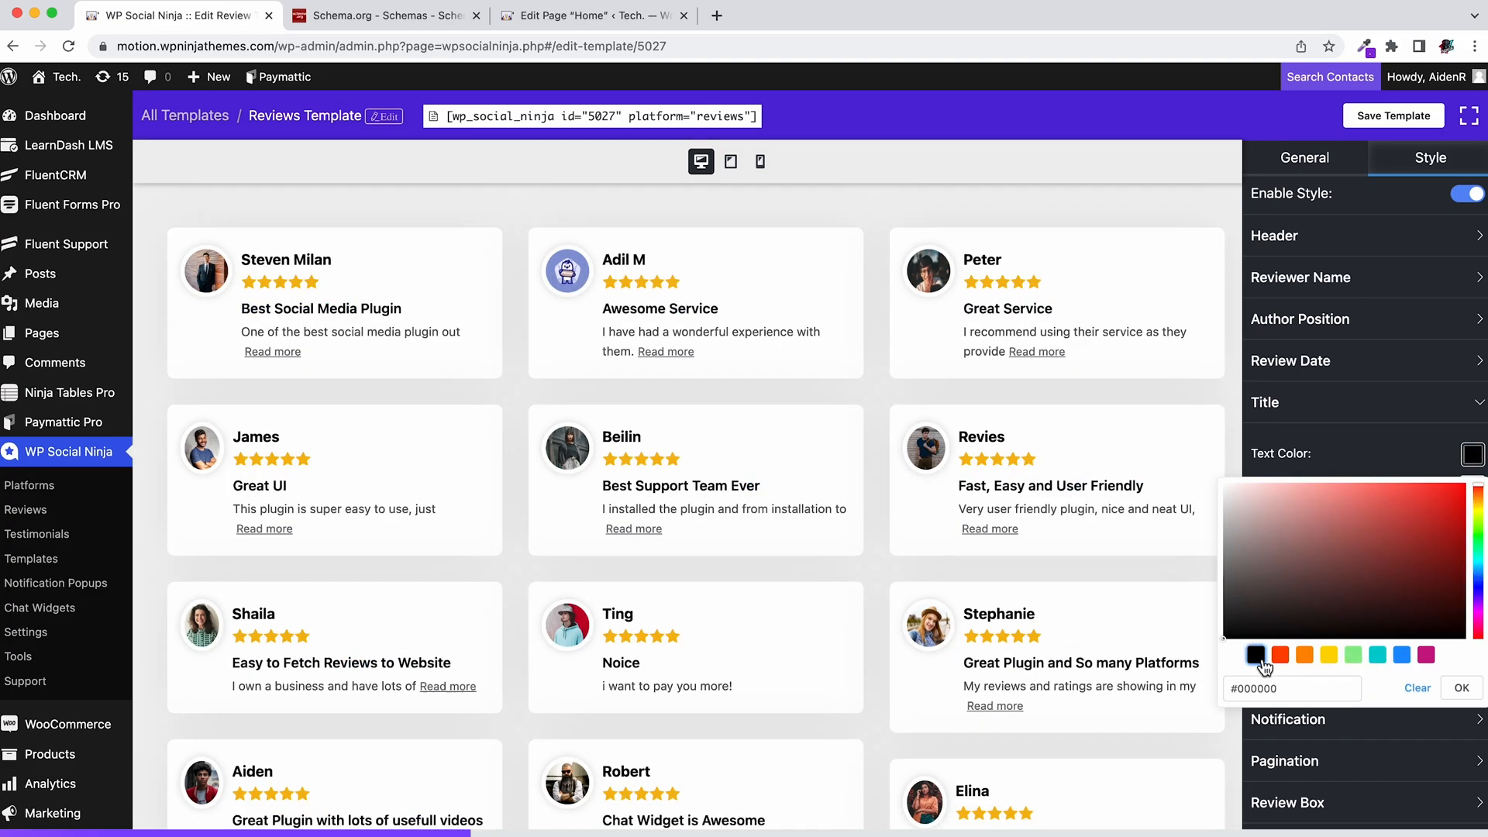
{"action": "left_click", "coordinate": [1477, 488]}
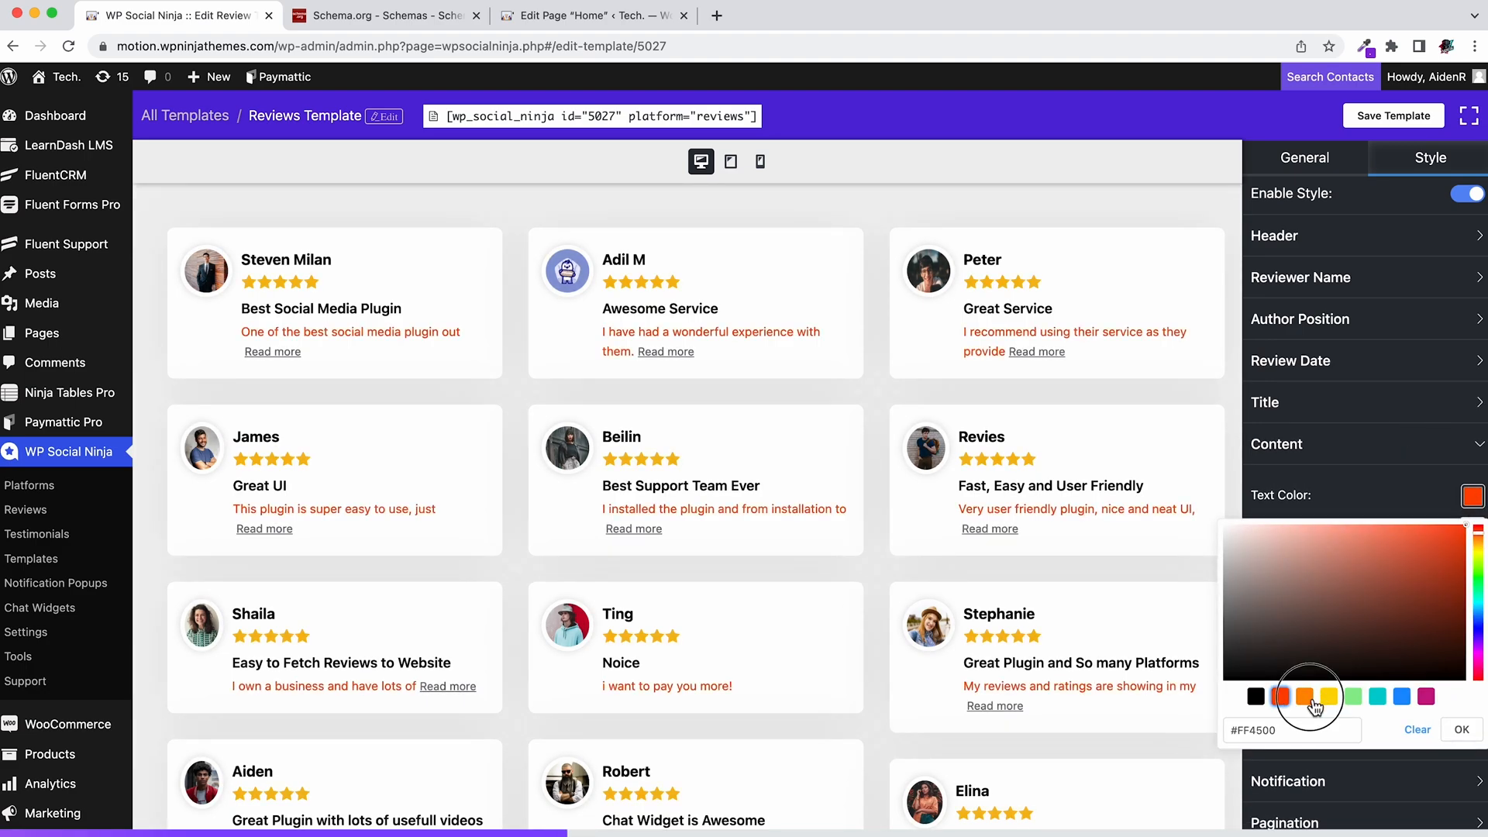
{"action": "left_click", "coordinate": [1353, 696]}
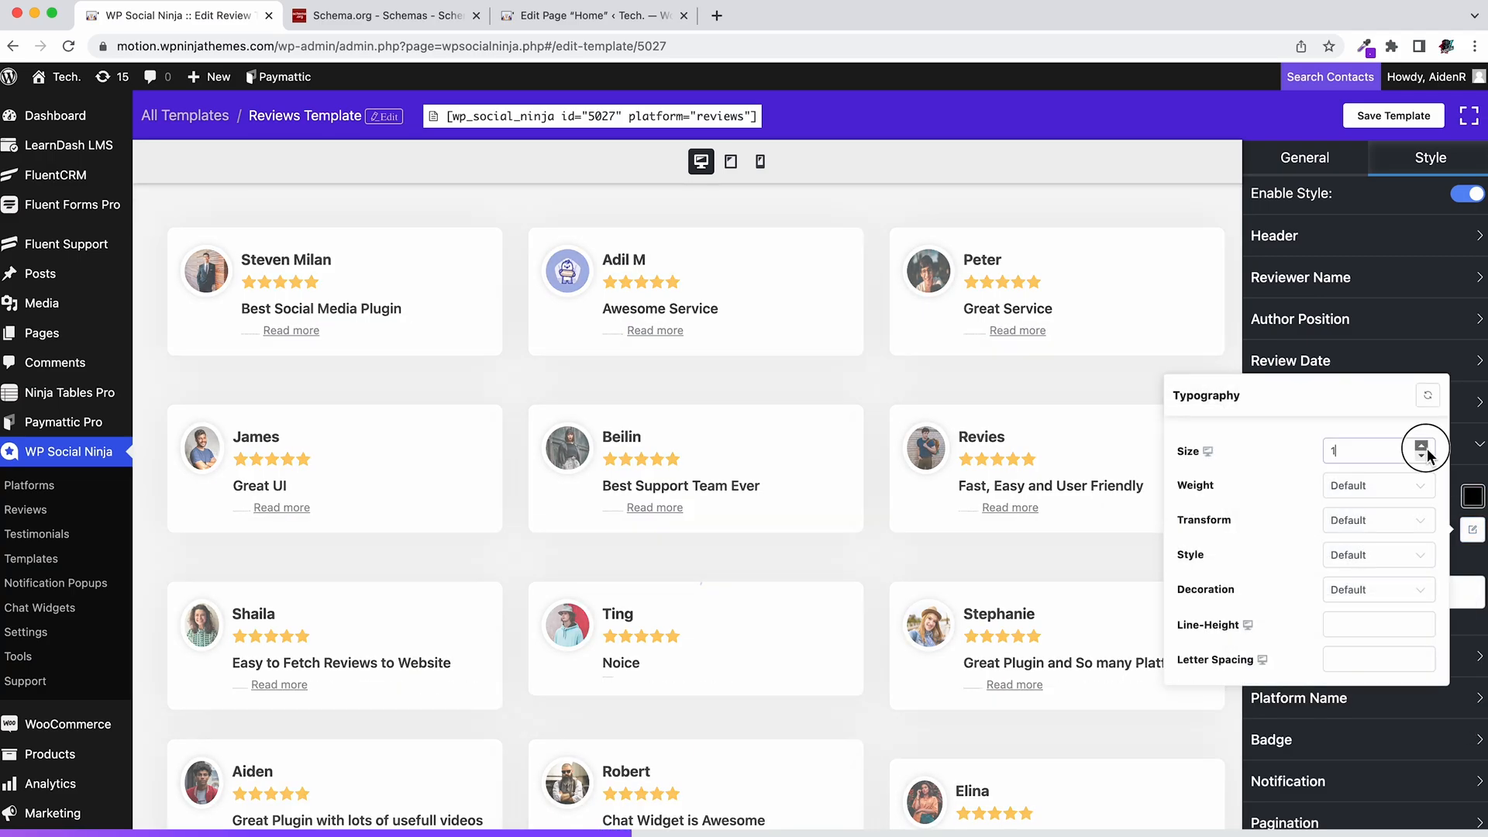
{"action": "left_click", "coordinate": [1423, 445]}
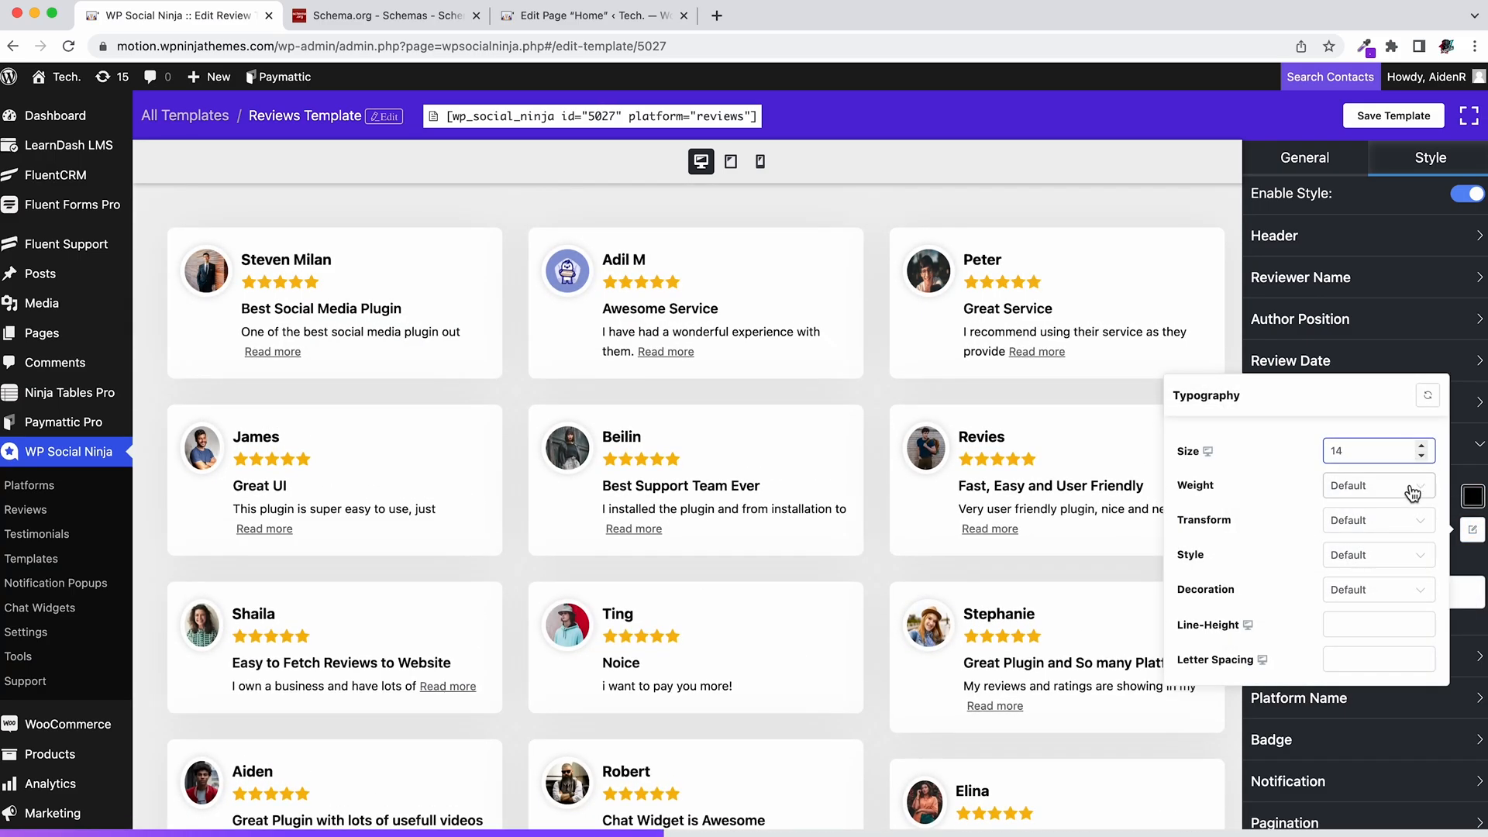
{"action": "left_click", "coordinate": [1379, 485]}
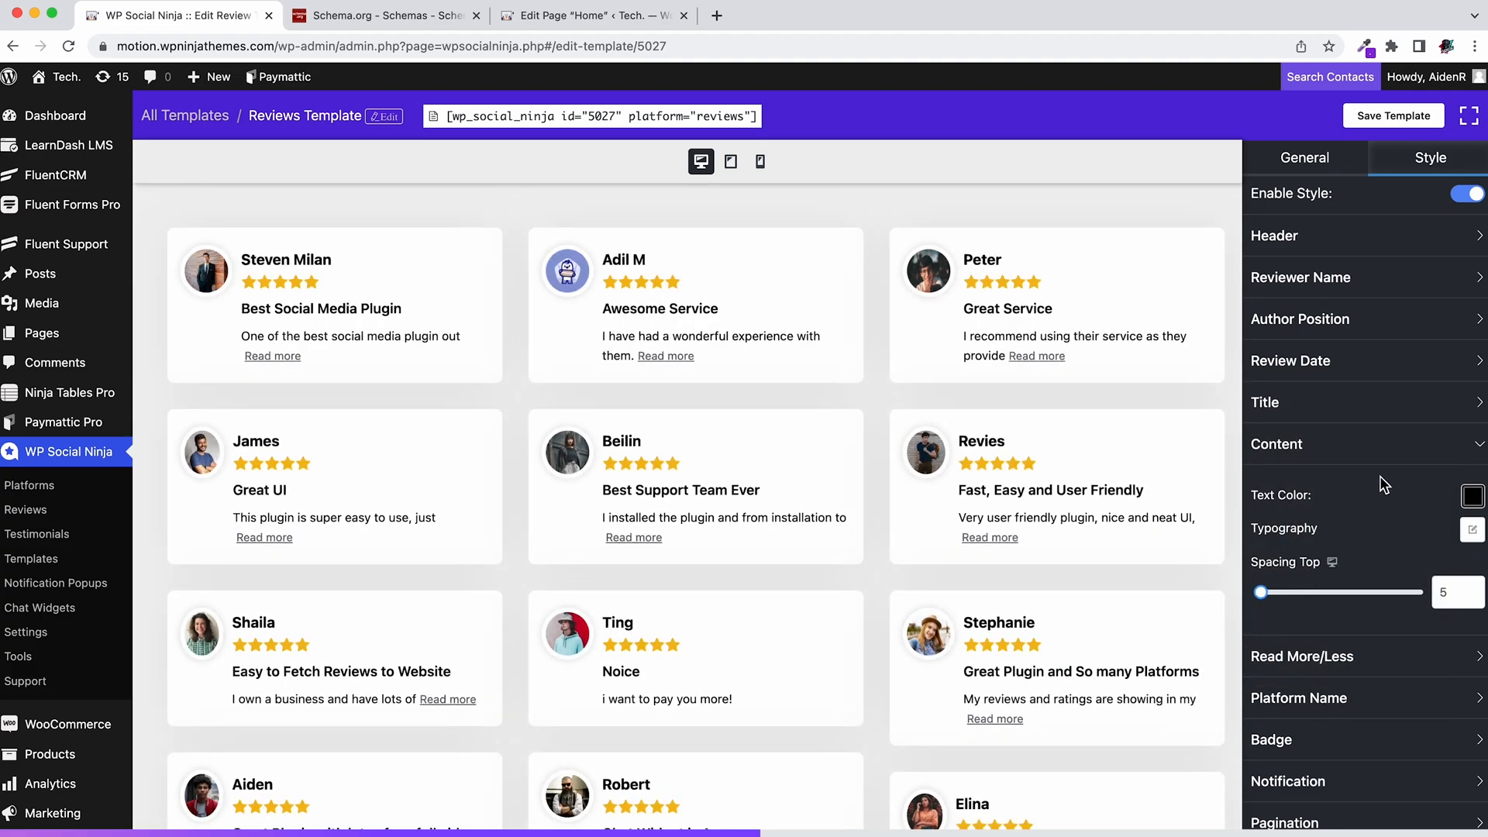
Step: Style the Review Box with a cream background and an orange groove bottom border
{"action": "left_click", "coordinate": [1276, 443]}
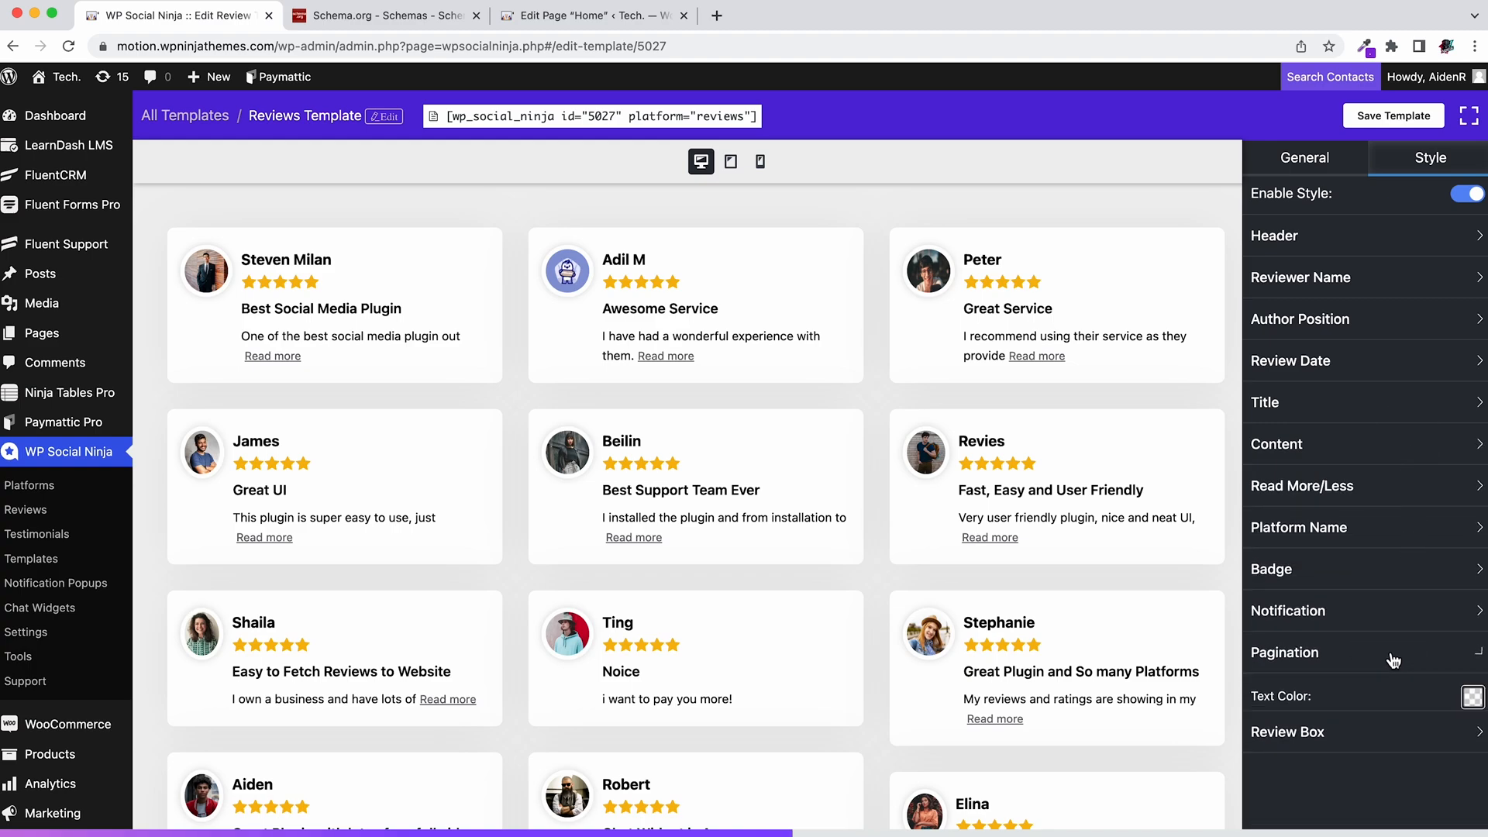
{"action": "left_click", "coordinate": [1473, 696]}
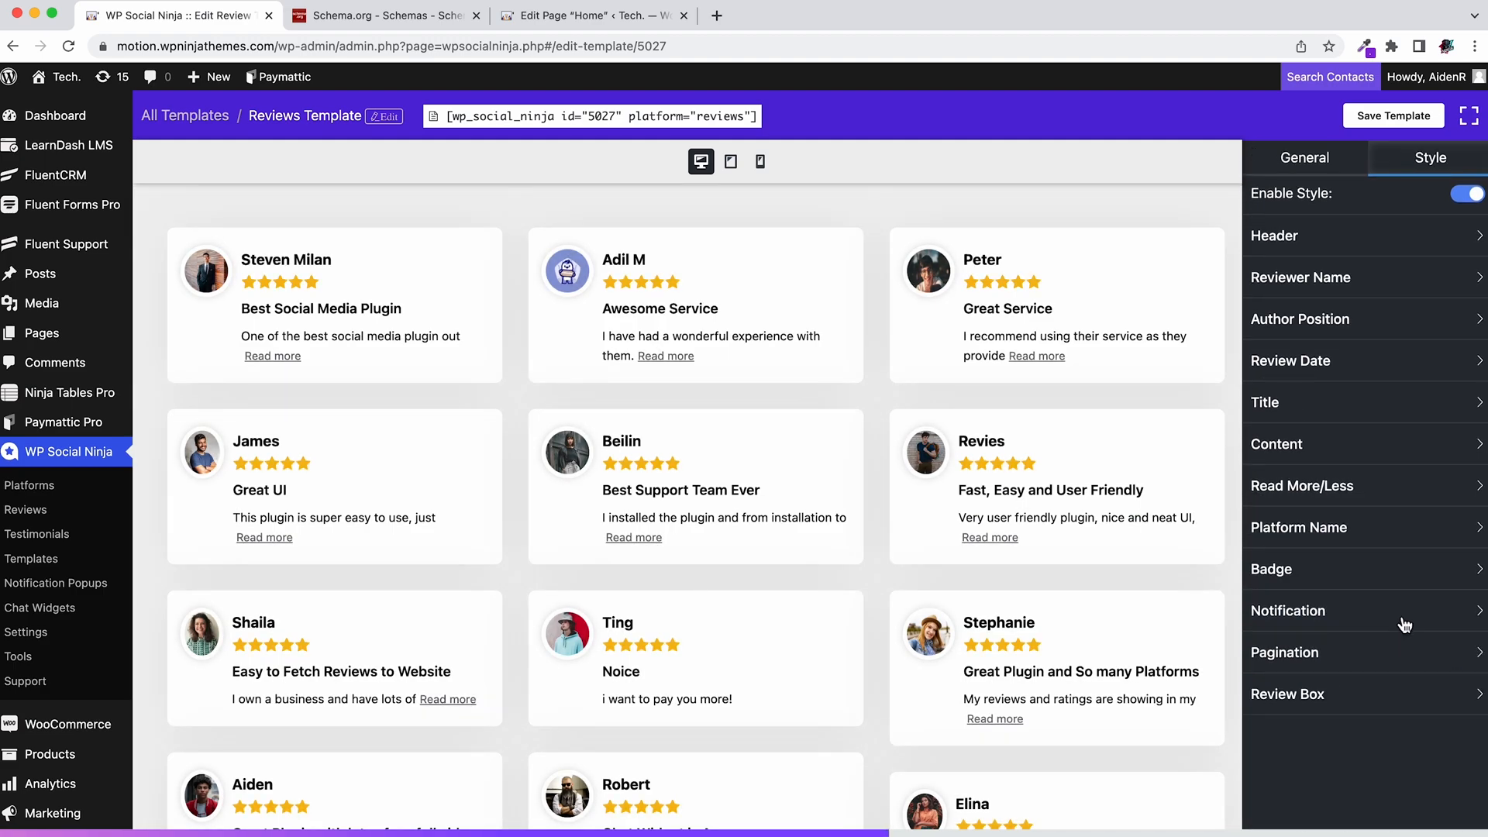
{"action": "left_click", "coordinate": [1288, 695]}
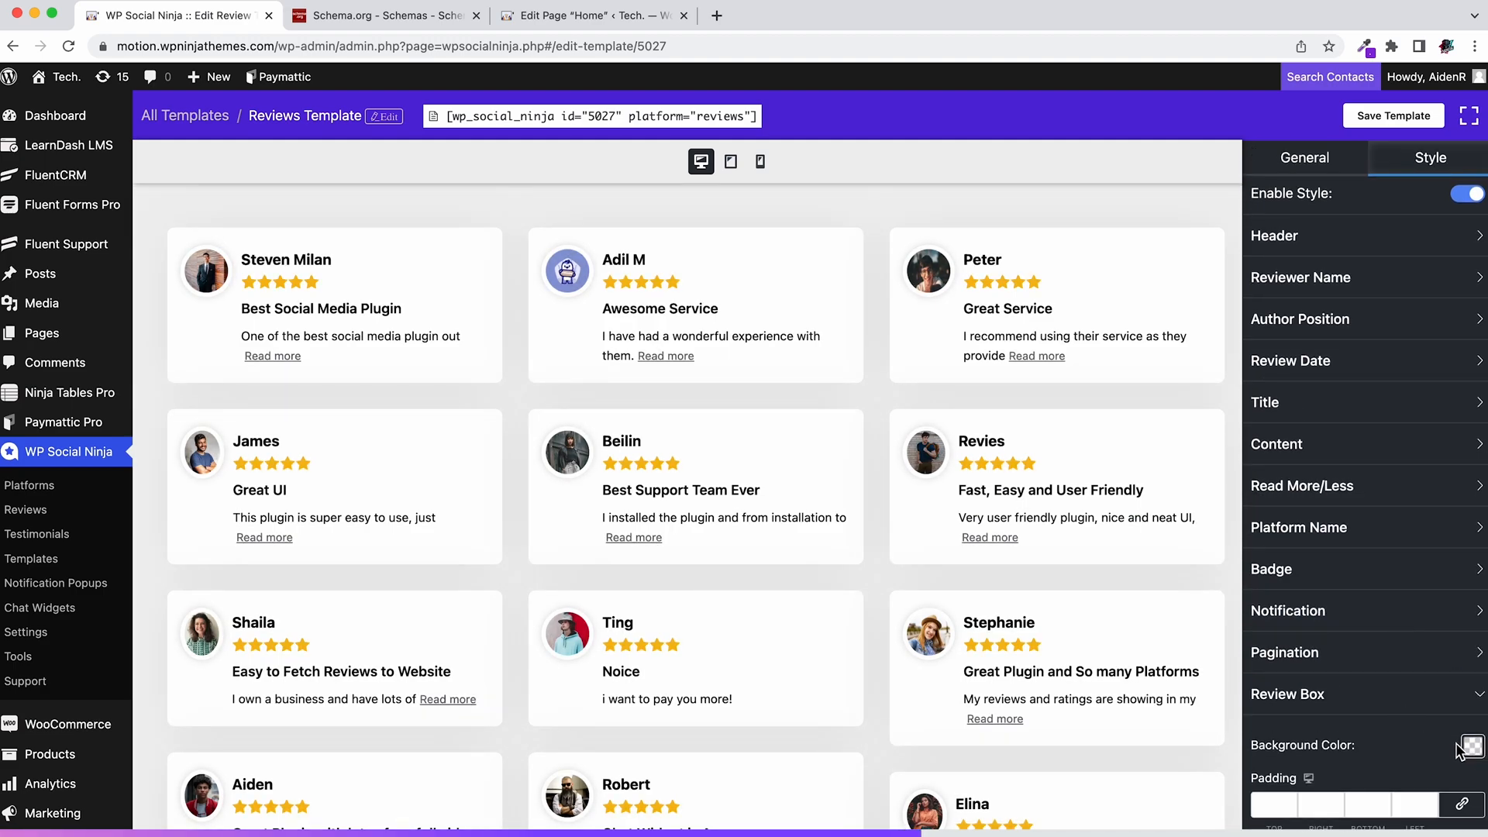
{"action": "left_click", "coordinate": [1473, 748]}
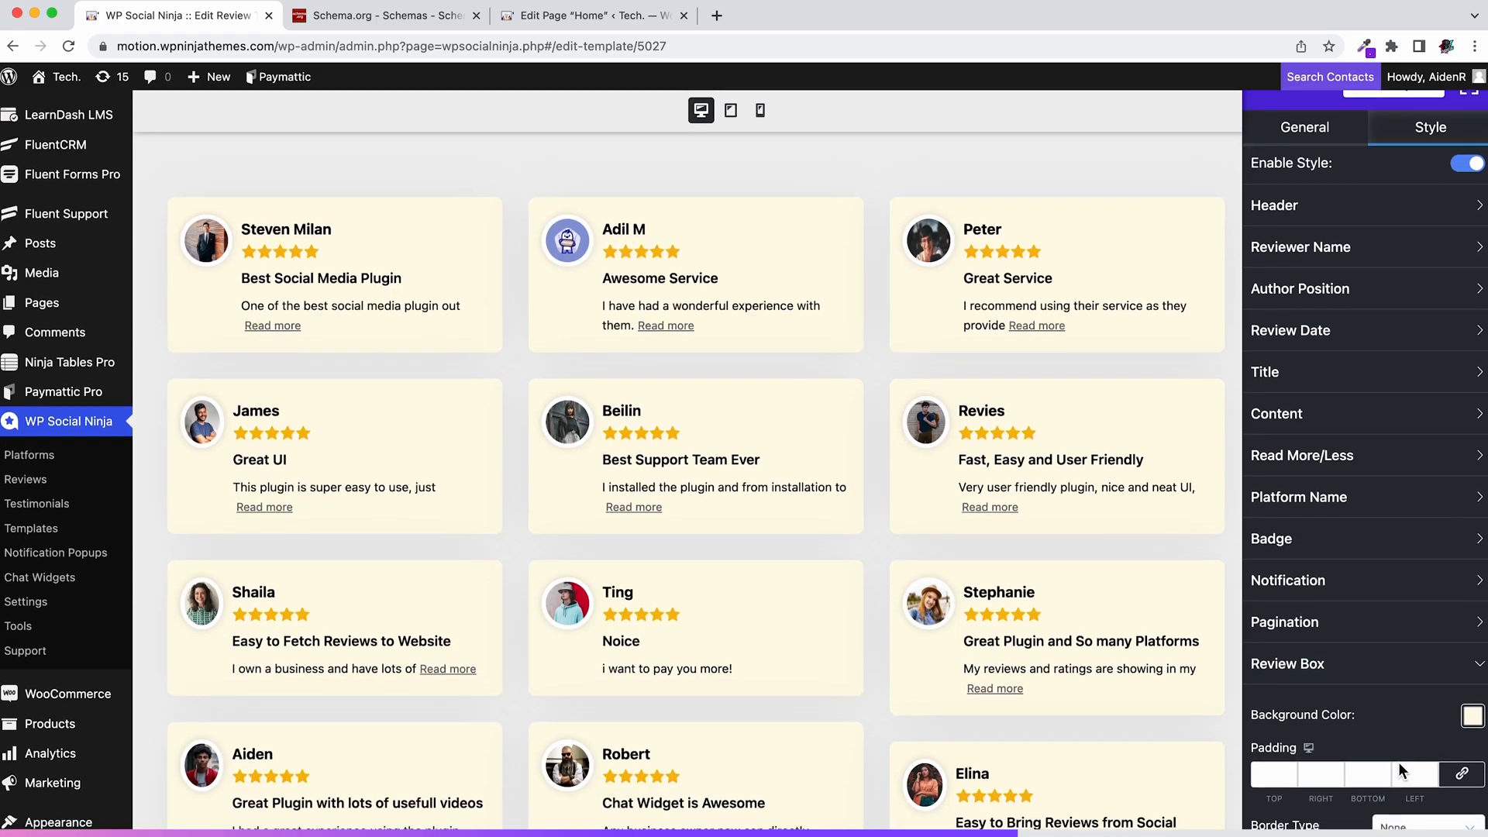
{"action": "scroll", "scroll_direction": "down", "scroll_amount": 3}
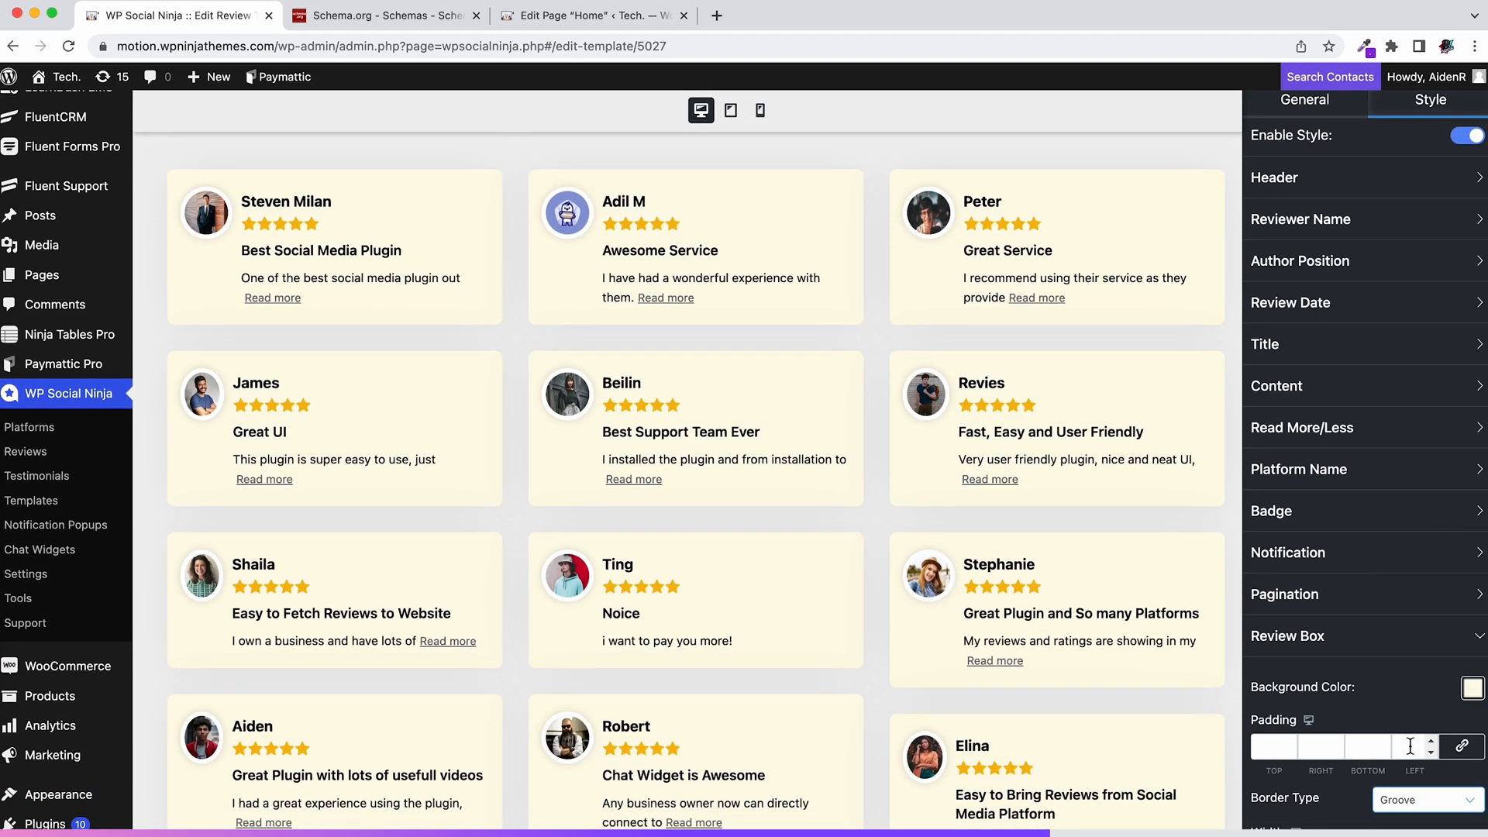
{"action": "scroll", "scroll_direction": "down", "scroll_amount": 3}
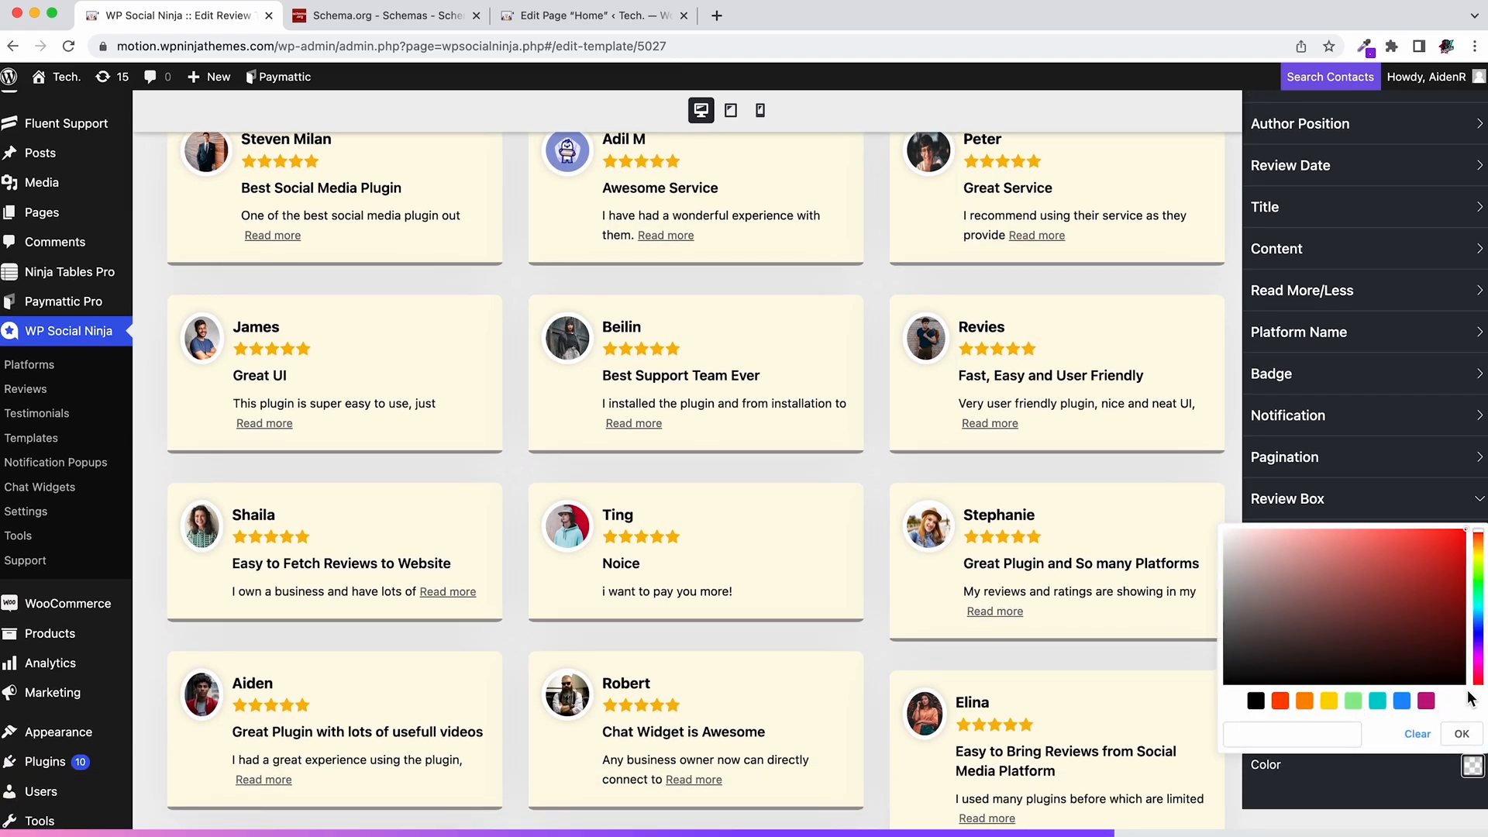
{"action": "left_click", "coordinate": [1303, 701]}
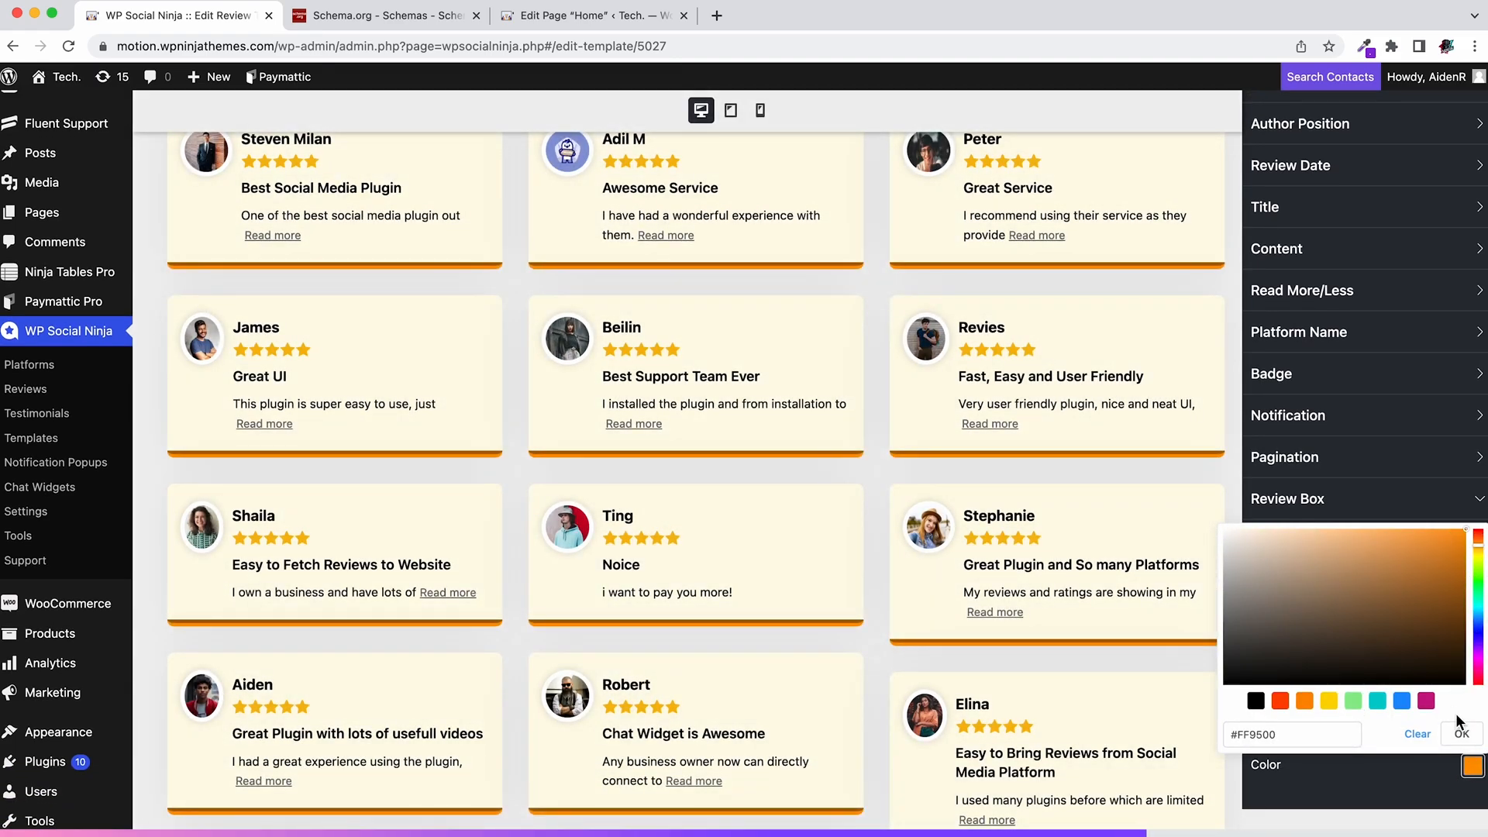
{"action": "left_click", "coordinate": [1462, 733]}
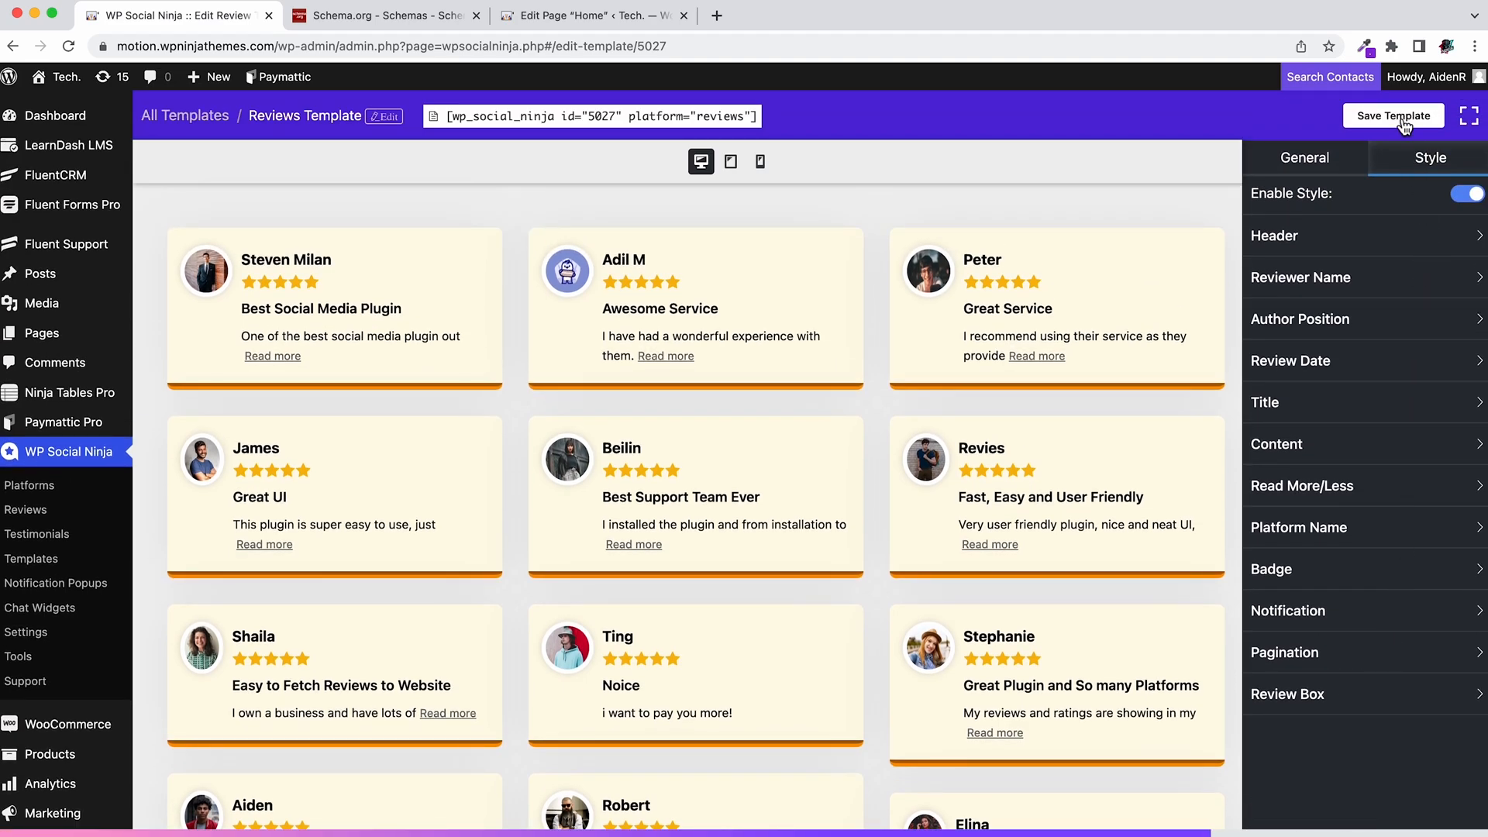
Step: Save the template, copy its shortcode and embed it on the Home page preview
{"action": "left_click", "coordinate": [593, 116]}
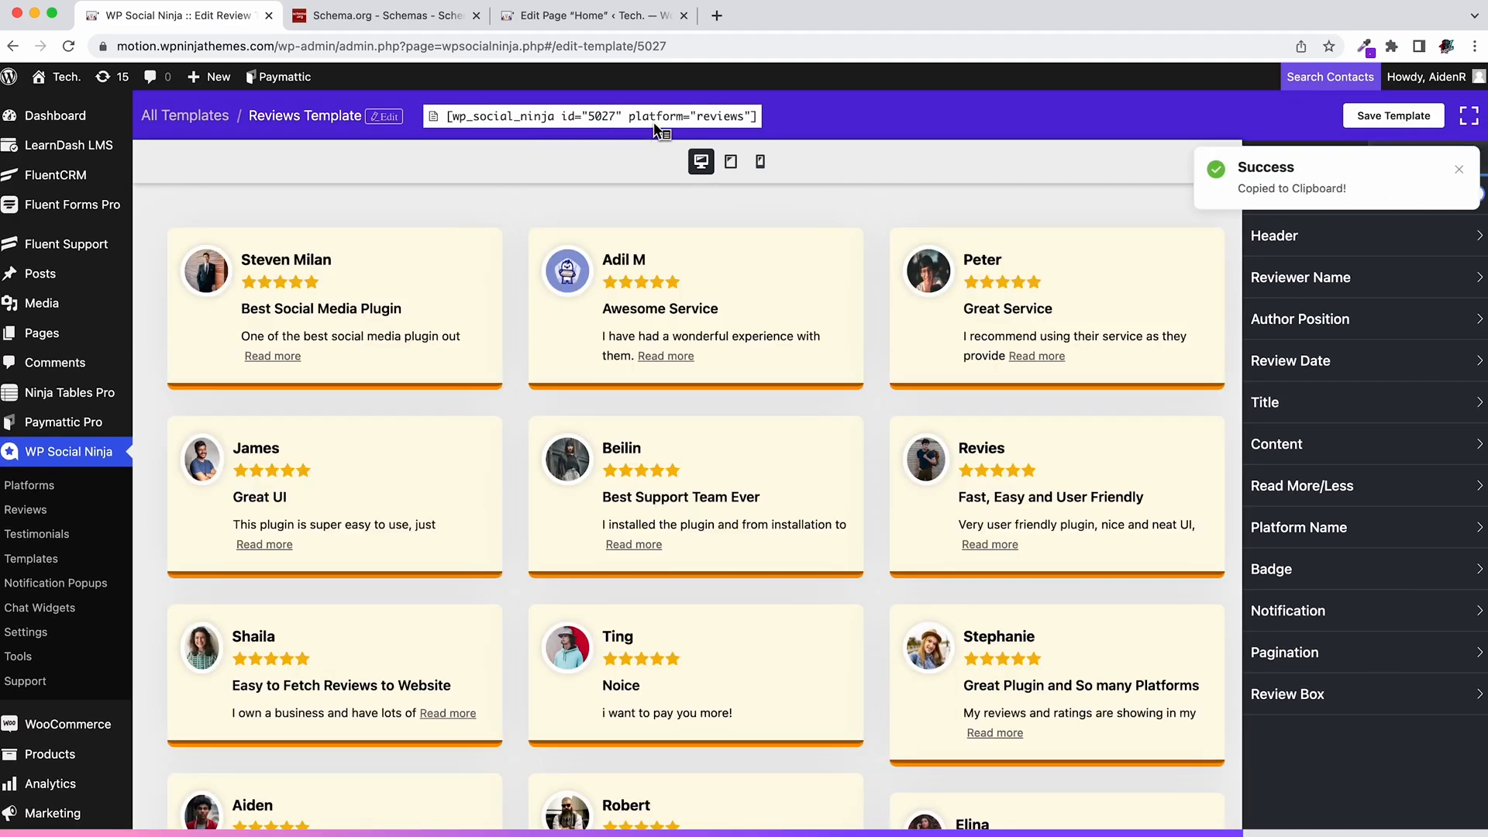
{"action": "left_click", "coordinate": [589, 15]}
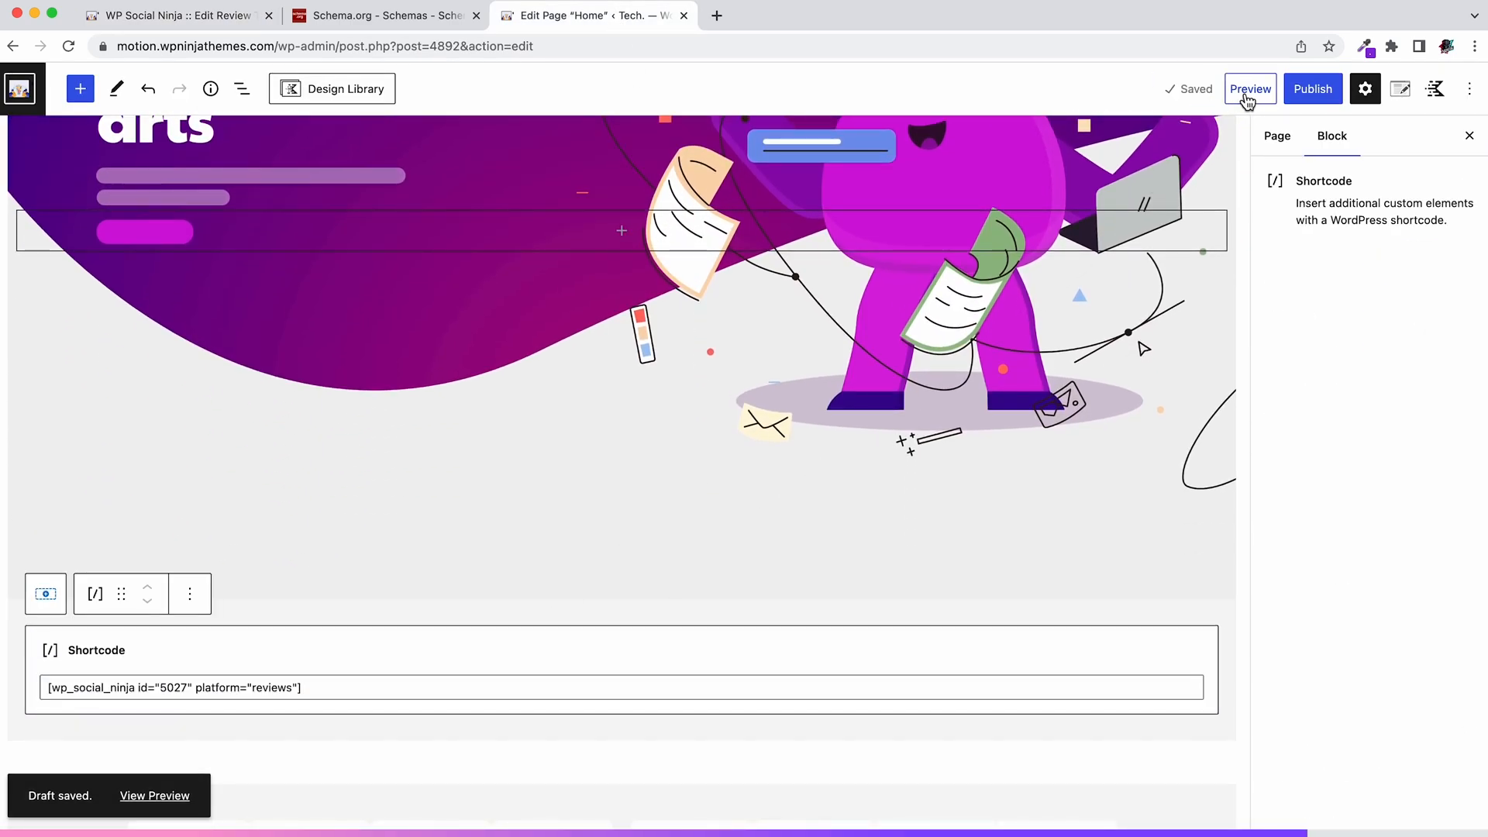
{"action": "left_click", "coordinate": [1250, 89]}
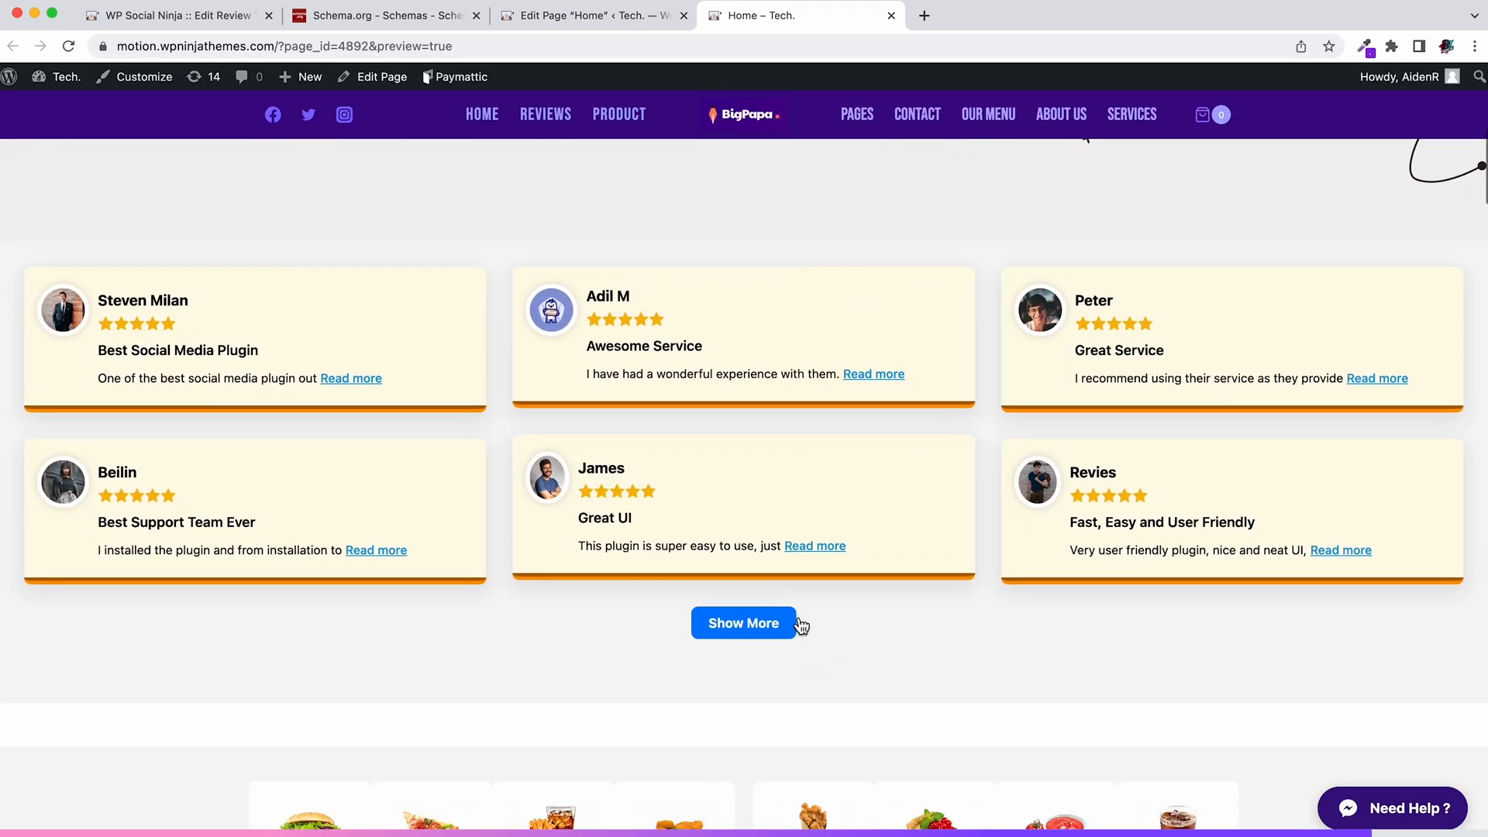
Step: Load further reviews with Show More until Alan's 'Definitely Among the Best' card appears
{"action": "left_click", "coordinate": [743, 623]}
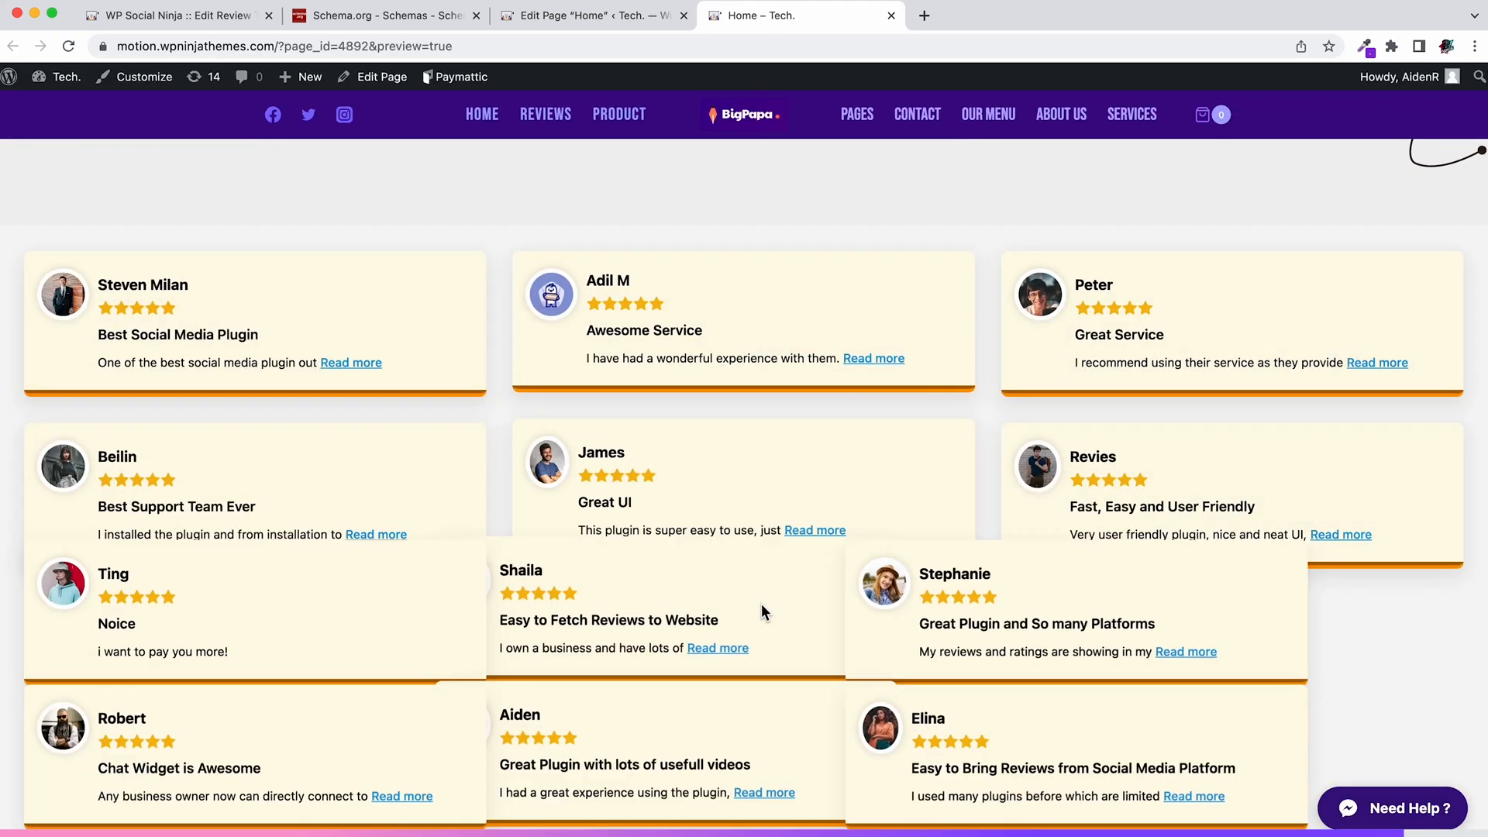
{"action": "scroll", "scroll_direction": "down", "scroll_amount": 3}
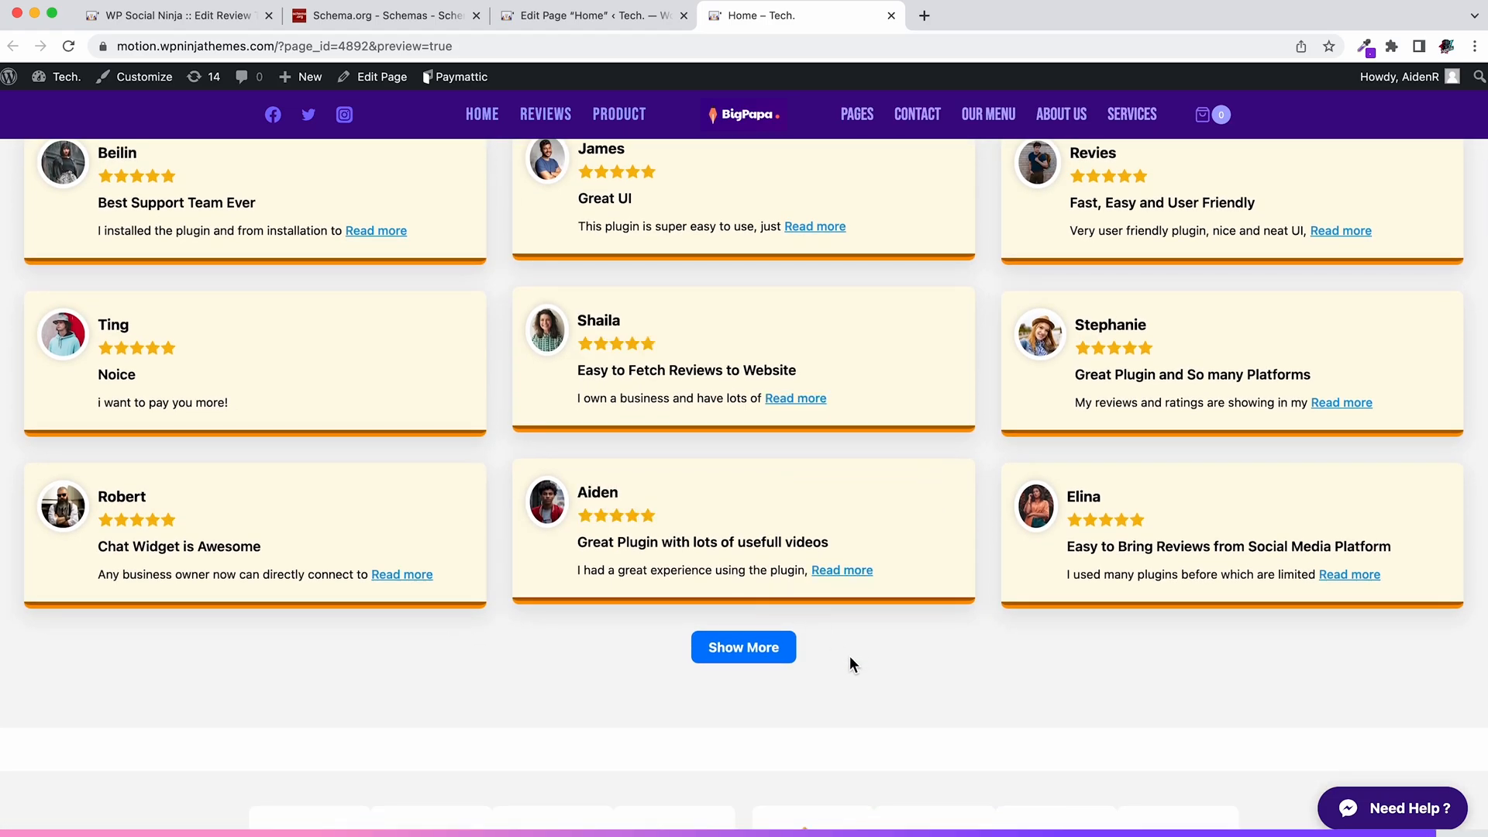
{"action": "left_click", "coordinate": [743, 646]}
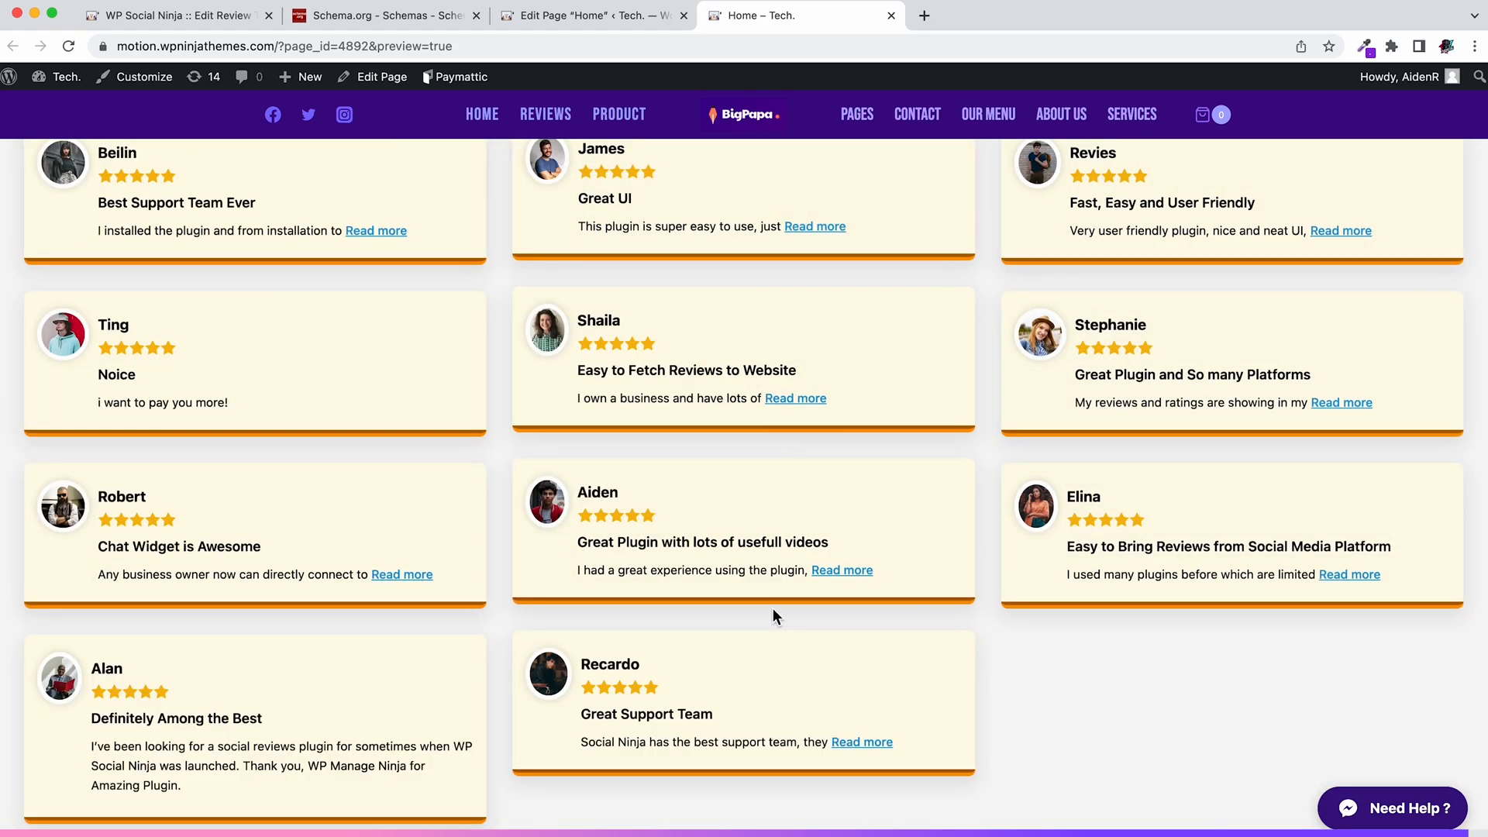